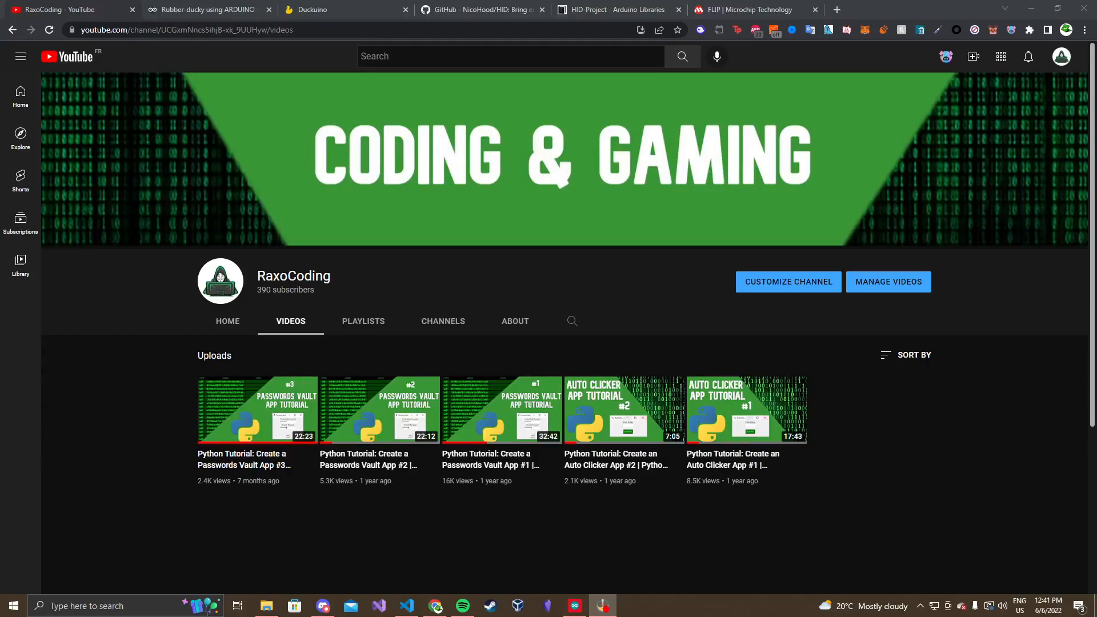
{"action": "mouse_move", "coordinate": [115, 451]}
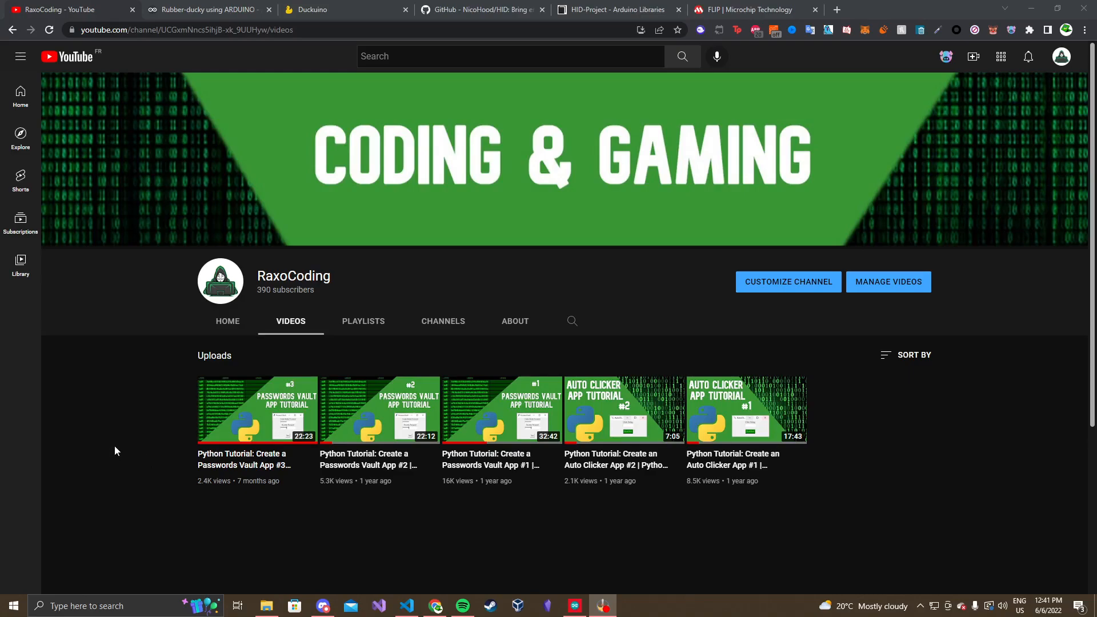
{"action": "mouse_move", "coordinate": [119, 449]}
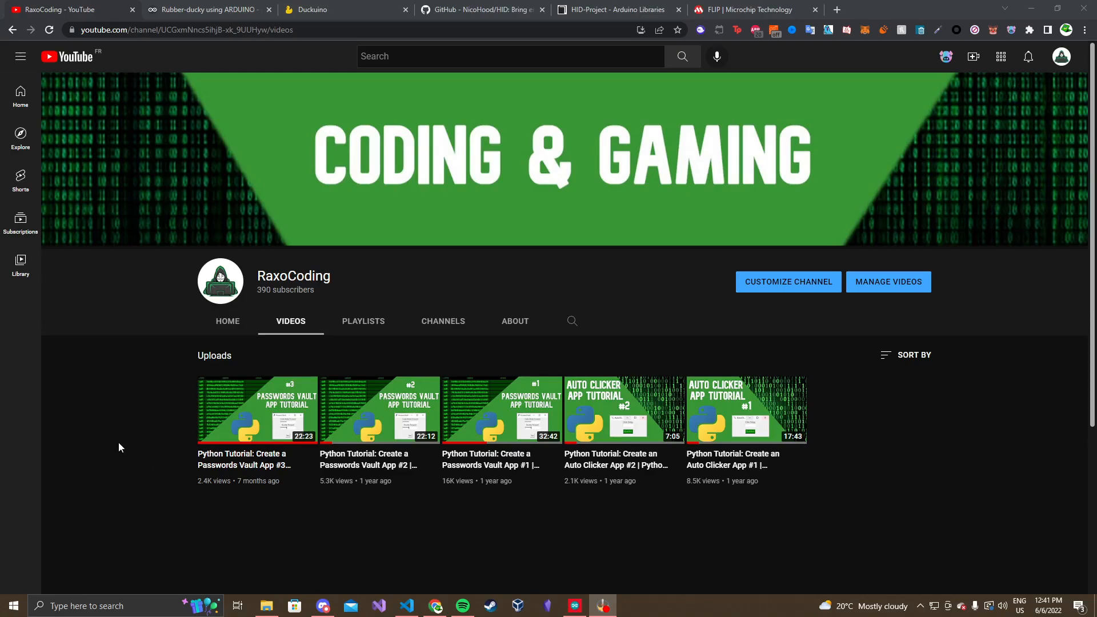
{"action": "mouse_move", "coordinate": [158, 438]}
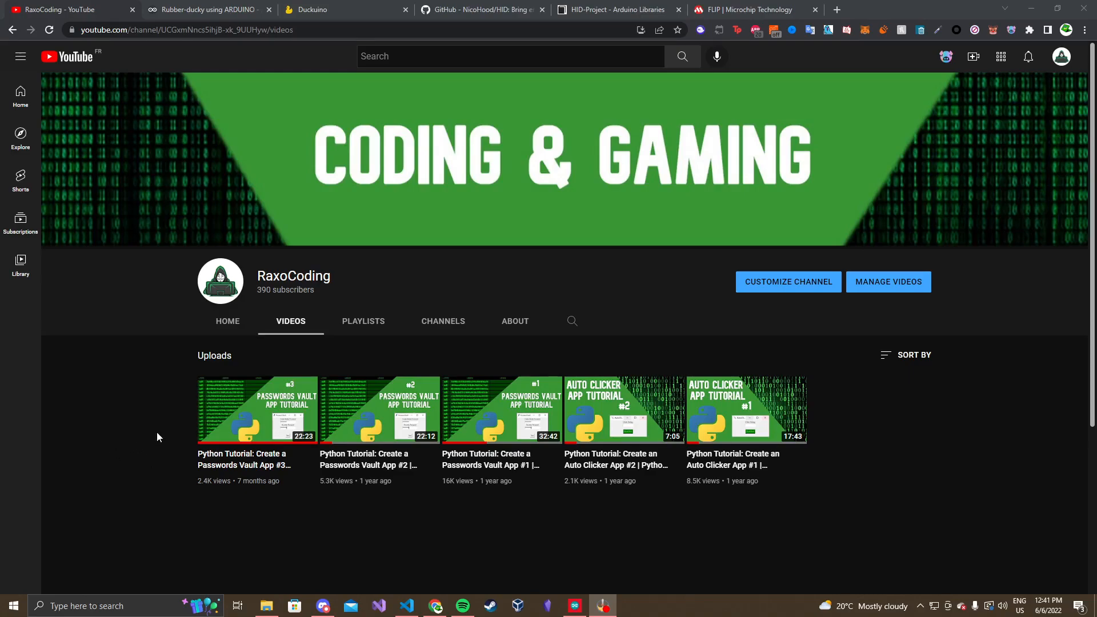
{"action": "mouse_move", "coordinate": [153, 439]}
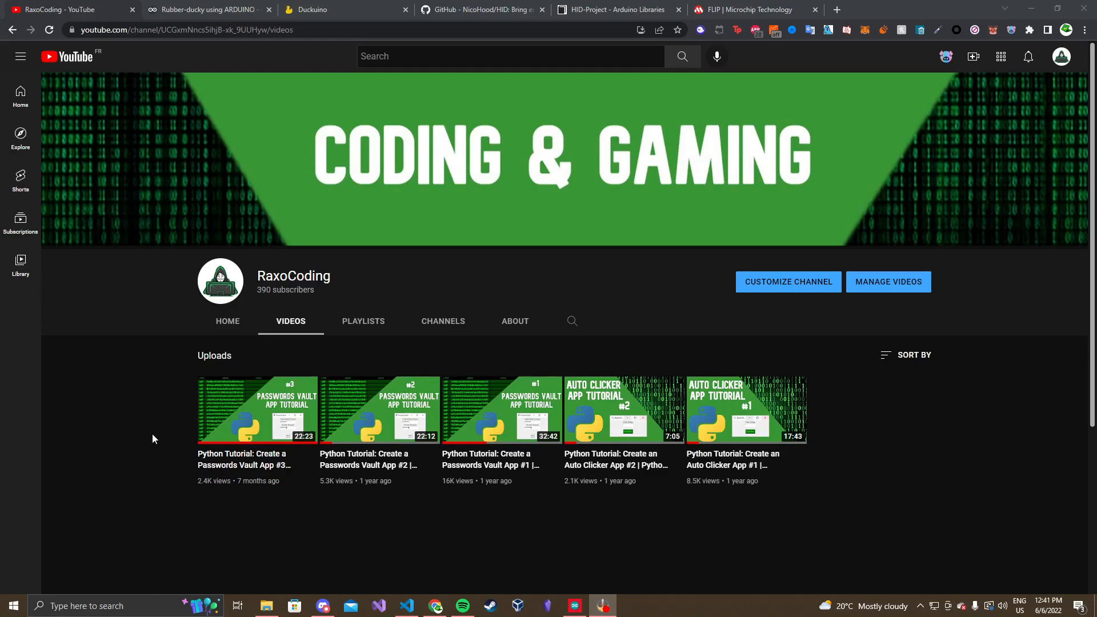
{"action": "mouse_move", "coordinate": [364, 321]}
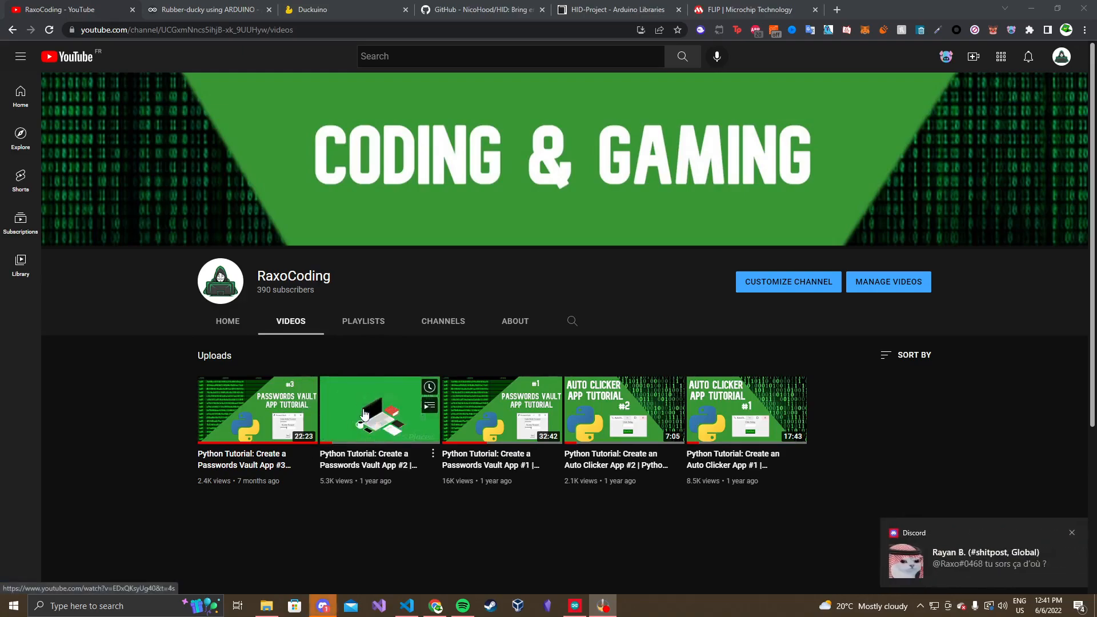
{"action": "mouse_move", "coordinate": [378, 409]}
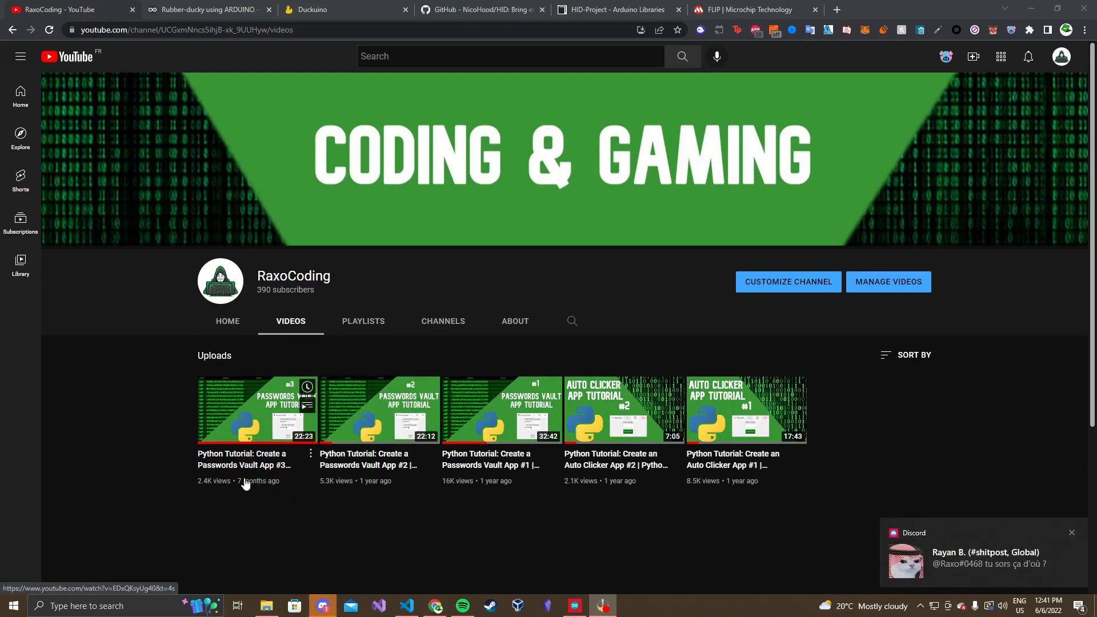
{"action": "mouse_move", "coordinate": [409, 445]}
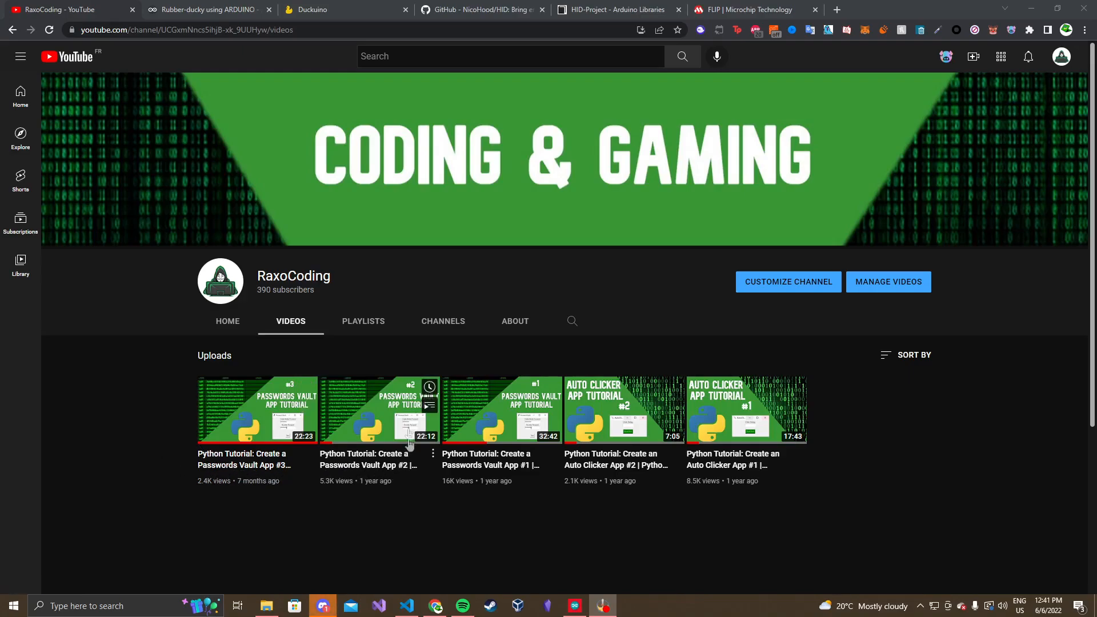
{"action": "mouse_move", "coordinate": [116, 423]}
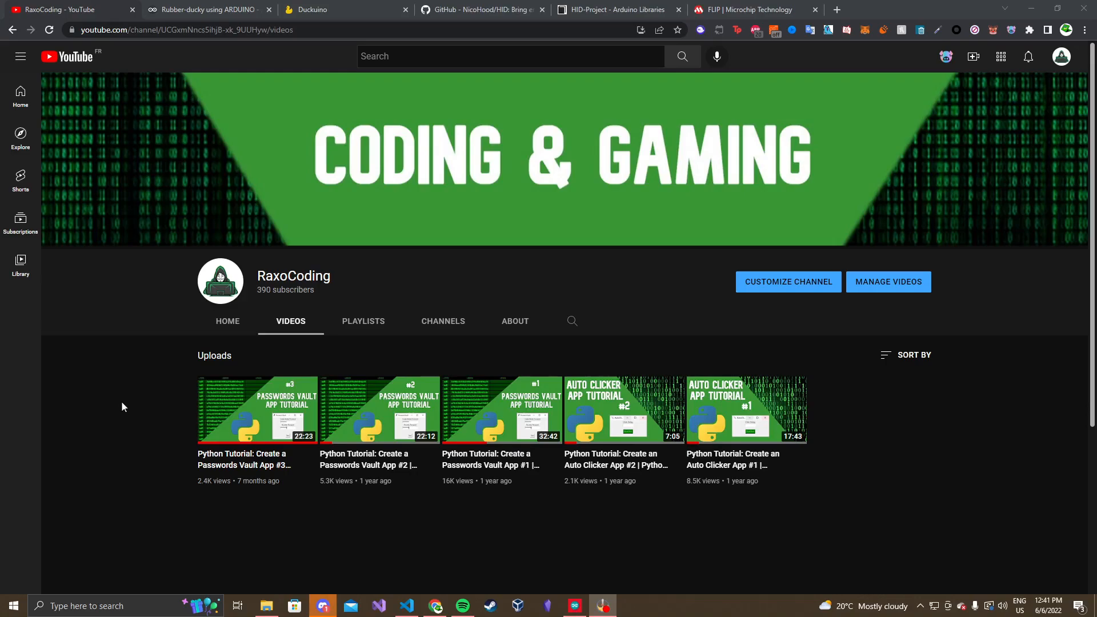
{"action": "mouse_move", "coordinate": [139, 344]}
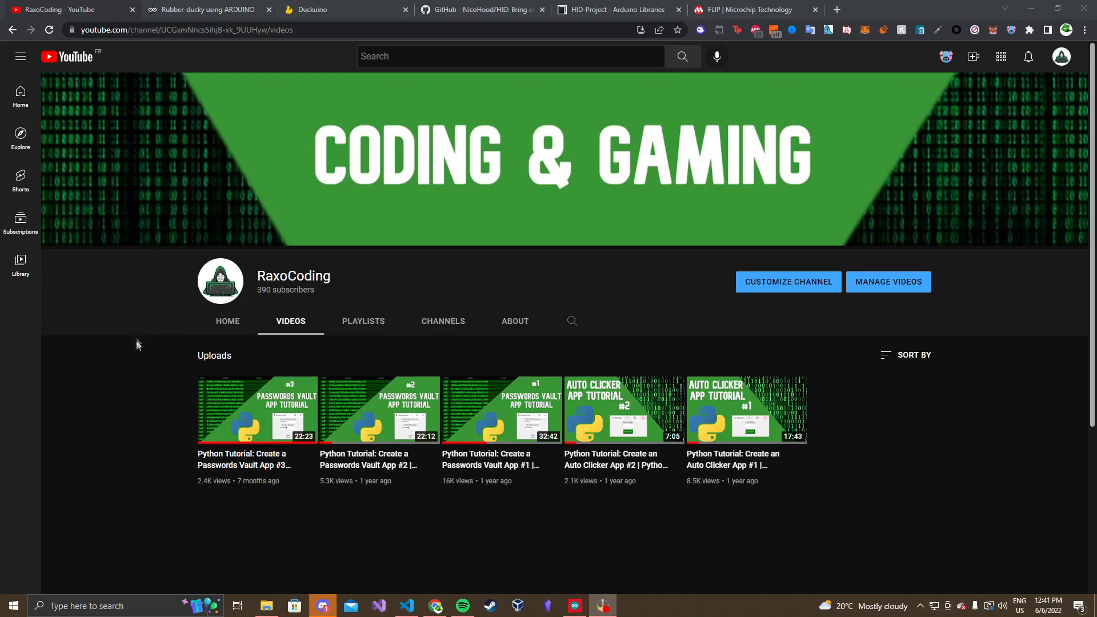
Close the Videos File Explorer window, leaving the desktop and browser tabs behind it
{"action": "left_click", "coordinate": [204, 10]}
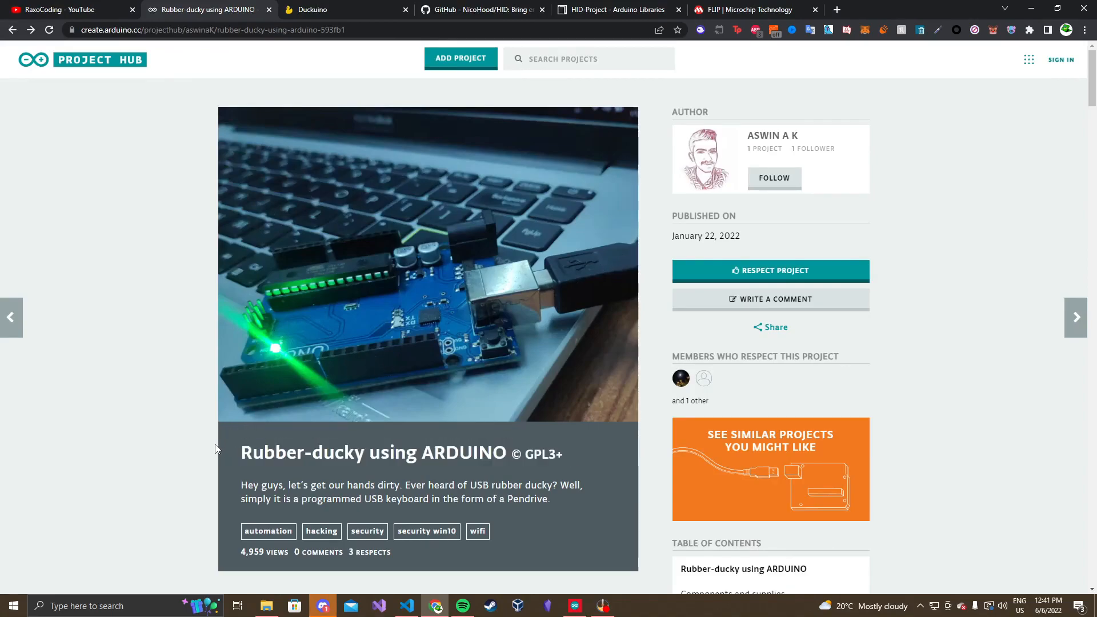
{"action": "scroll", "scroll_direction": "down", "scroll_amount": 3}
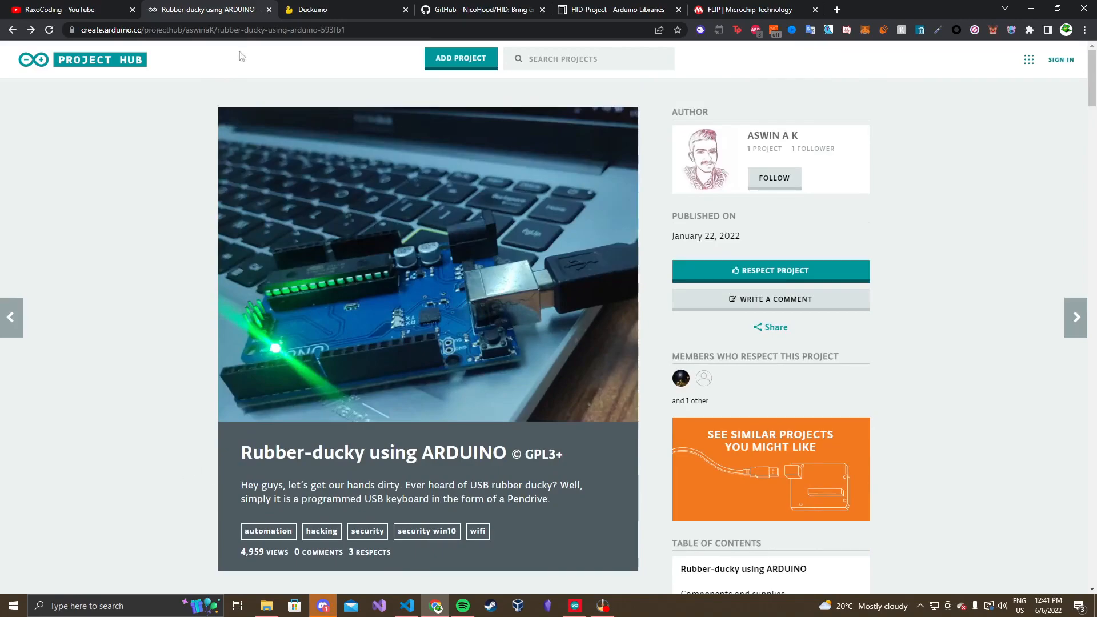
{"action": "left_click", "coordinate": [66, 9]}
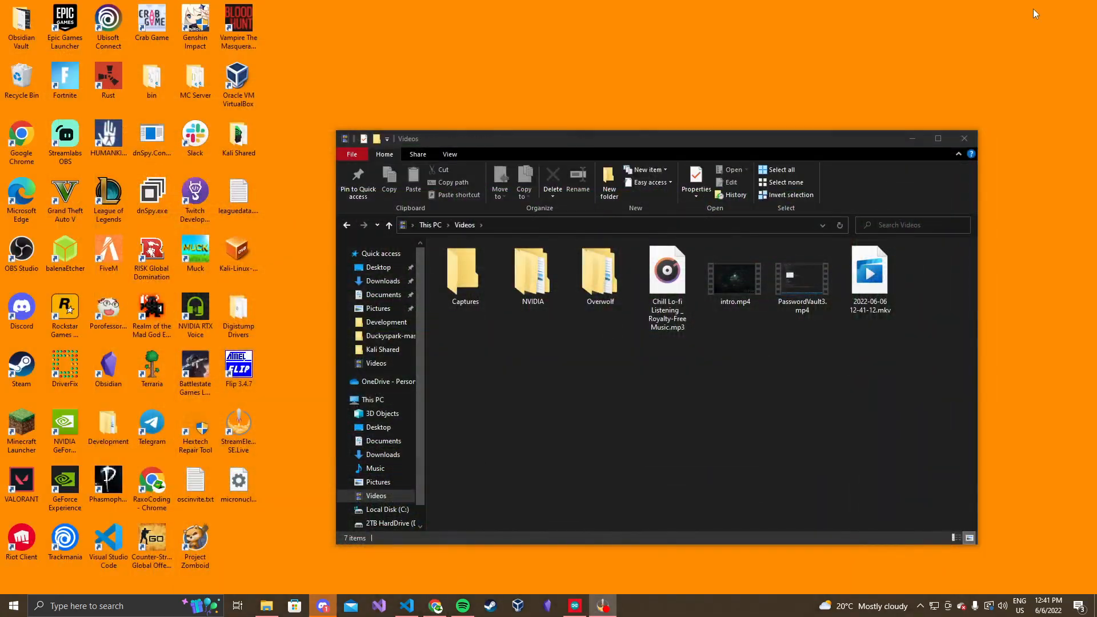
{"action": "left_click", "coordinate": [965, 138]}
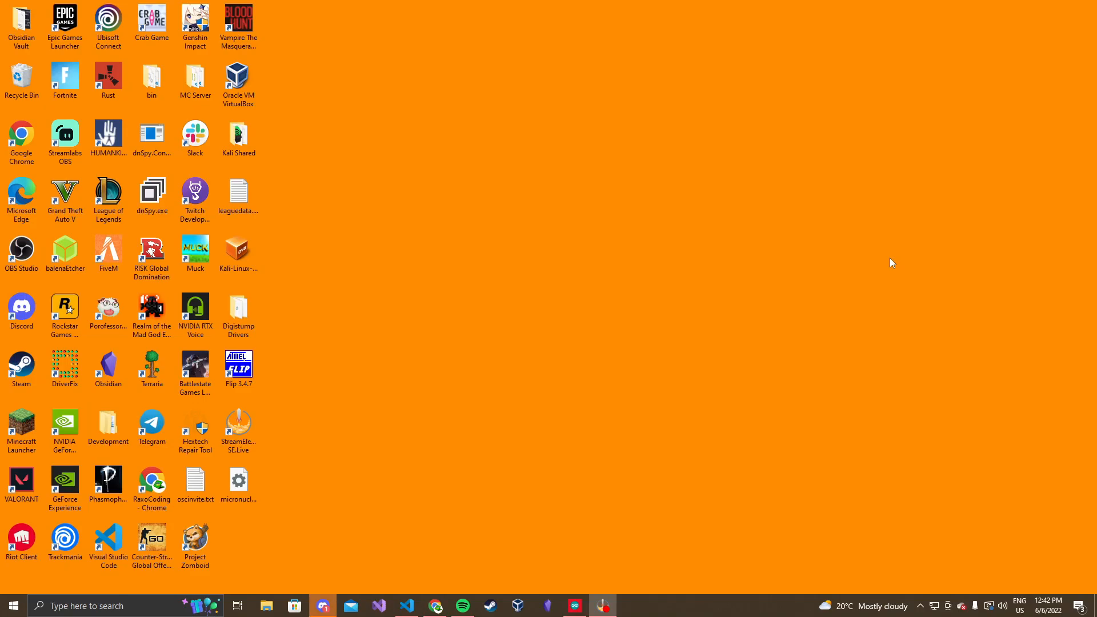
{"action": "left_click", "coordinate": [13, 606]}
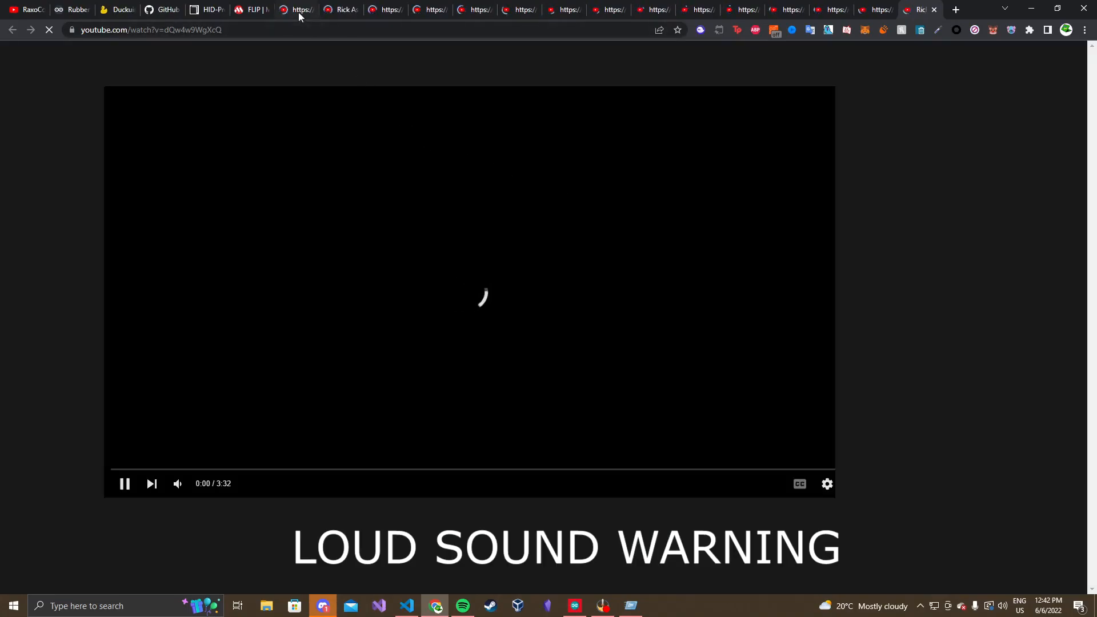
Close the extra YouTube video tabs until only the original project tabs remain
{"action": "left_click", "coordinate": [307, 9]}
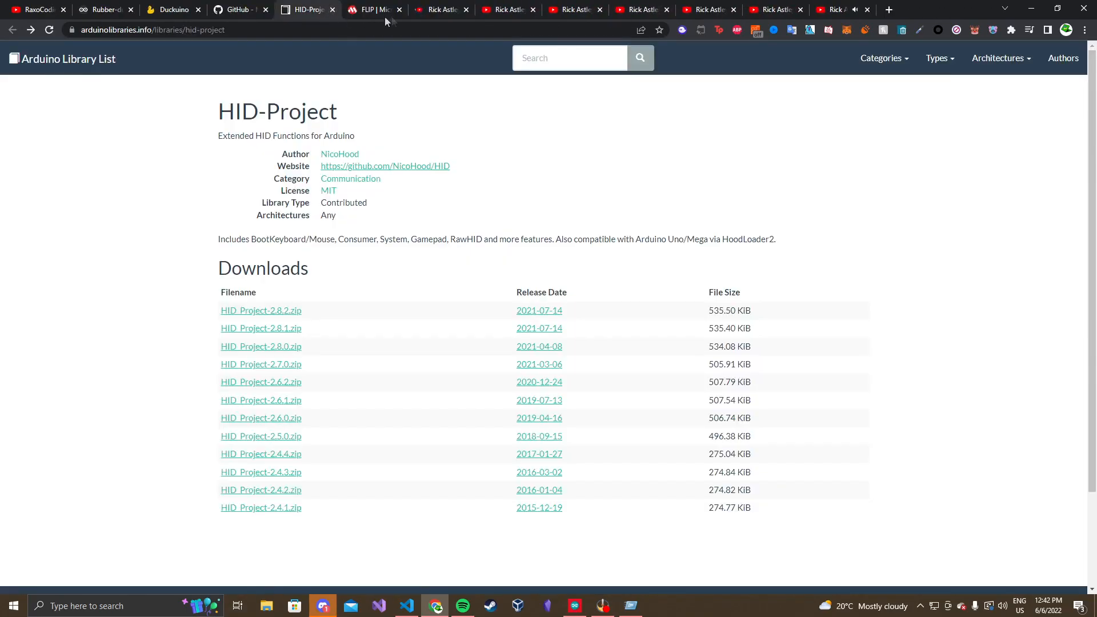
{"action": "left_click", "coordinate": [489, 10]}
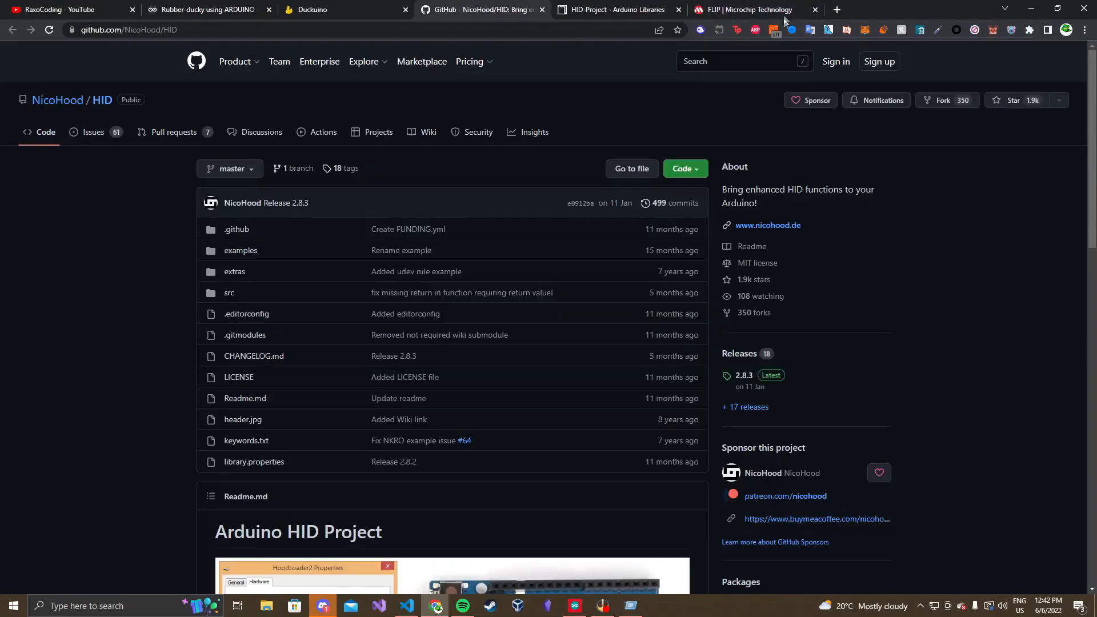
Show the RaxoCoding channel's HOME page, then return to the Rubber-ducky article tab
{"action": "left_click", "coordinate": [63, 9]}
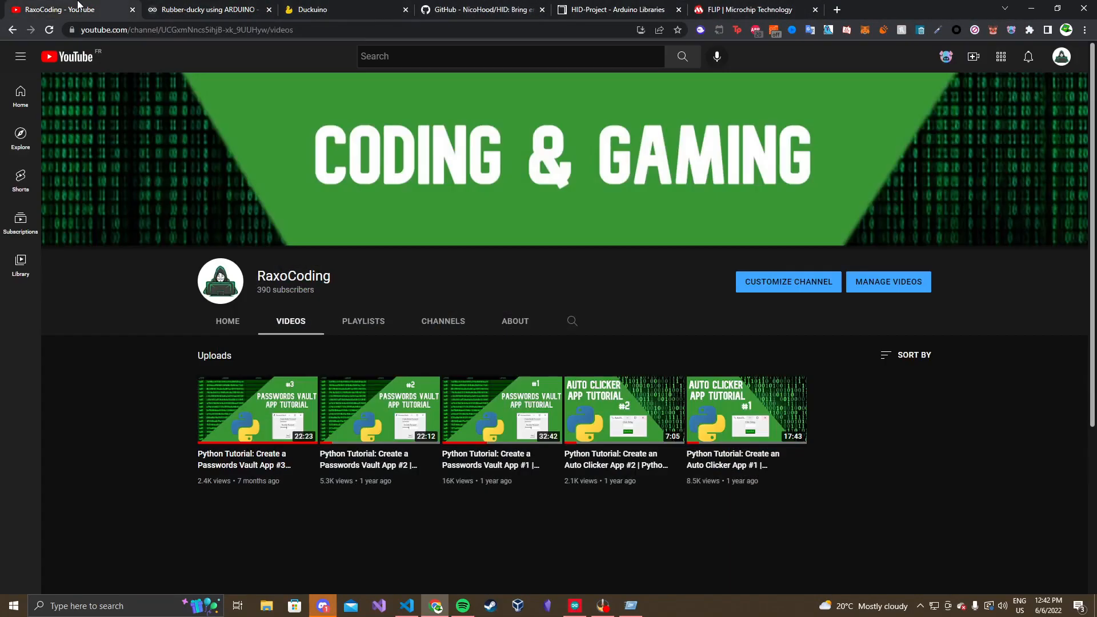
{"action": "left_click", "coordinate": [226, 322]}
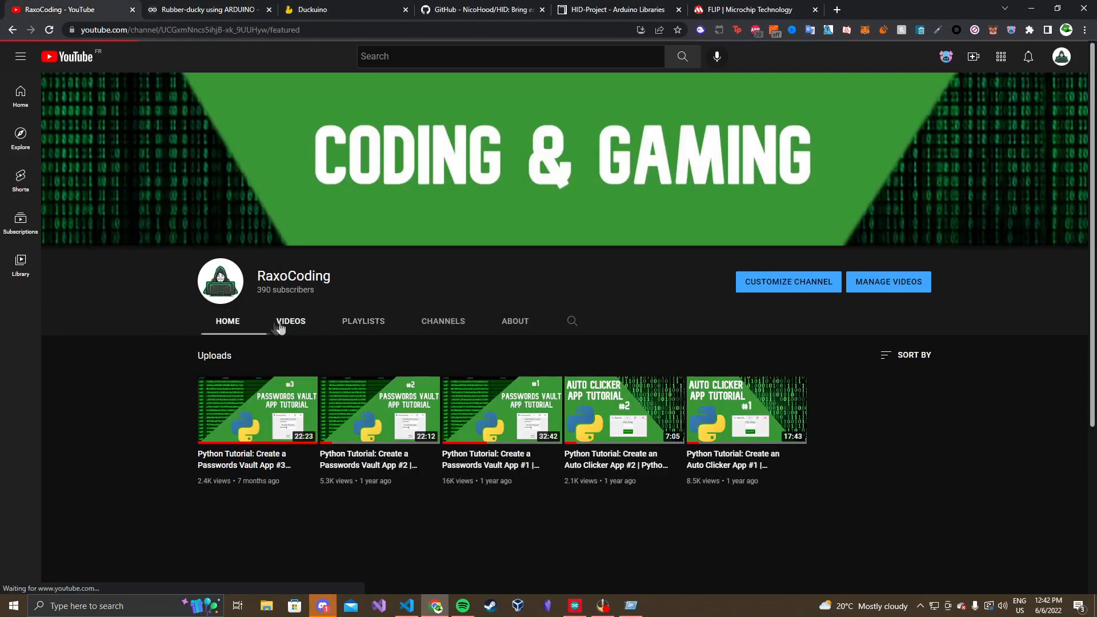
{"action": "left_click", "coordinate": [290, 321]}
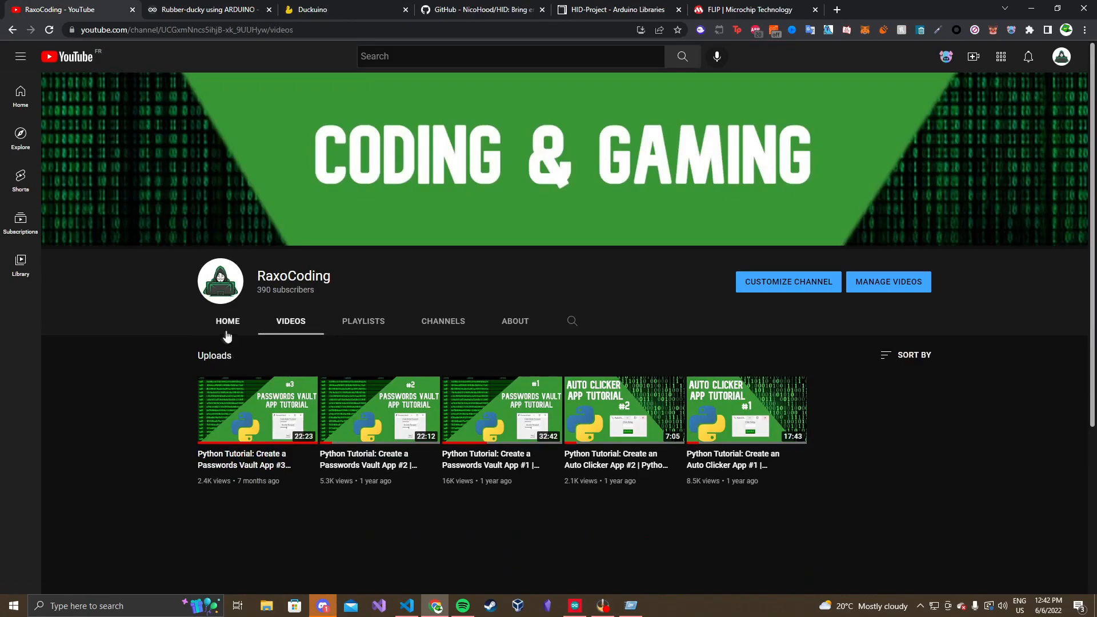
{"action": "left_click", "coordinate": [226, 320]}
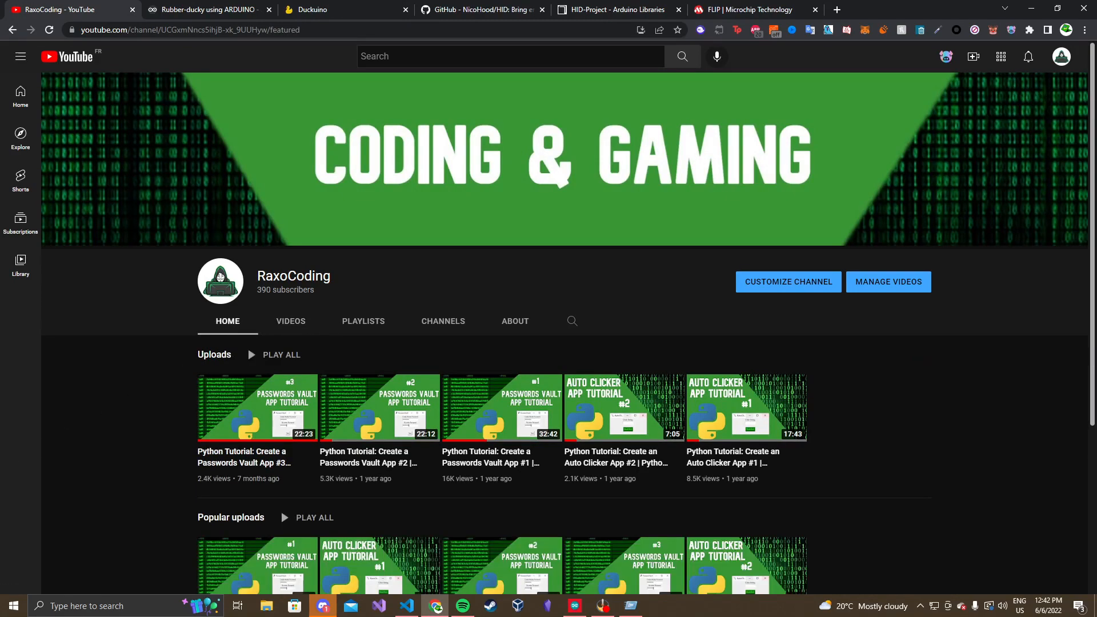
{"action": "left_click", "coordinate": [207, 10]}
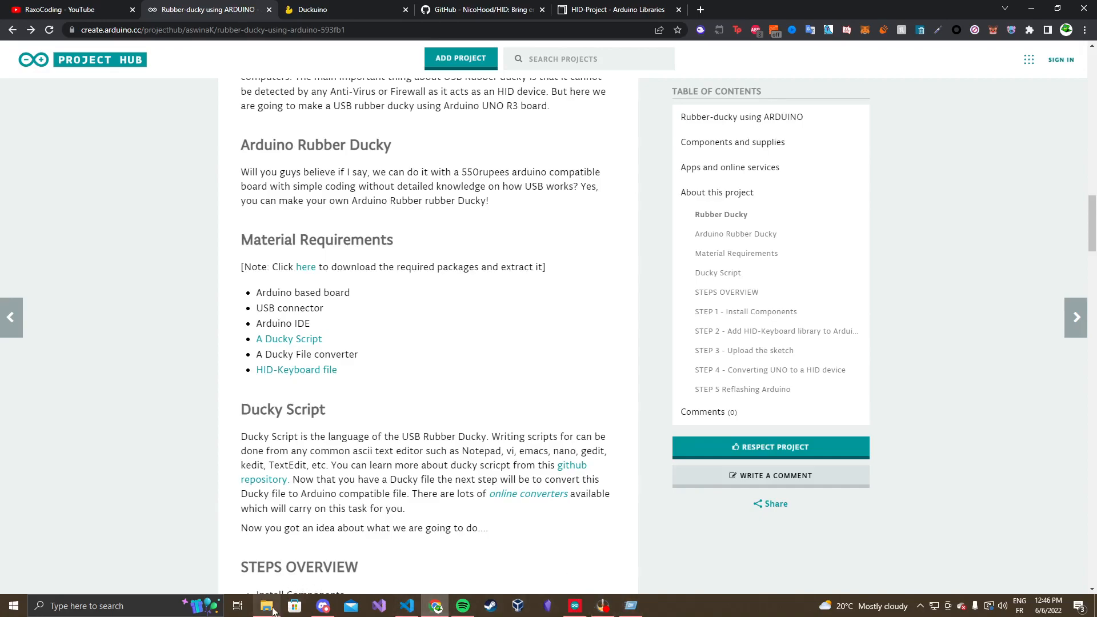
Show the Material_Rubber_Ducky_Arduino_UNO_R3 folder's sketch, library, hex files and Java installer
{"action": "left_click", "coordinate": [264, 606]}
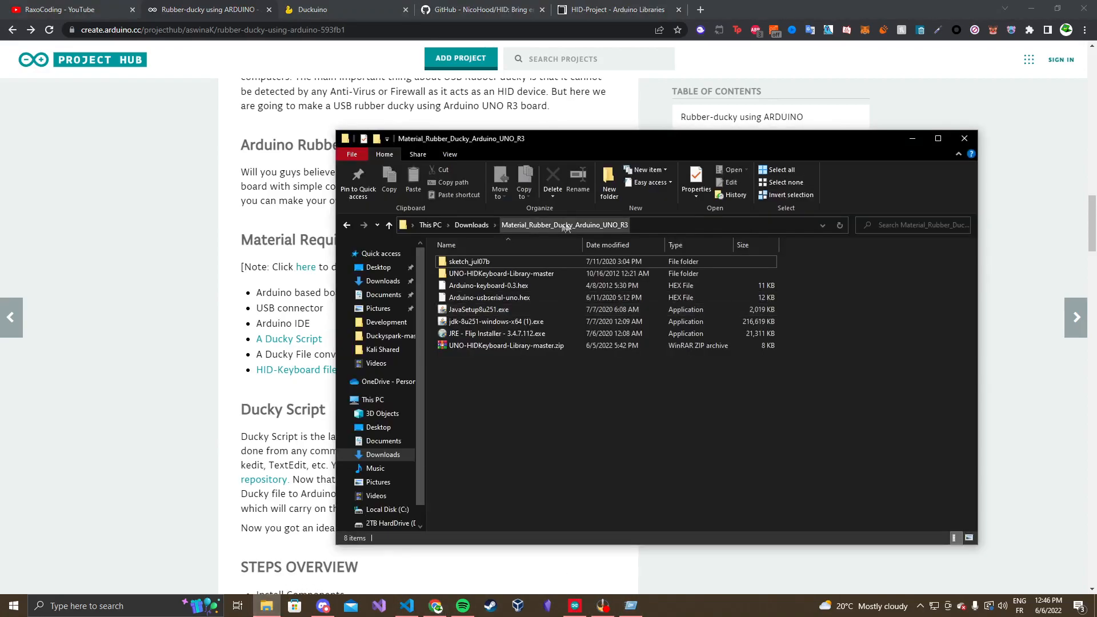
{"action": "left_click", "coordinate": [488, 286]}
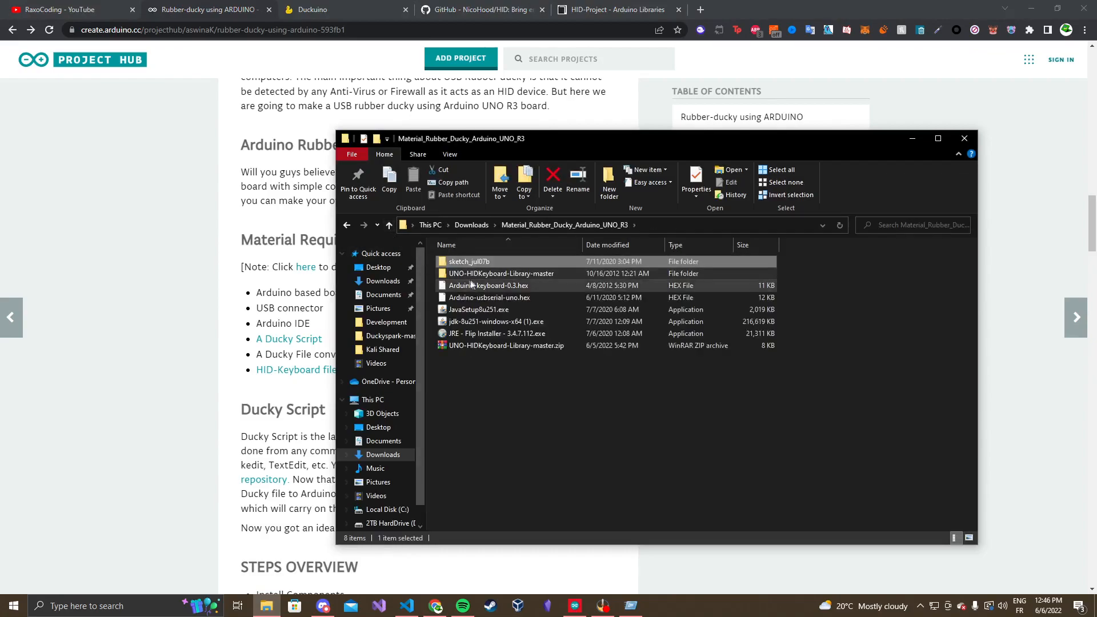
{"action": "left_click", "coordinate": [501, 273]}
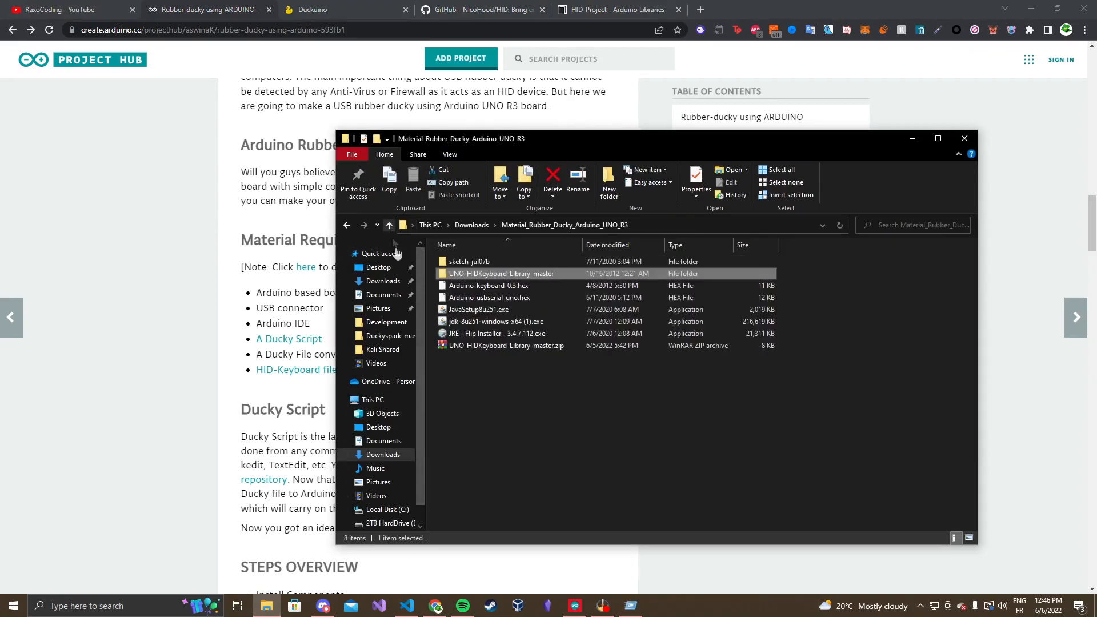
{"action": "left_click", "coordinate": [488, 286]}
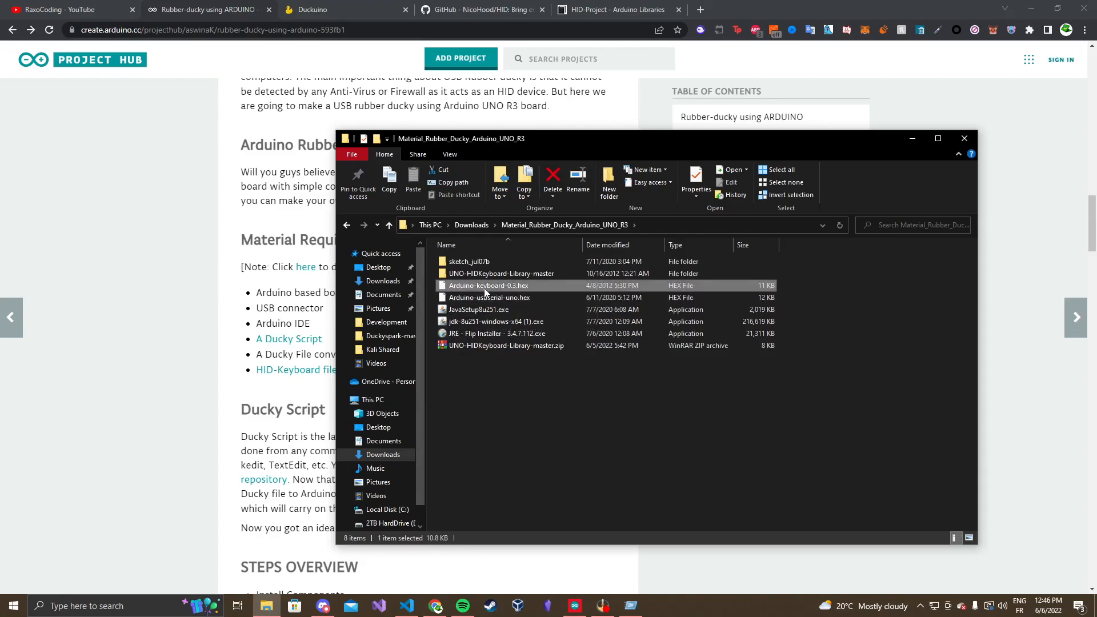
{"action": "left_click", "coordinate": [490, 297]}
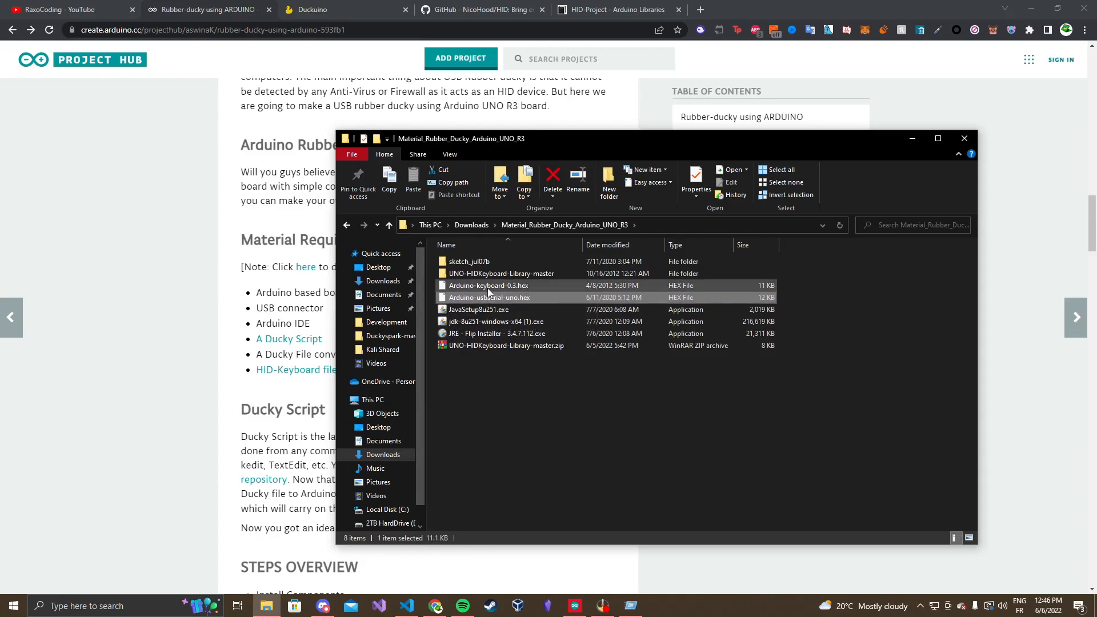
{"action": "left_click", "coordinate": [495, 322]}
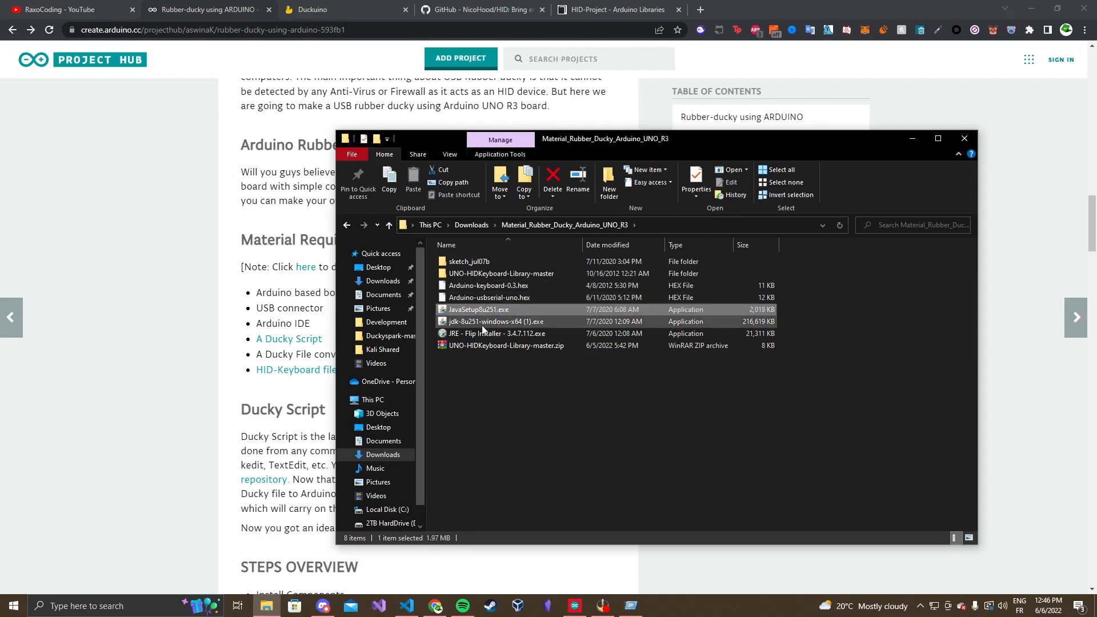
{"action": "left_click", "coordinate": [497, 332]}
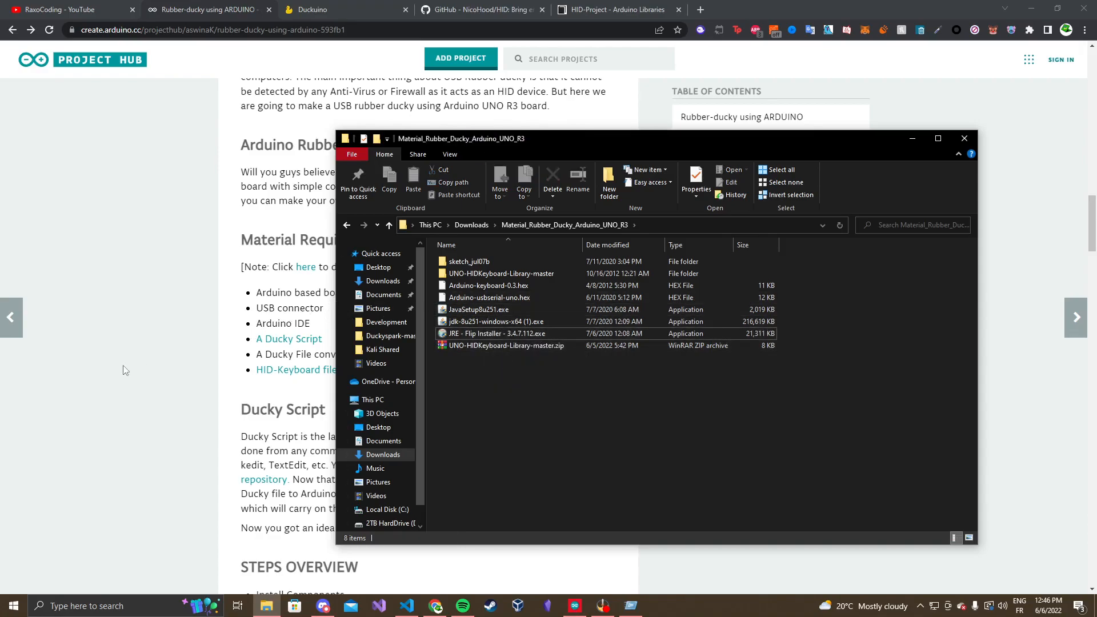
Bring the Duckyspark payload.txt script into focus in Visual Studio Code
{"action": "left_click", "coordinate": [406, 605]}
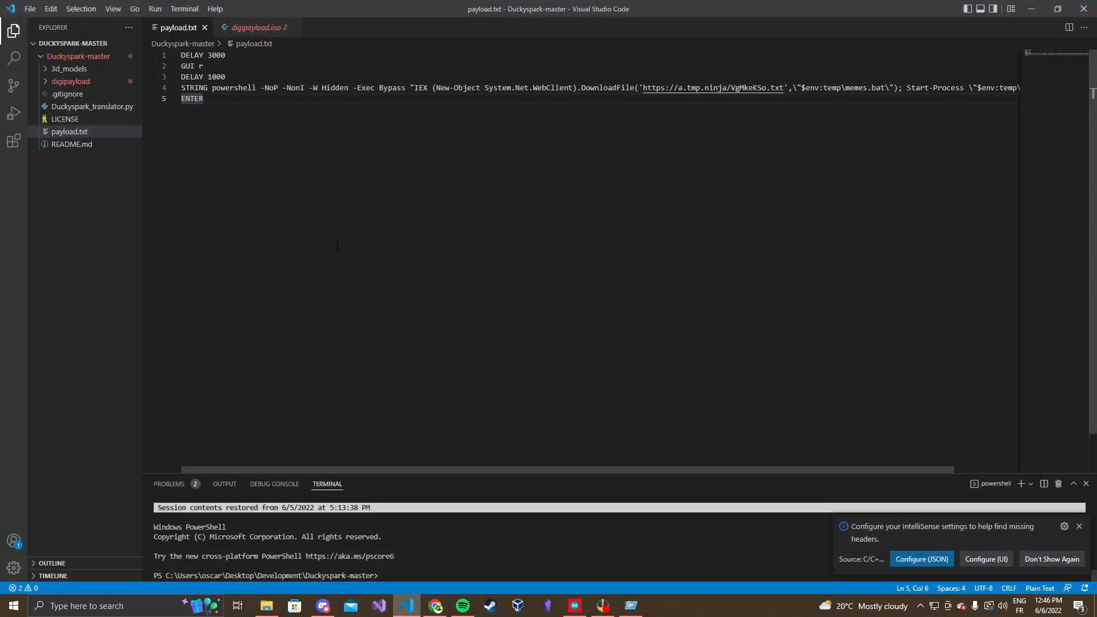
{"action": "left_click", "coordinate": [204, 98]}
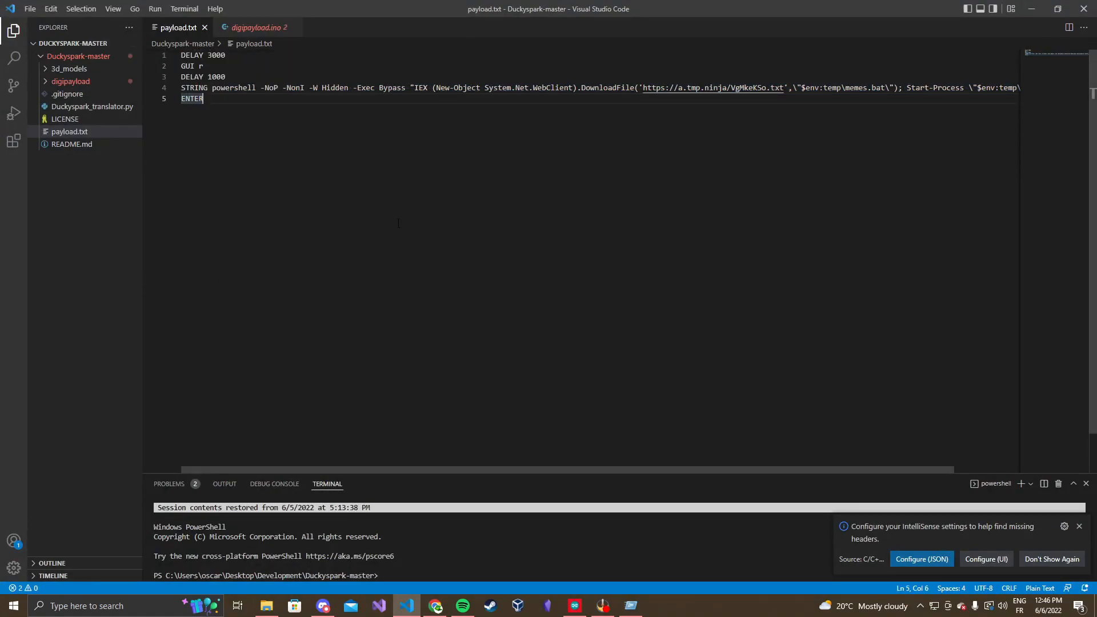
{"action": "left_click", "coordinate": [434, 606]}
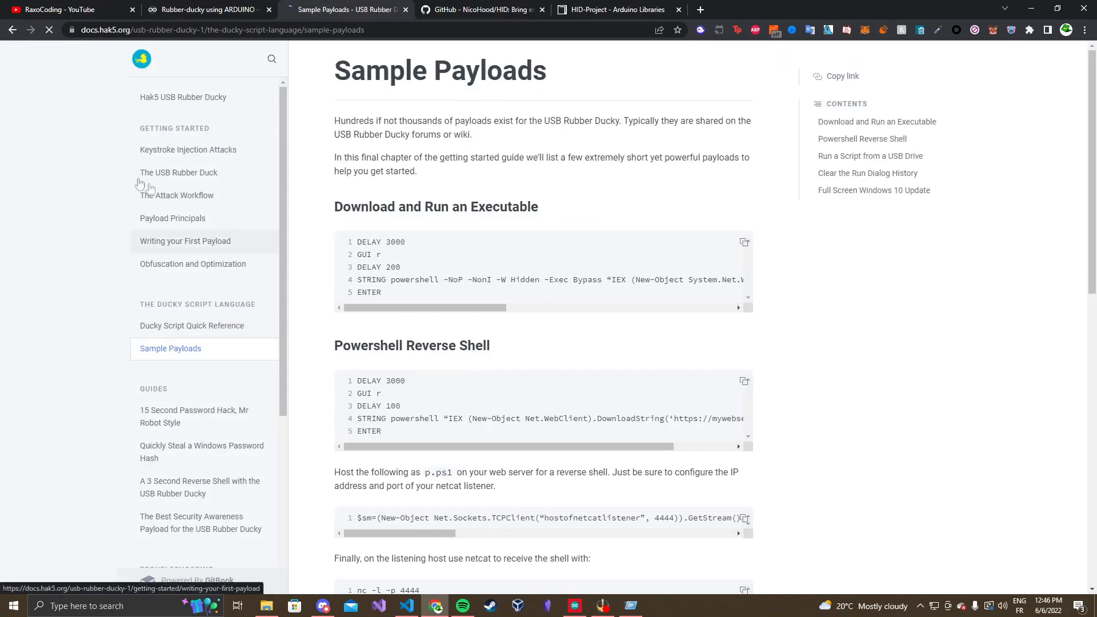
{"action": "scroll", "scroll_direction": "down", "scroll_amount": 3}
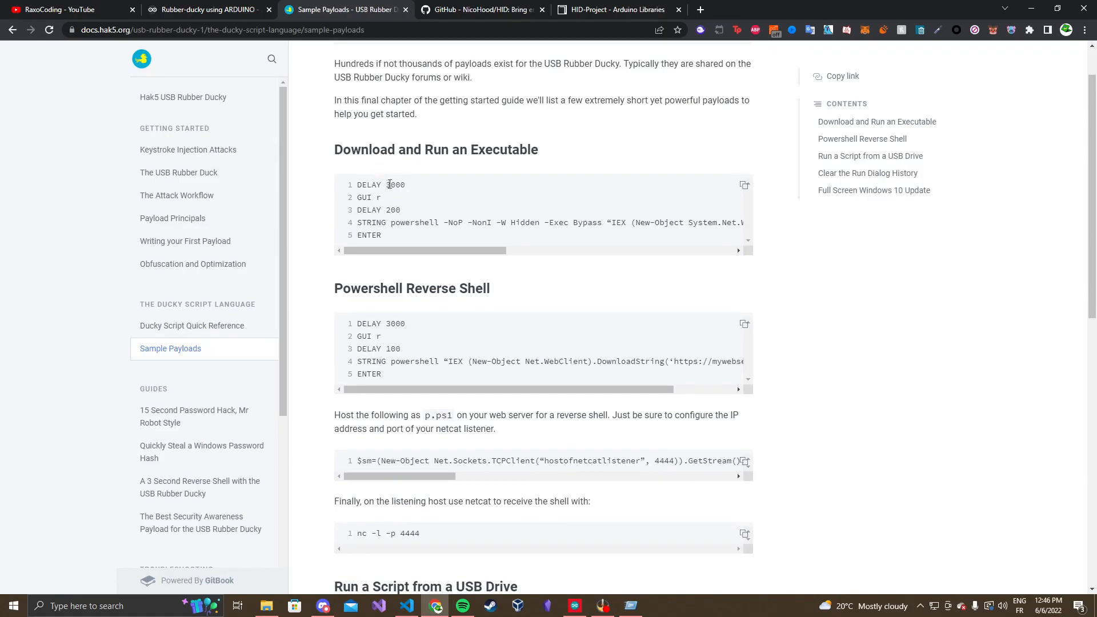
{"action": "double_click", "coordinate": [395, 184]}
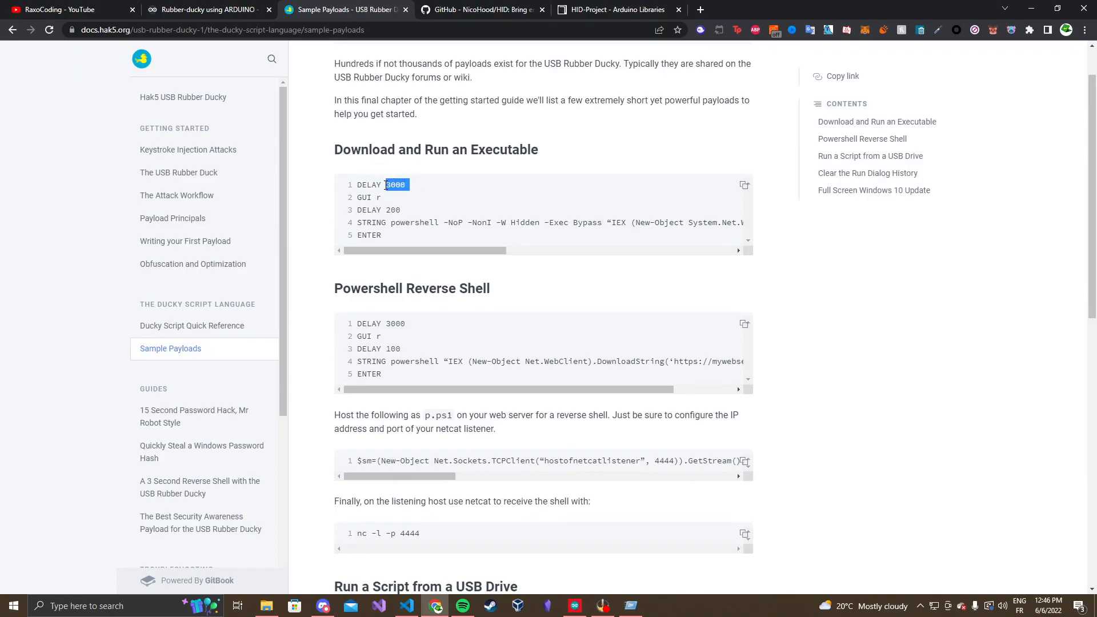
{"action": "double_click", "coordinate": [364, 198]}
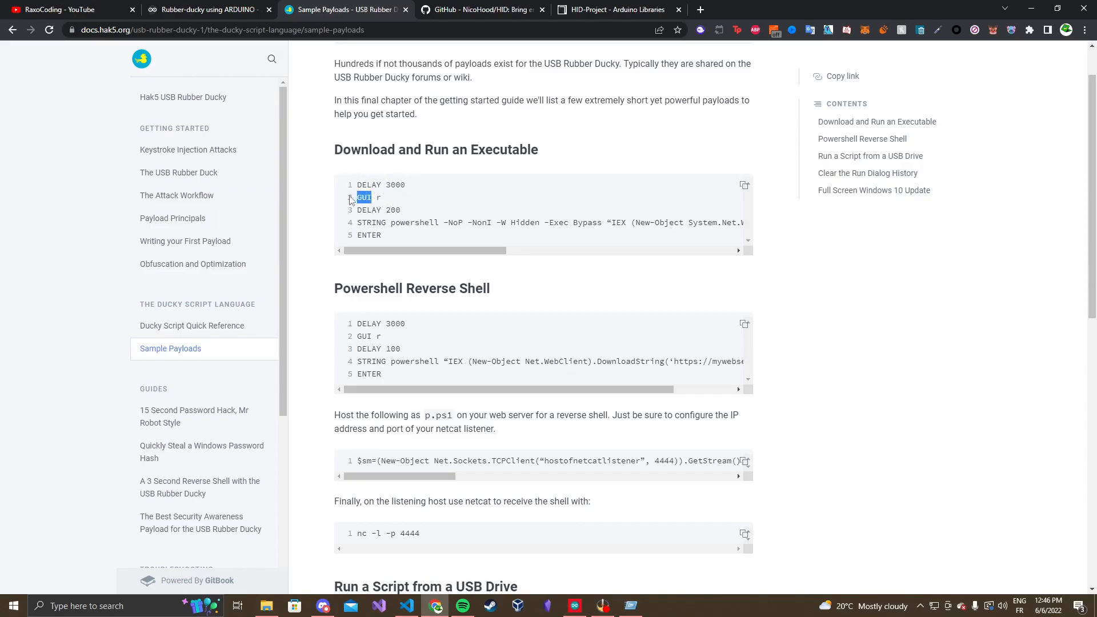
{"action": "left_click", "coordinate": [385, 197]}
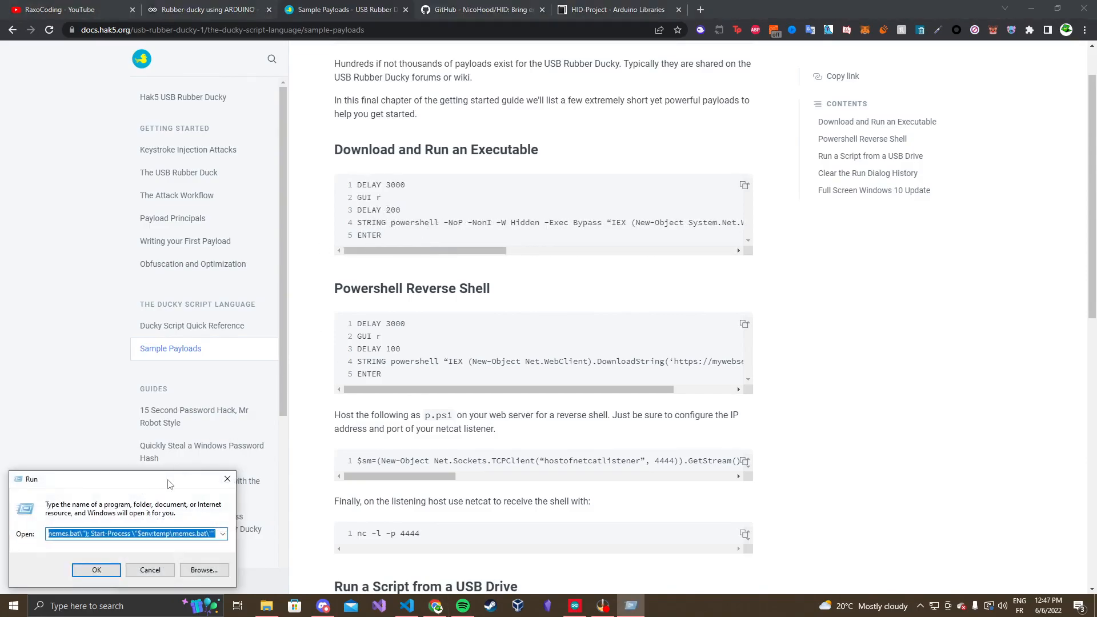
{"action": "type", "text": "hello"}
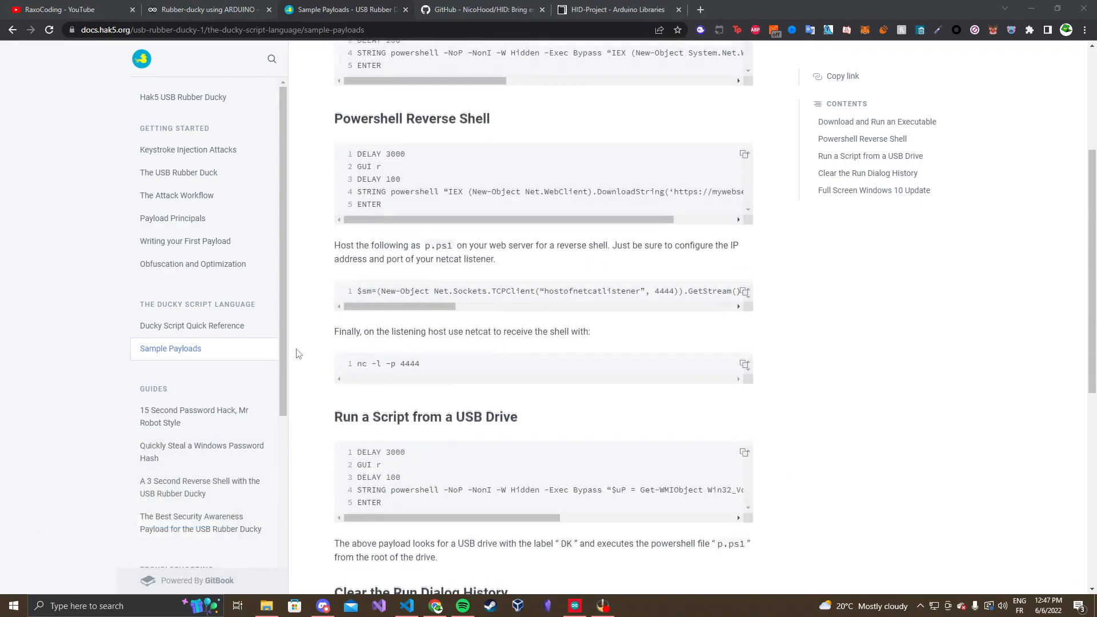
{"action": "left_click", "coordinate": [406, 606]}
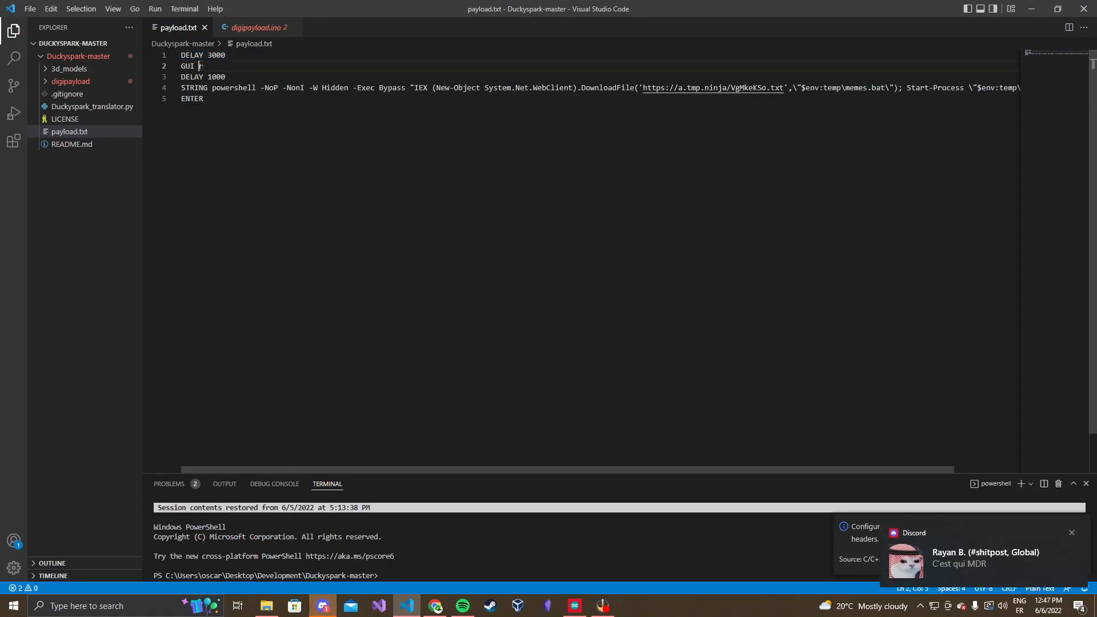
Select the PowerShell command on payload.txt line 4 and dismiss the Cortana pop-up
{"action": "key", "text": "Win+r"}
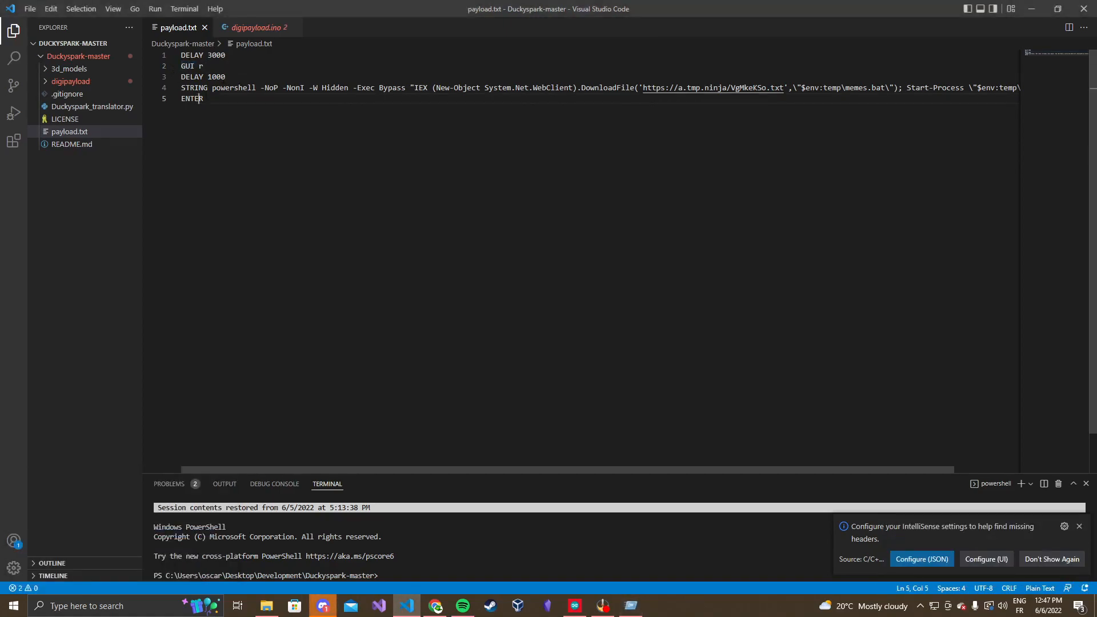
{"action": "triple_click", "coordinate": [490, 88]}
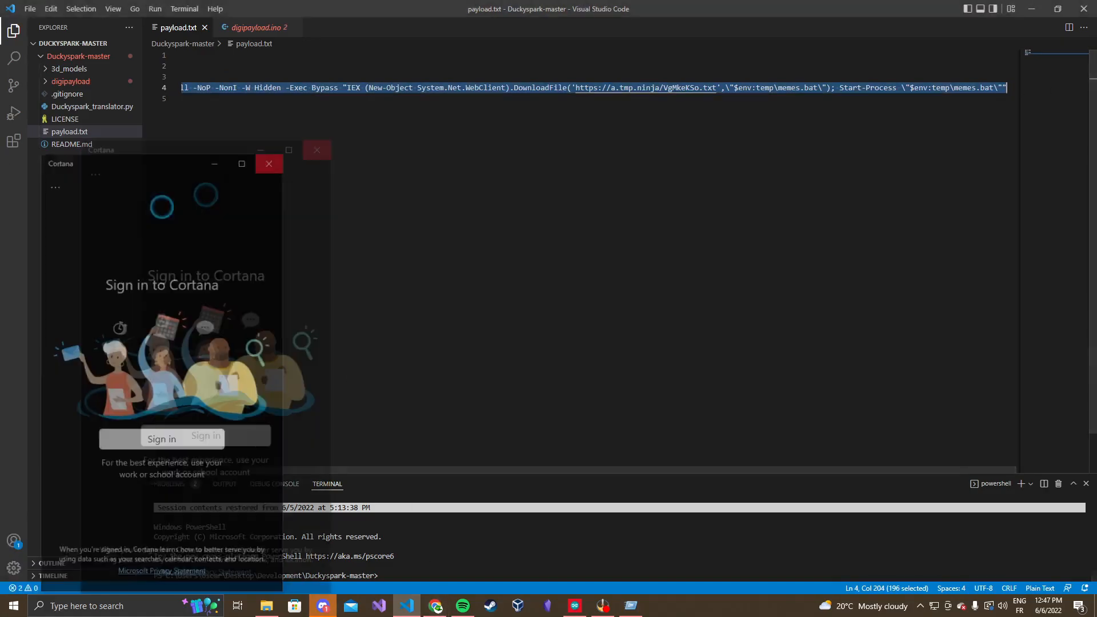
{"action": "left_click", "coordinate": [269, 164]}
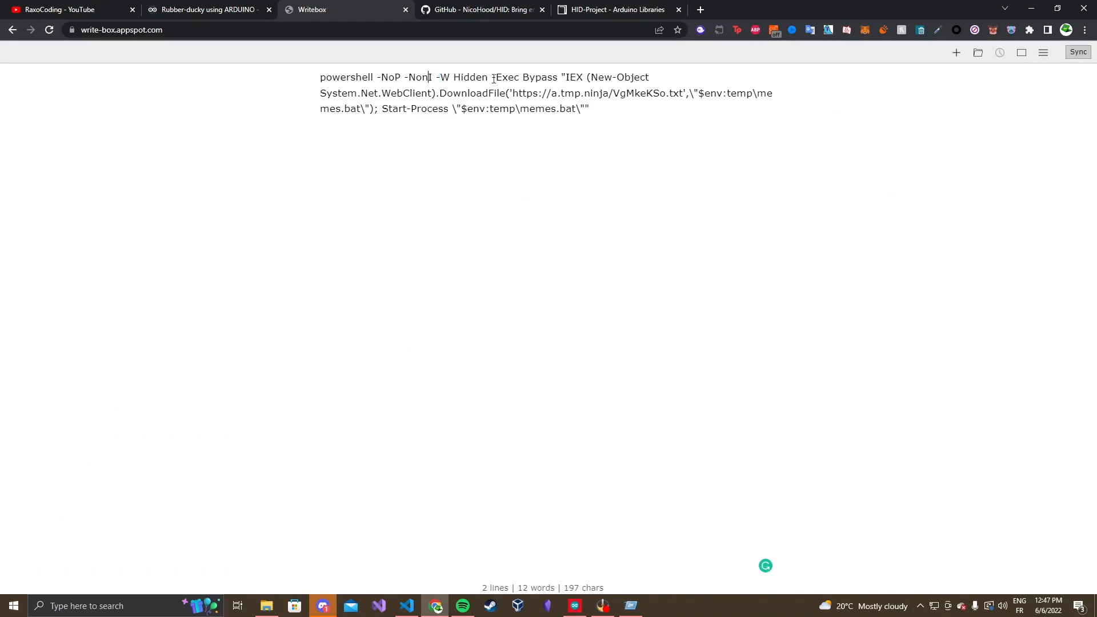
Paste the command into Writebox and load its a.tmp.ninja download link in a new tab
{"action": "type", "text": "I"}
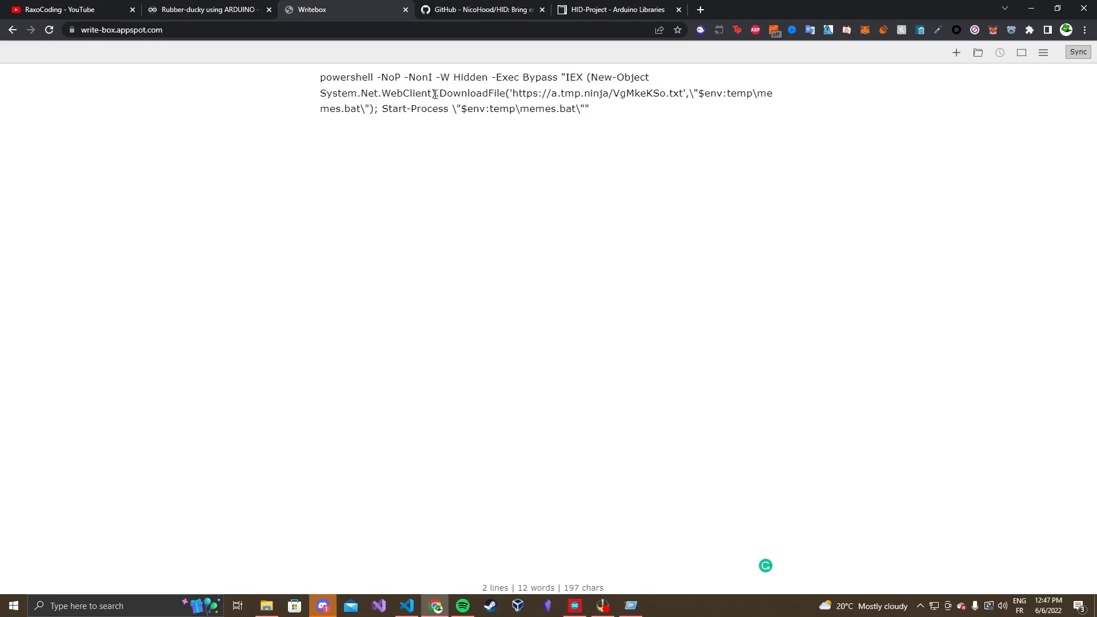
{"action": "left_click_drag", "start_coordinate": [513, 92], "coordinate": [675, 92]}
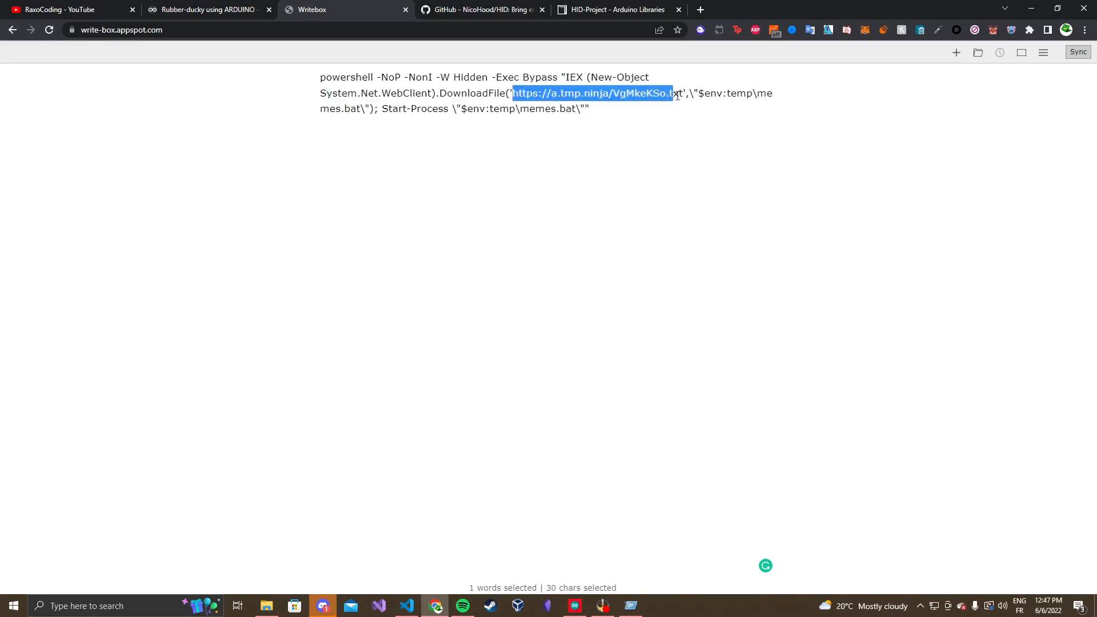
{"action": "left_click", "coordinate": [699, 9]}
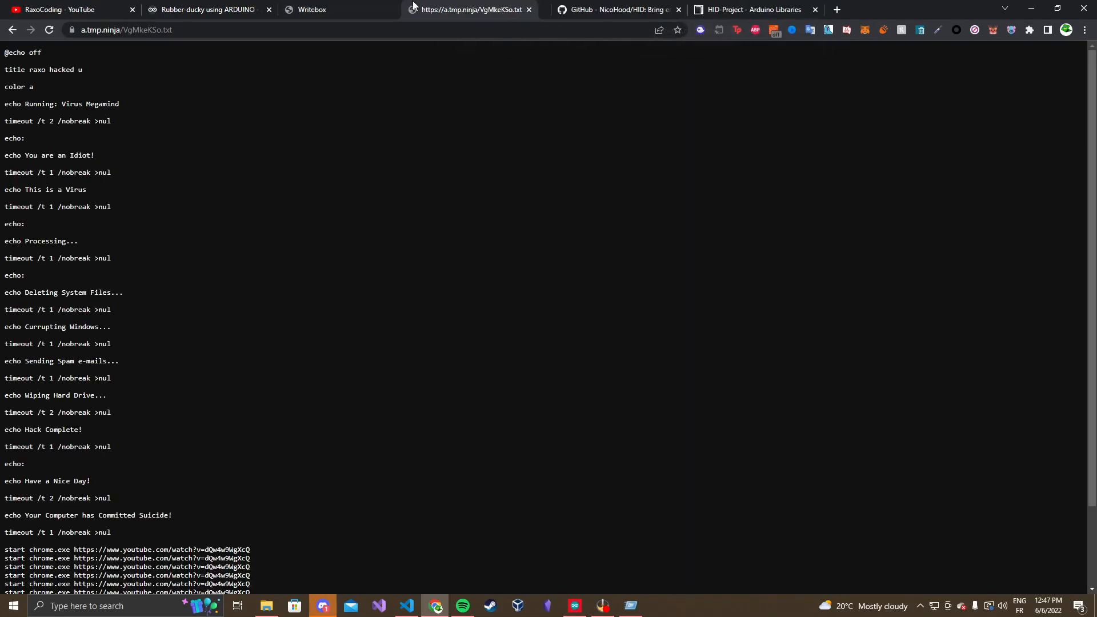
{"action": "left_click", "coordinate": [312, 9]}
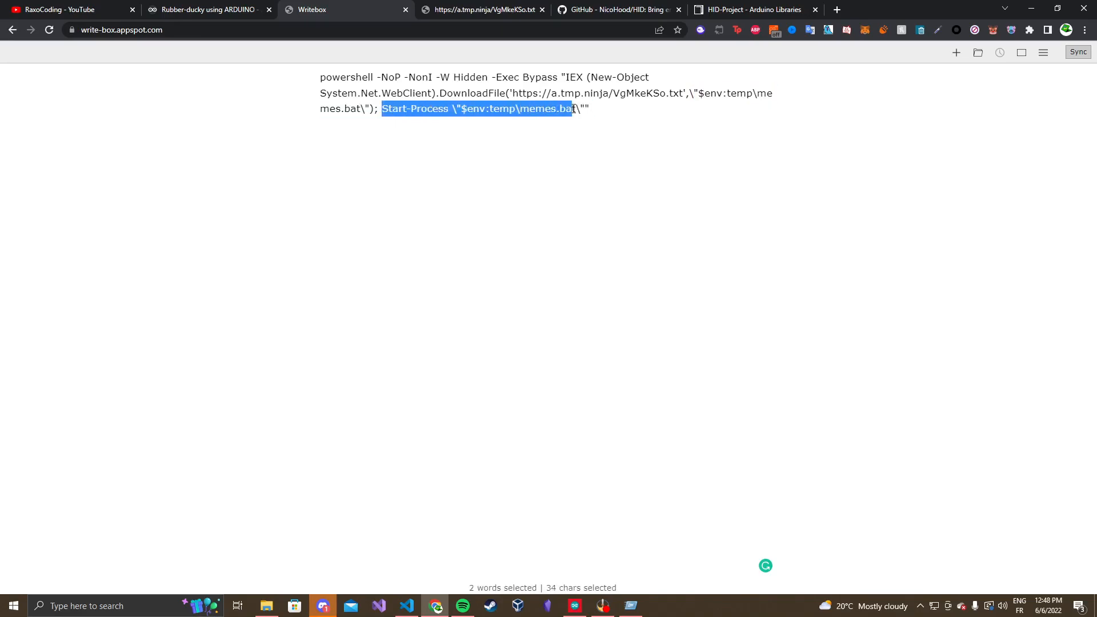
{"action": "left_click", "coordinate": [482, 9]}
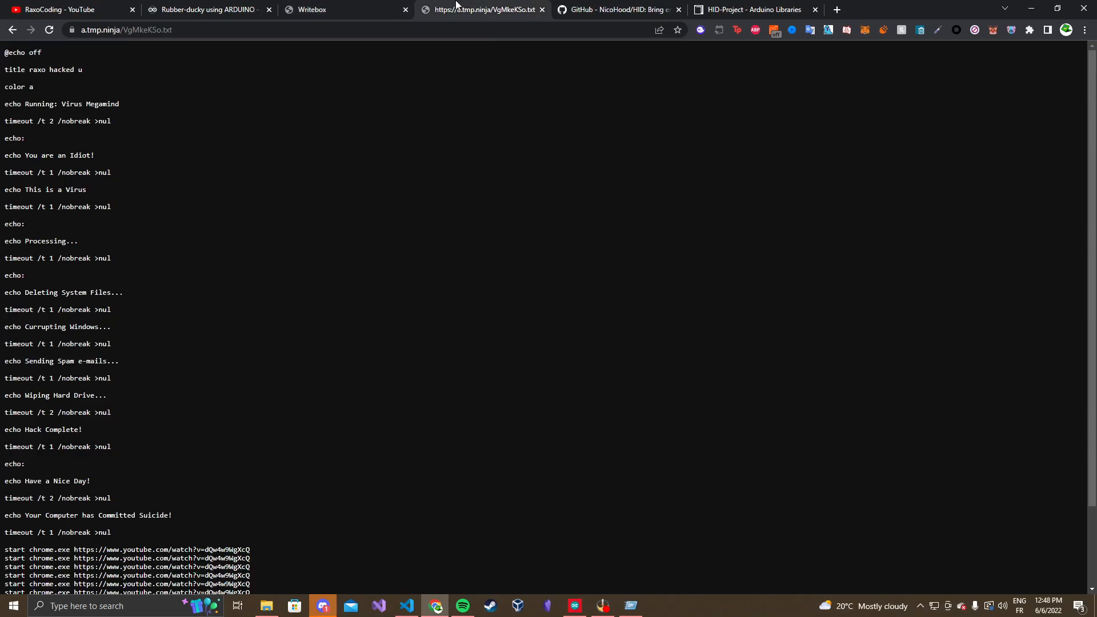
Scroll through the memes batch script's echo and timeout lines
{"action": "scroll", "scroll_direction": "down", "scroll_amount": 3}
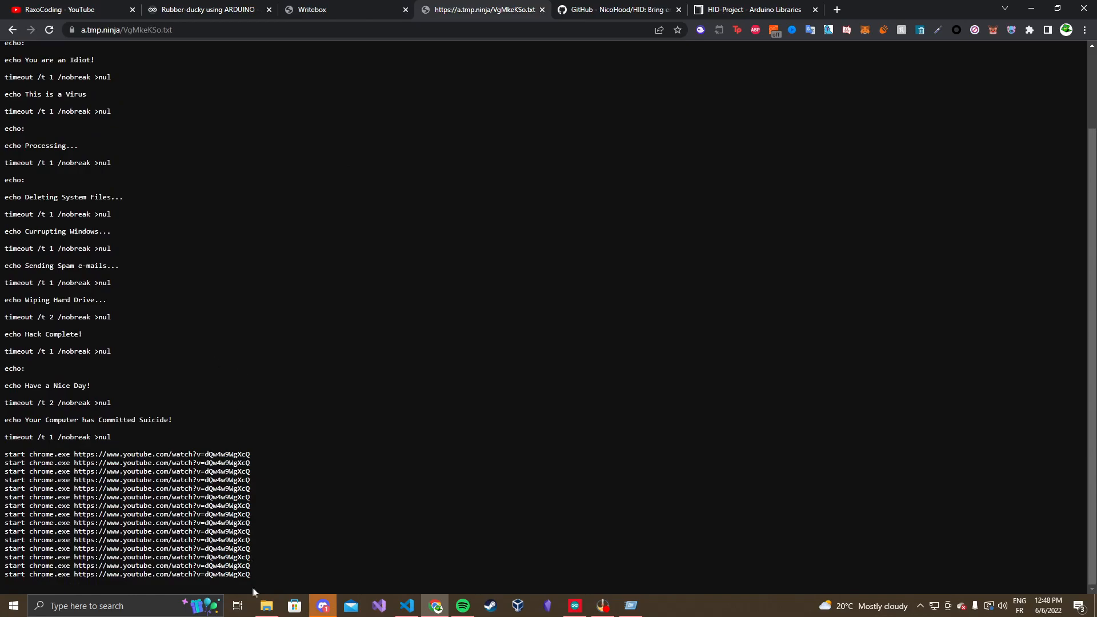
{"action": "key", "text": "ctrl+a"}
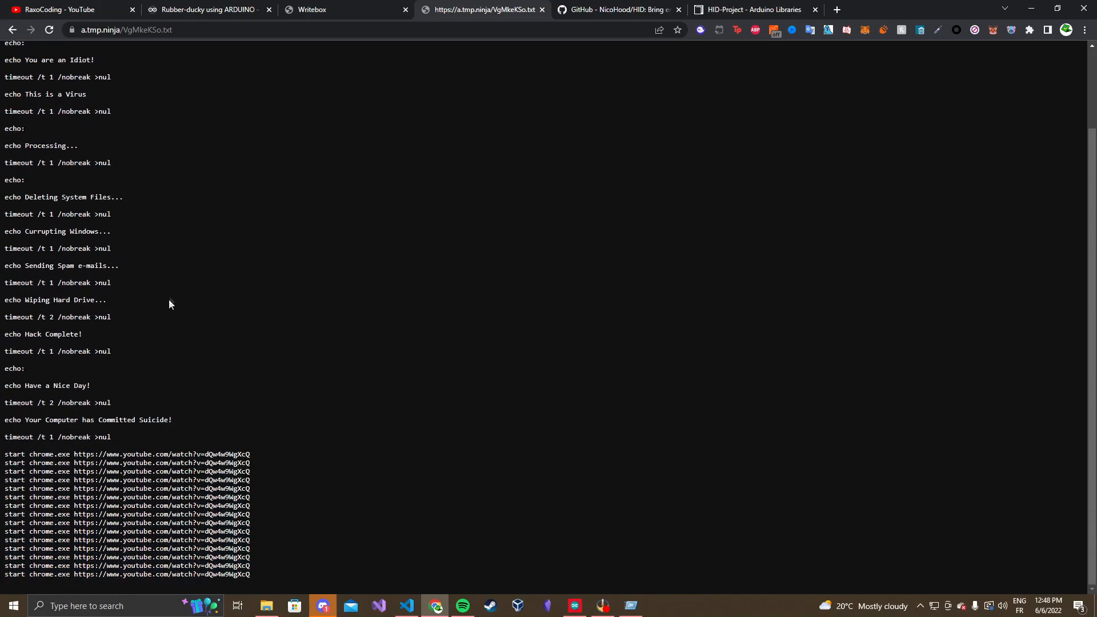
{"action": "scroll", "scroll_direction": "up", "scroll_amount": 3}
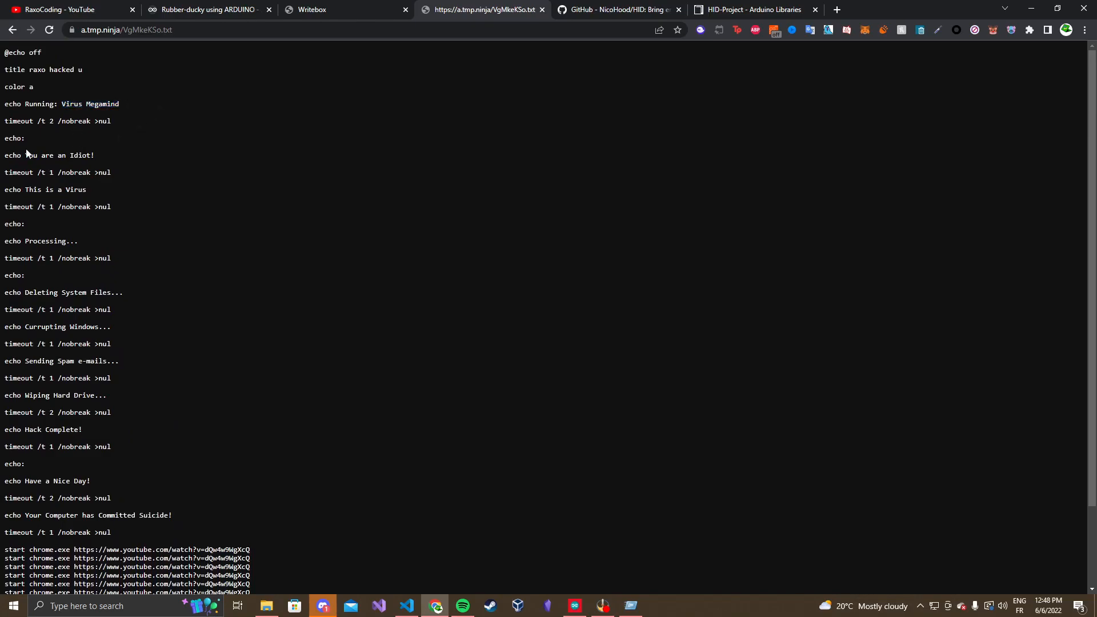
{"action": "scroll", "scroll_direction": "down", "scroll_amount": 3}
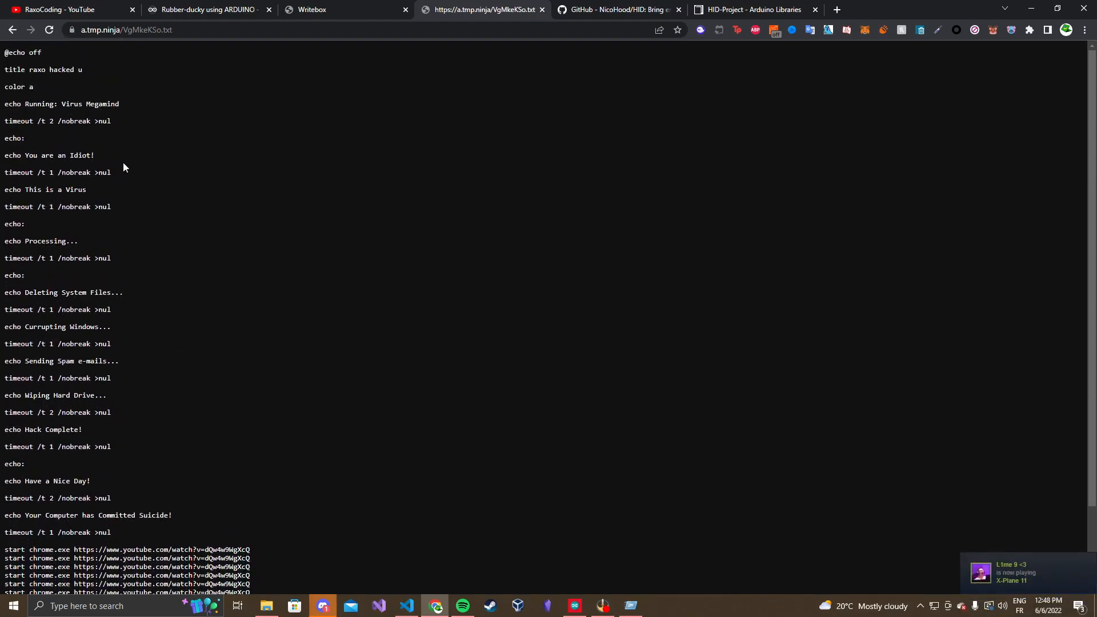
{"action": "mouse_move", "coordinate": [286, 254]}
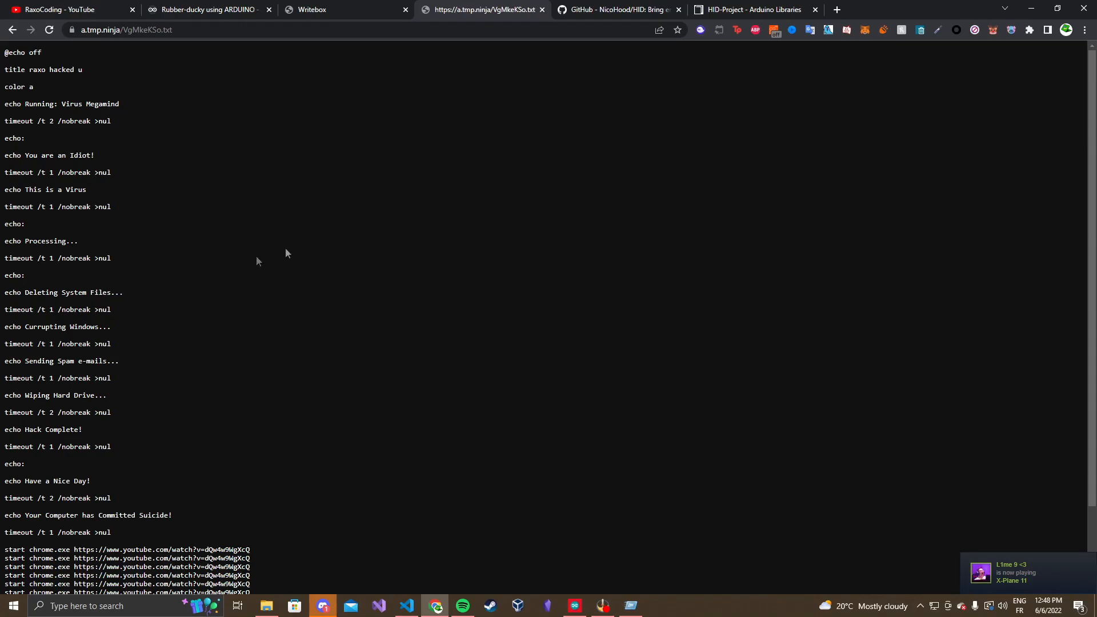
{"action": "mouse_move", "coordinate": [223, 195]}
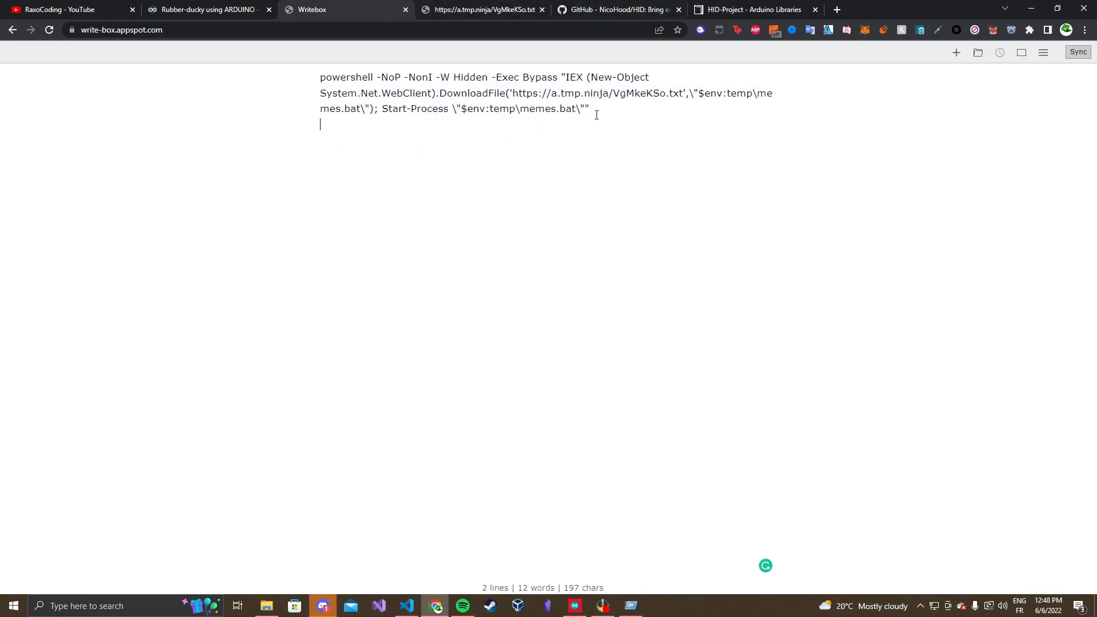
Return to payload.txt, select the whole Ducky Script, then deselect it
{"action": "key", "text": "ctrl+a"}
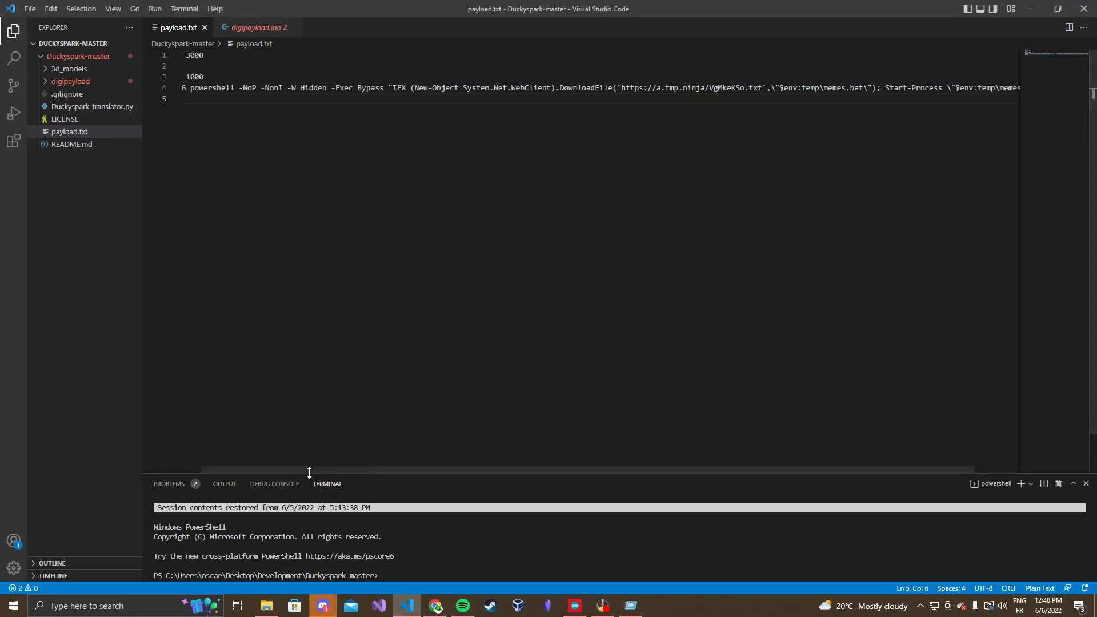
{"action": "key", "text": "ctrl+a"}
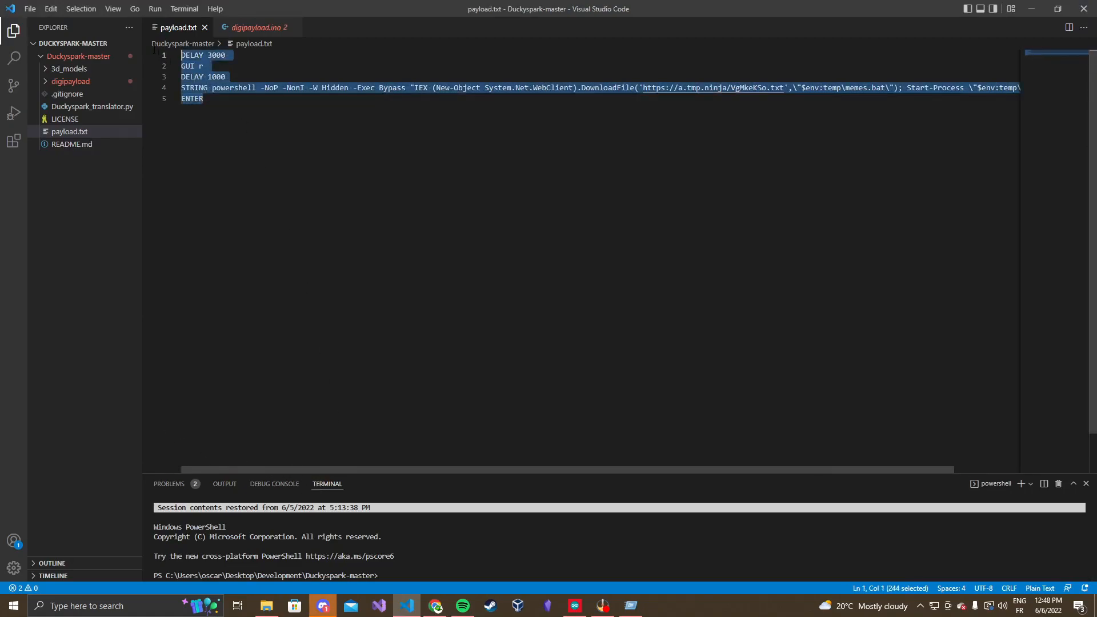
{"action": "left_click", "coordinate": [204, 99]}
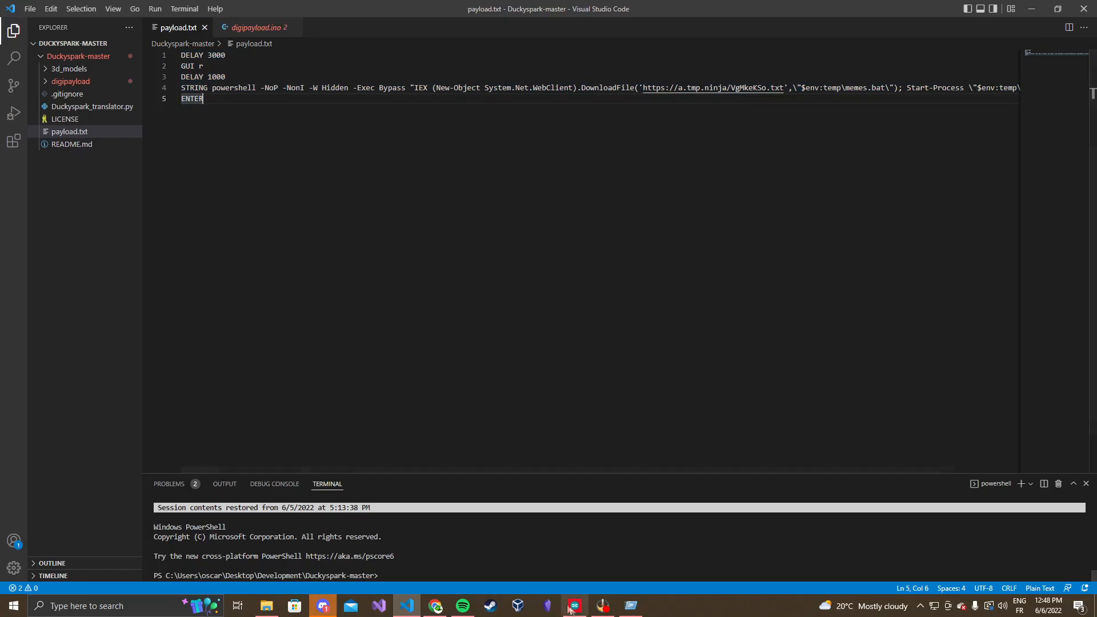
Show the KeyboardHelloWorld sketch with Board: Arduino Uno and Port: COM4 under Tools
{"action": "left_click", "coordinate": [574, 605]}
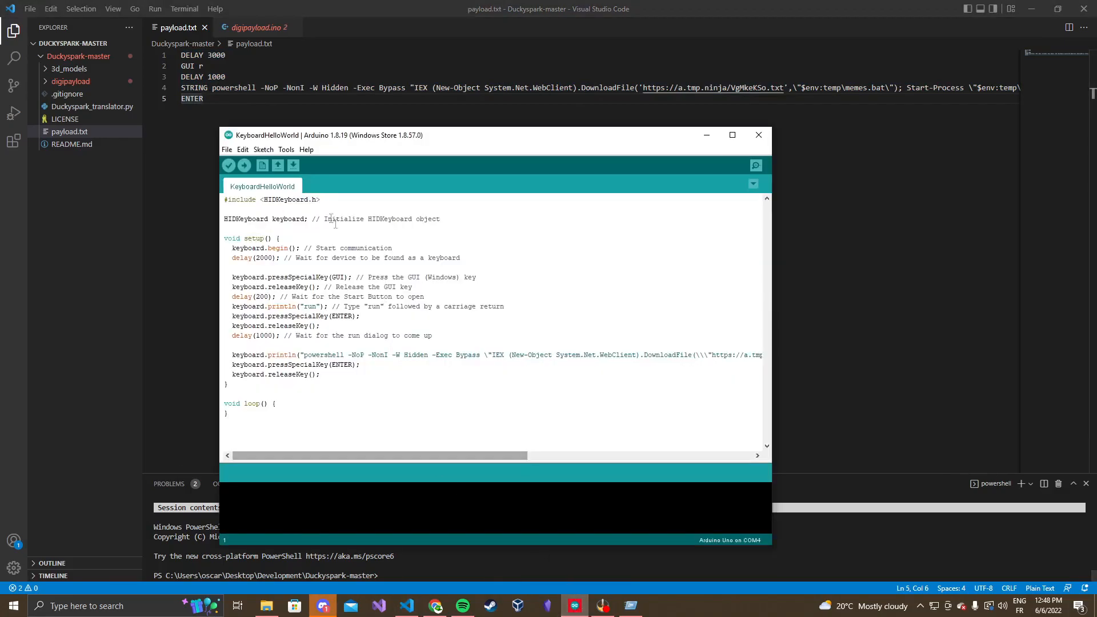
{"action": "left_click", "coordinate": [256, 145]}
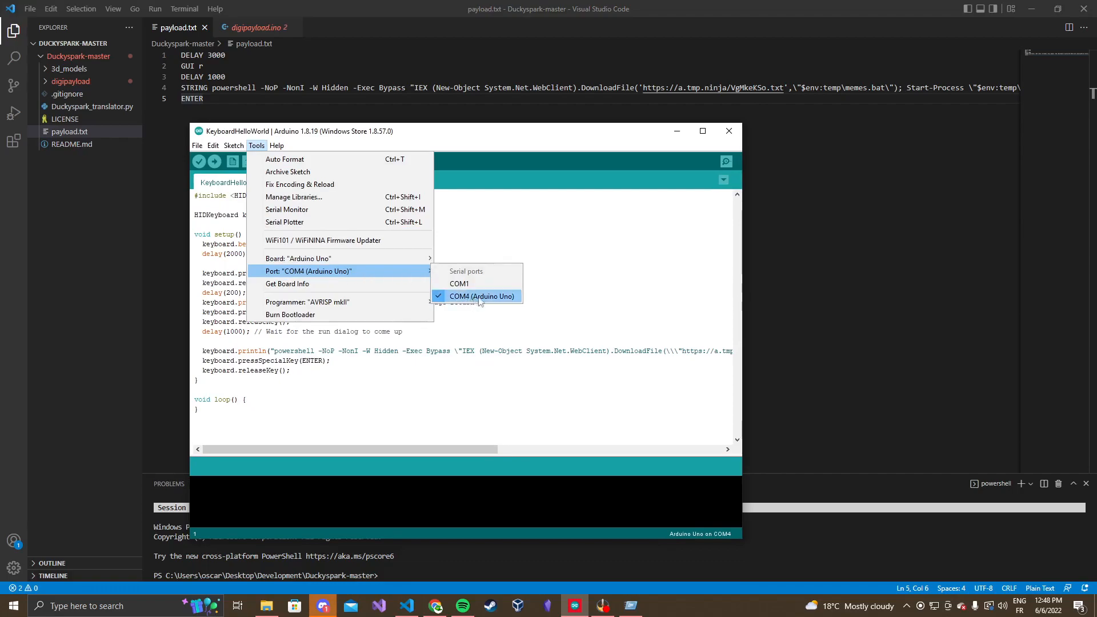
{"action": "mouse_move", "coordinate": [301, 258]}
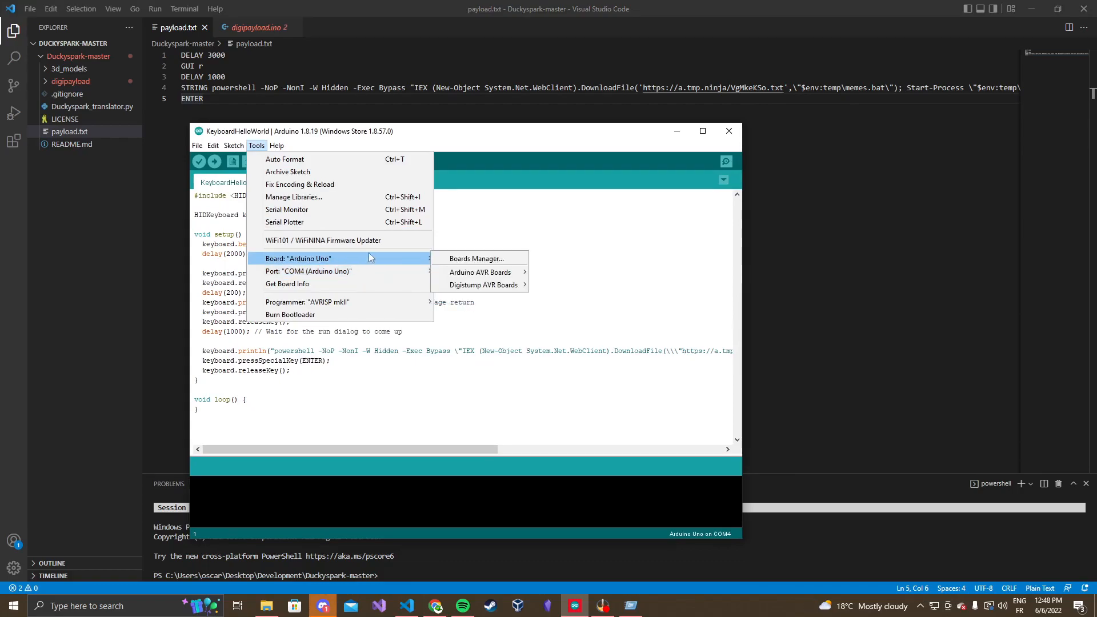
{"action": "mouse_move", "coordinate": [416, 253]}
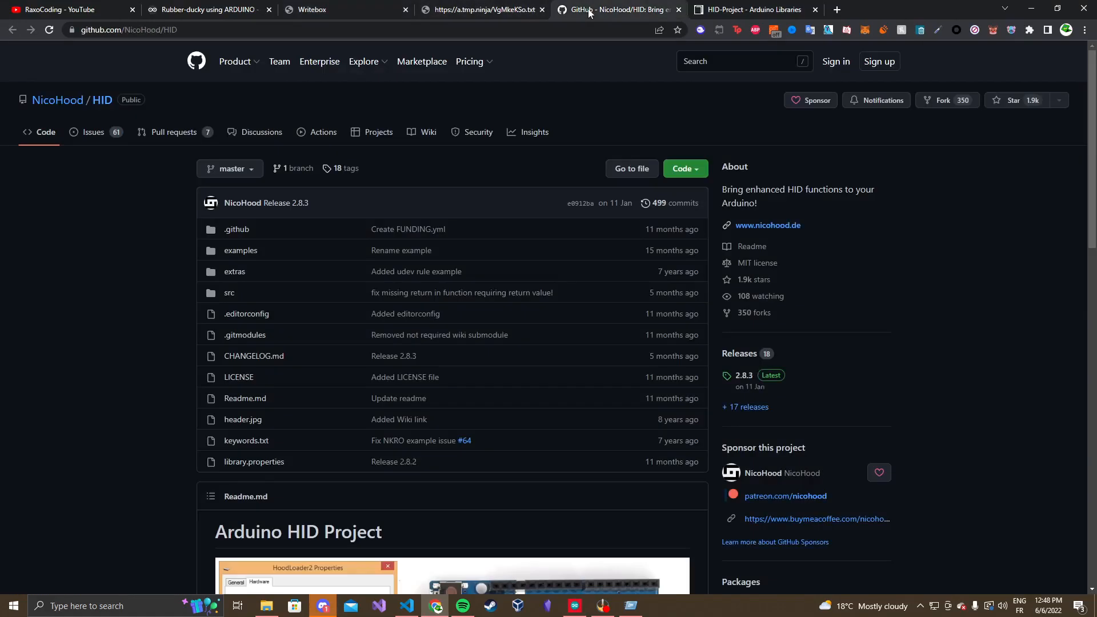
Scroll the NicoHood HID repository to Supported Arduinos, then switch to the materials folder
{"action": "scroll", "scroll_direction": "down", "scroll_amount": 3}
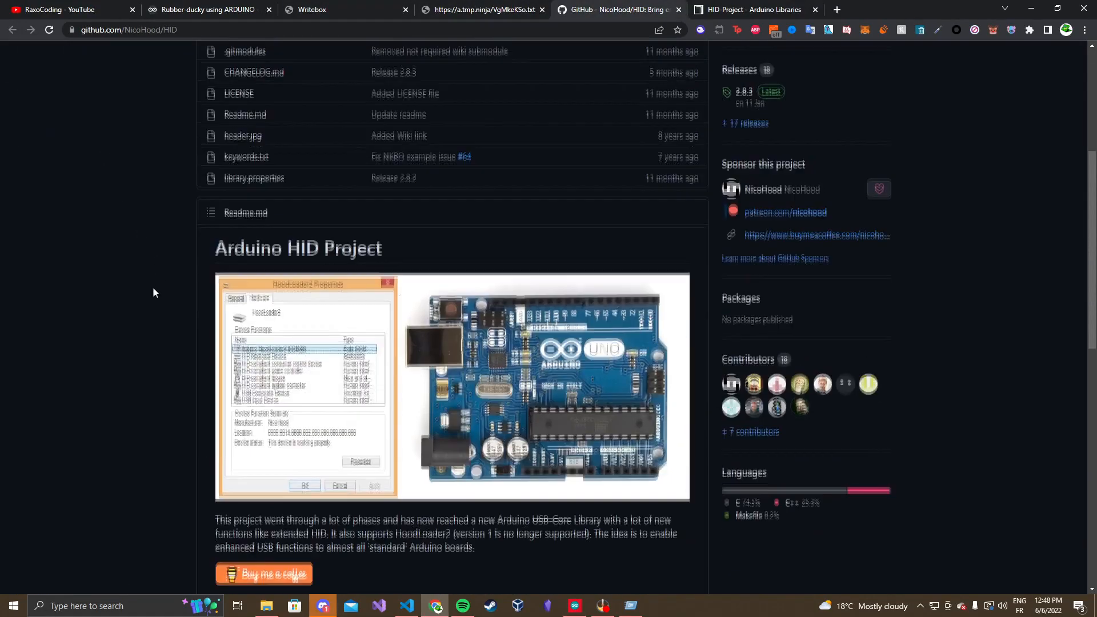
{"action": "scroll", "scroll_direction": "down", "scroll_amount": 3}
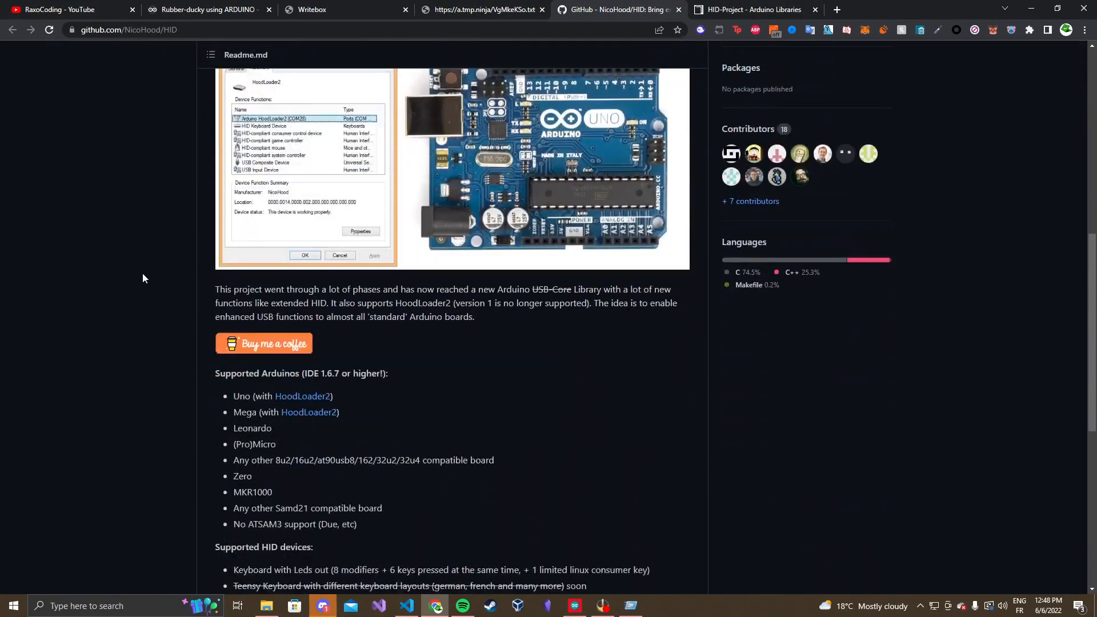
{"action": "scroll", "scroll_direction": "down", "scroll_amount": 3}
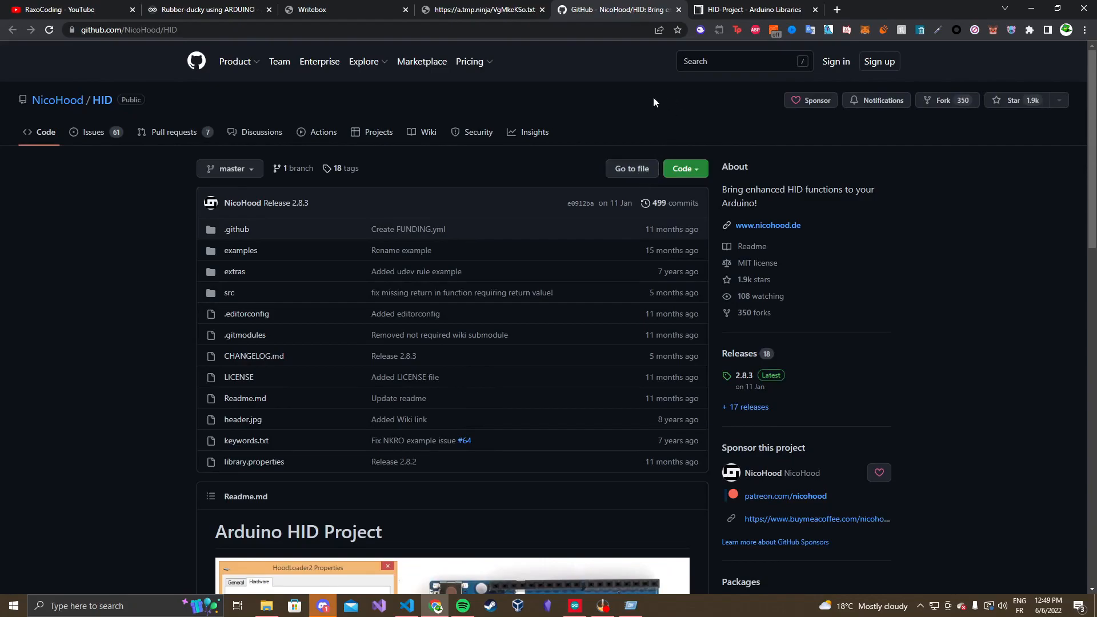
{"action": "left_click", "coordinate": [751, 9]}
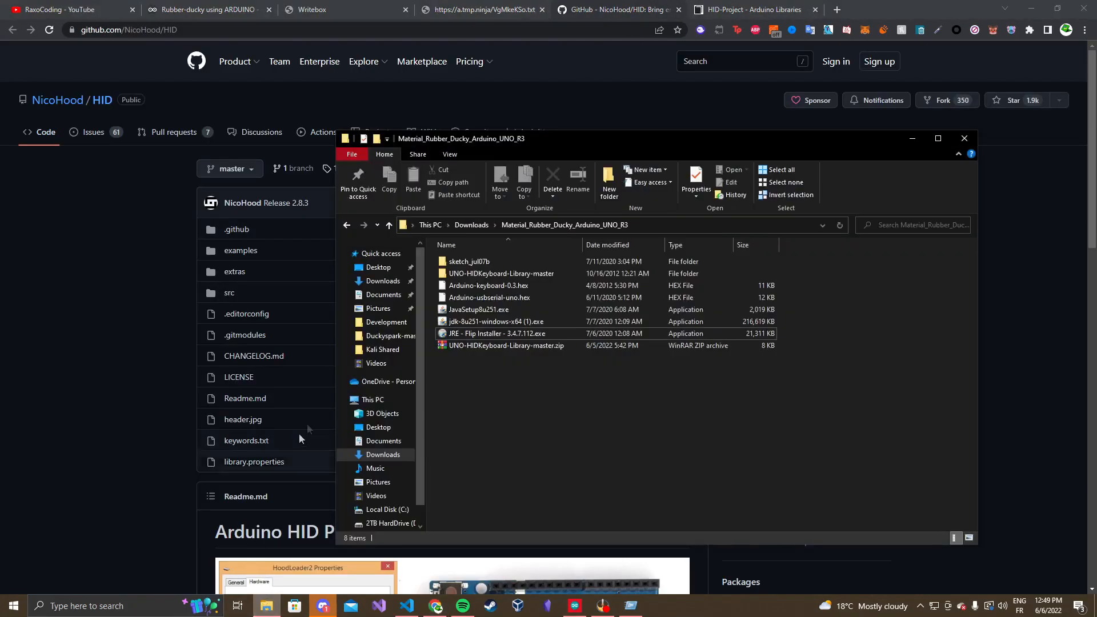
Delete the old extracted UNO-HIDKeyboard-Library-master folder and bring up actions for its zip archive
{"action": "left_click", "coordinate": [505, 345]}
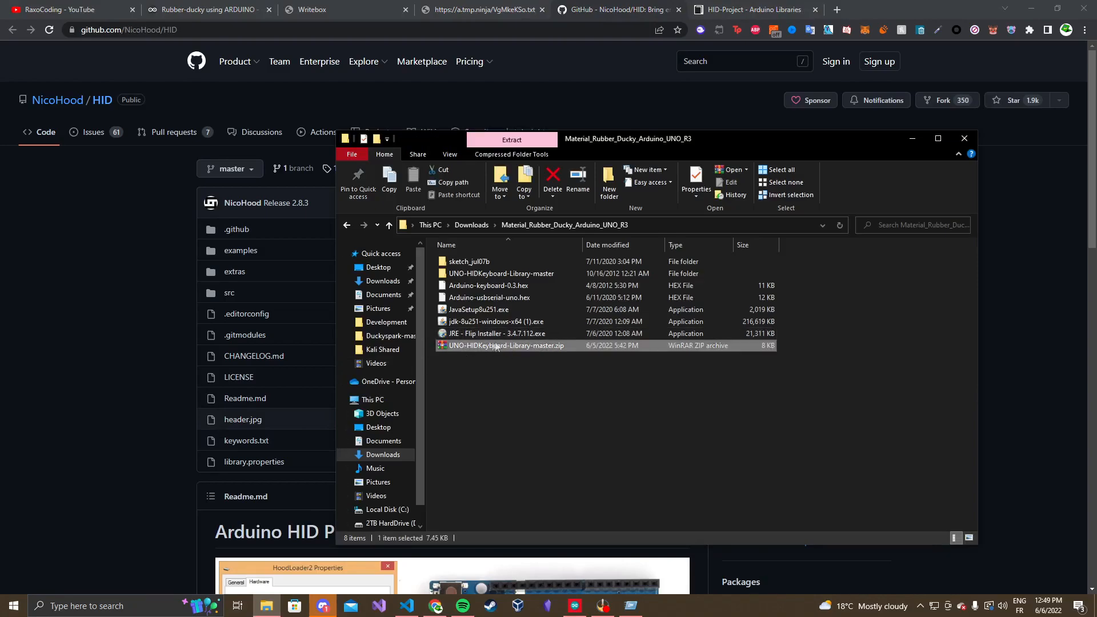
{"action": "mouse_move", "coordinate": [491, 369]}
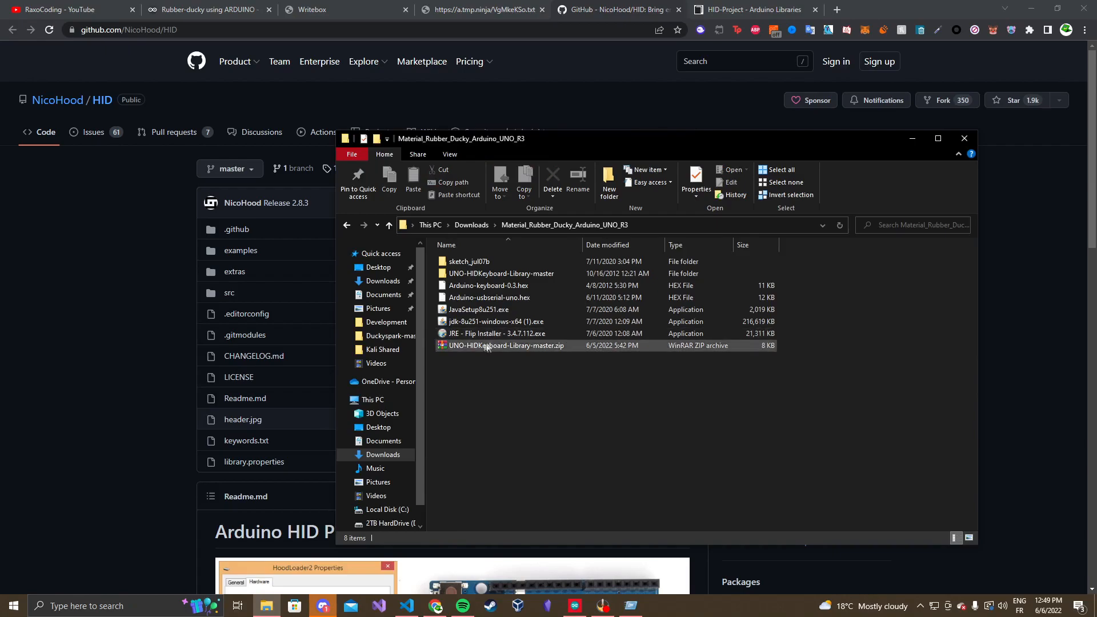
{"action": "left_click", "coordinate": [501, 273]}
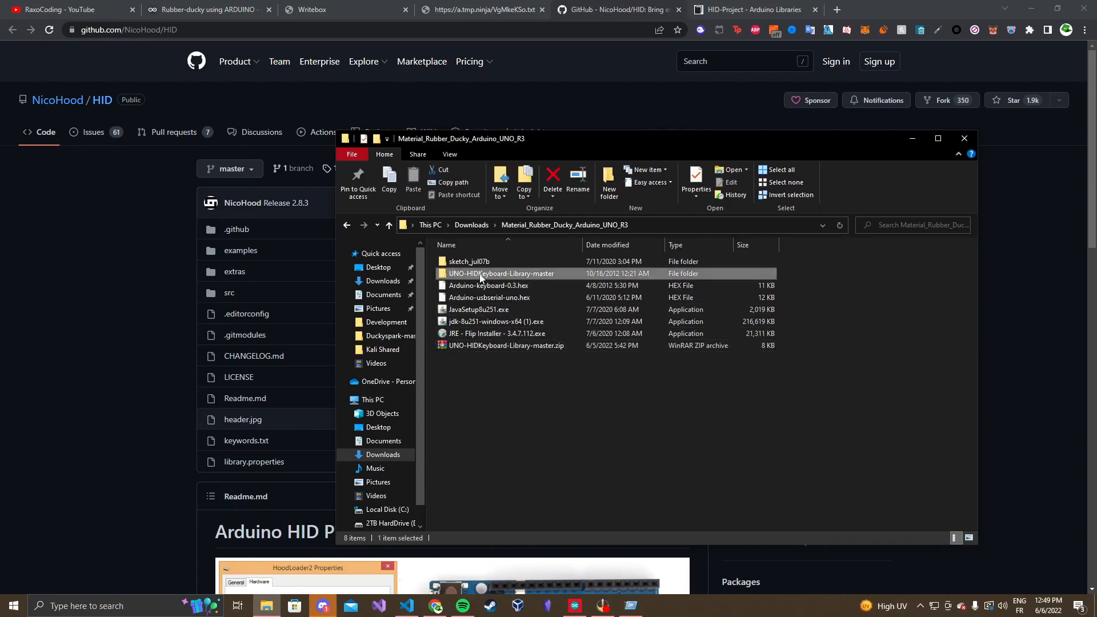
{"action": "left_click", "coordinate": [552, 179]}
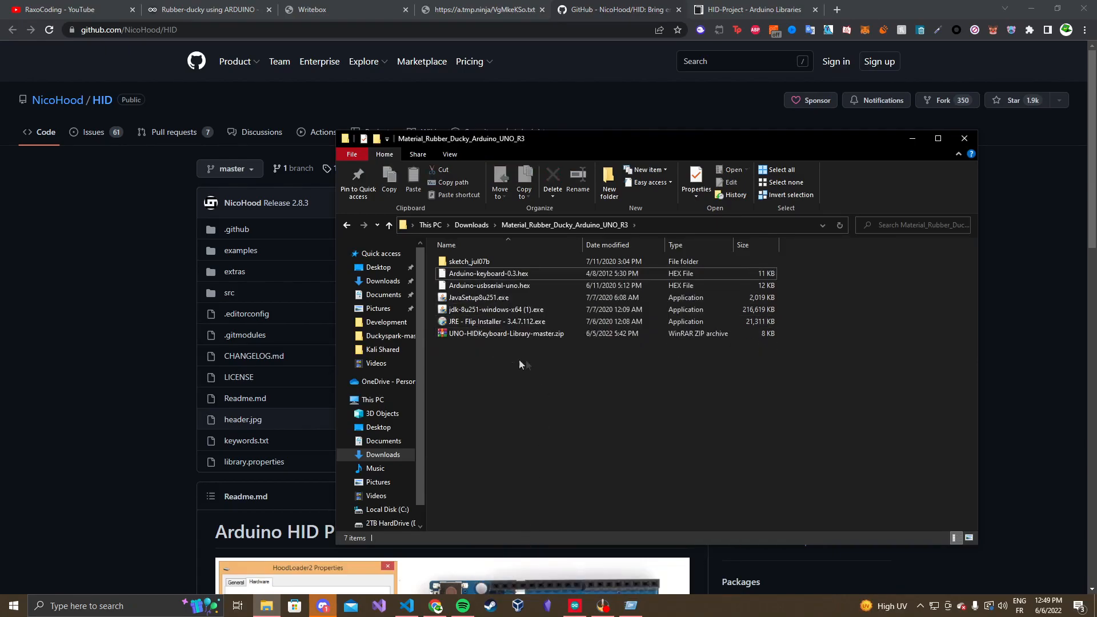
{"action": "right_click", "coordinate": [505, 333]}
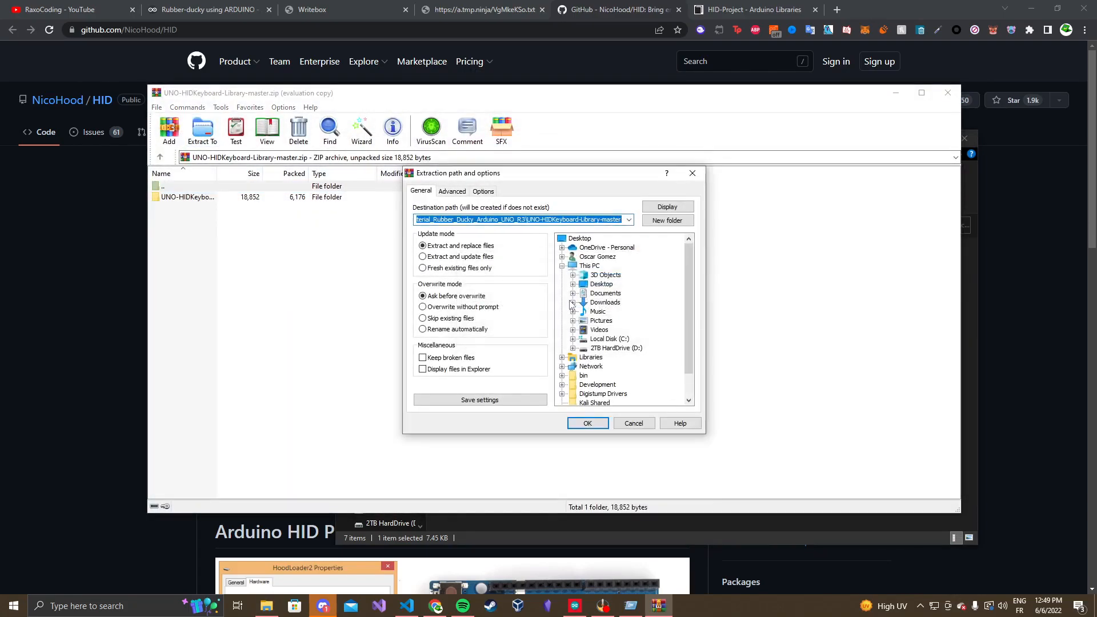
Extract the library zip into Downloads/Material_Rubber_Ducky_Arduino_UNO_R3 via the WinRAR path dialog
{"action": "left_click", "coordinate": [580, 238]}
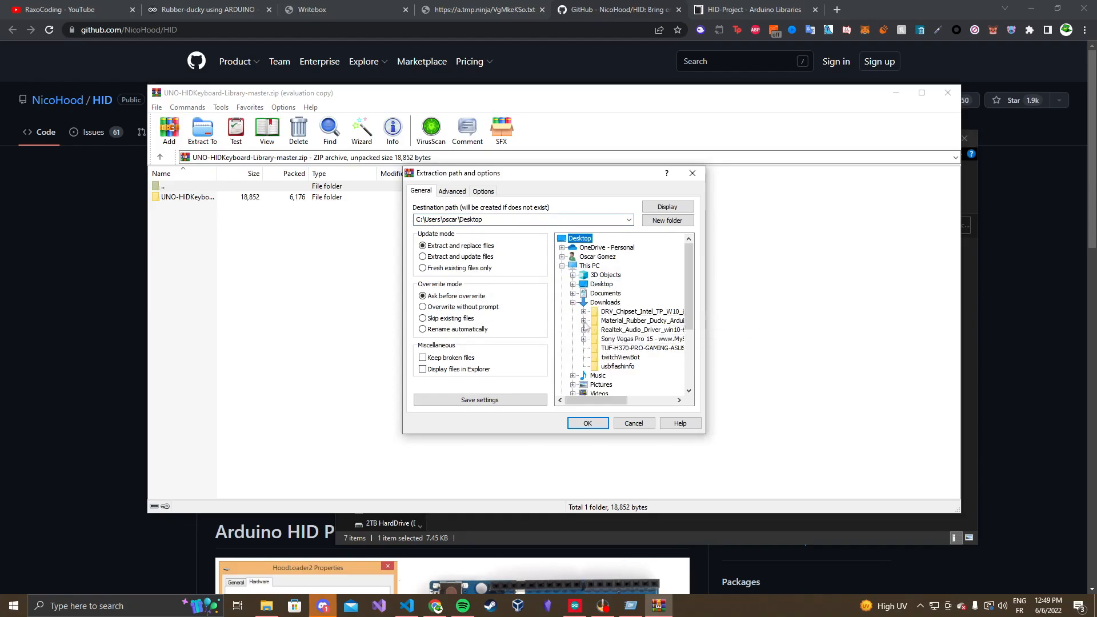
{"action": "left_click", "coordinate": [641, 320]}
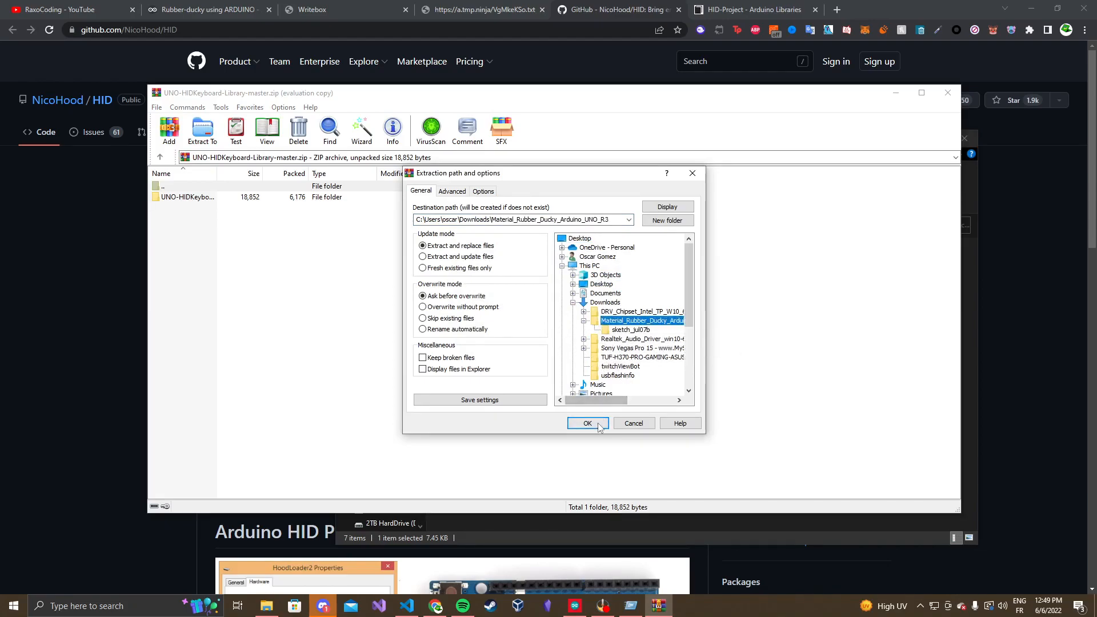
{"action": "left_click", "coordinate": [587, 423]}
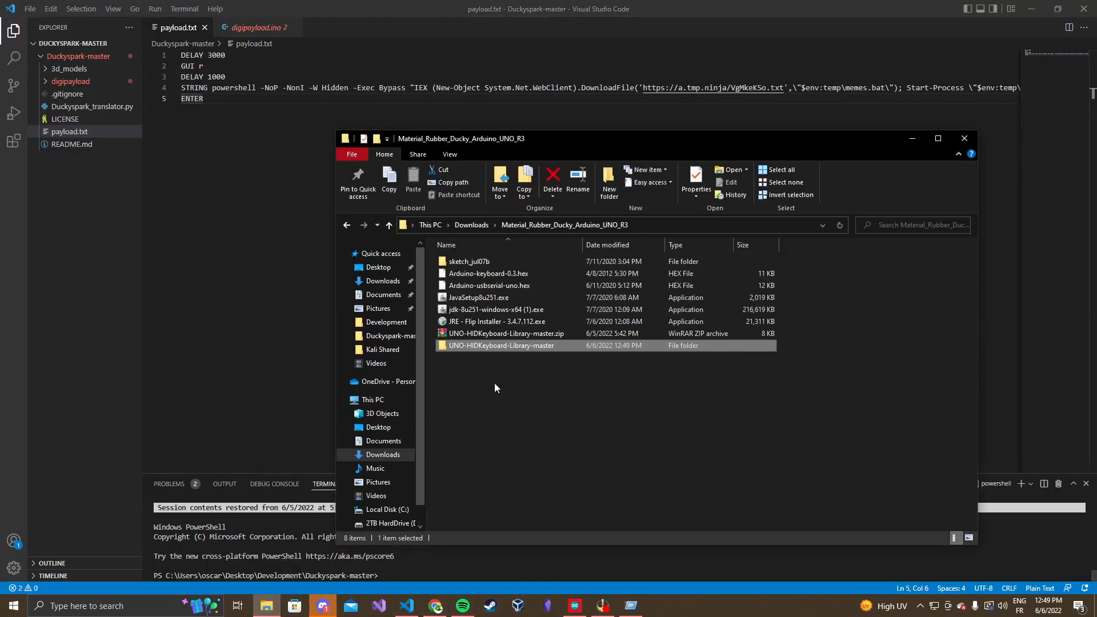
Open the extracted library's HIDKeyboard.h in VS Code and scroll through its key definitions and tables
{"action": "double_click", "coordinate": [501, 345]}
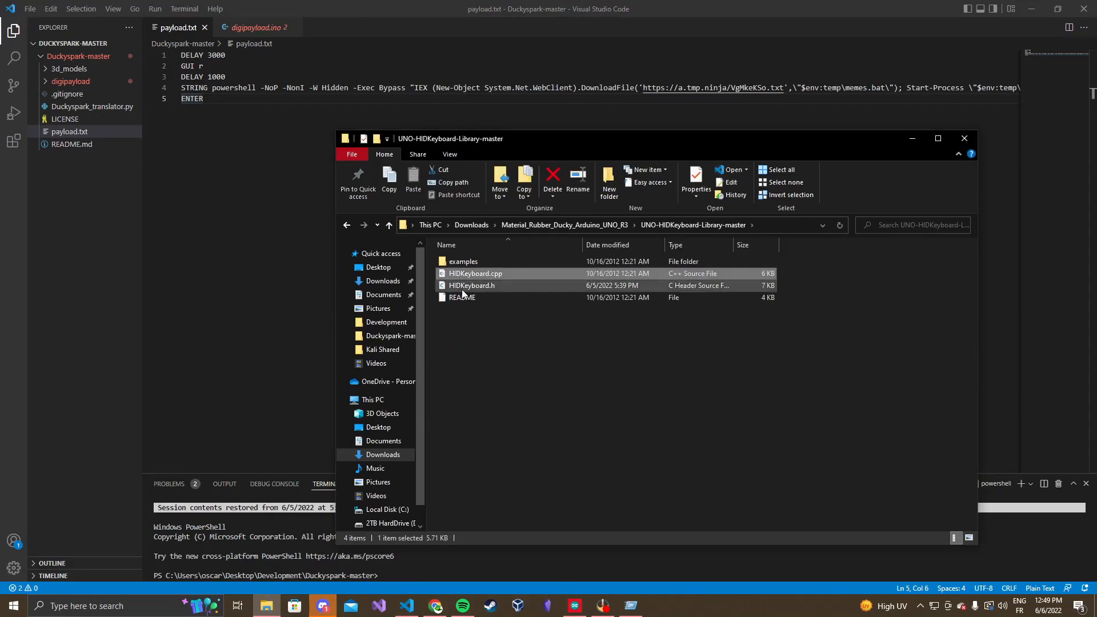
{"action": "double_click", "coordinate": [472, 285]}
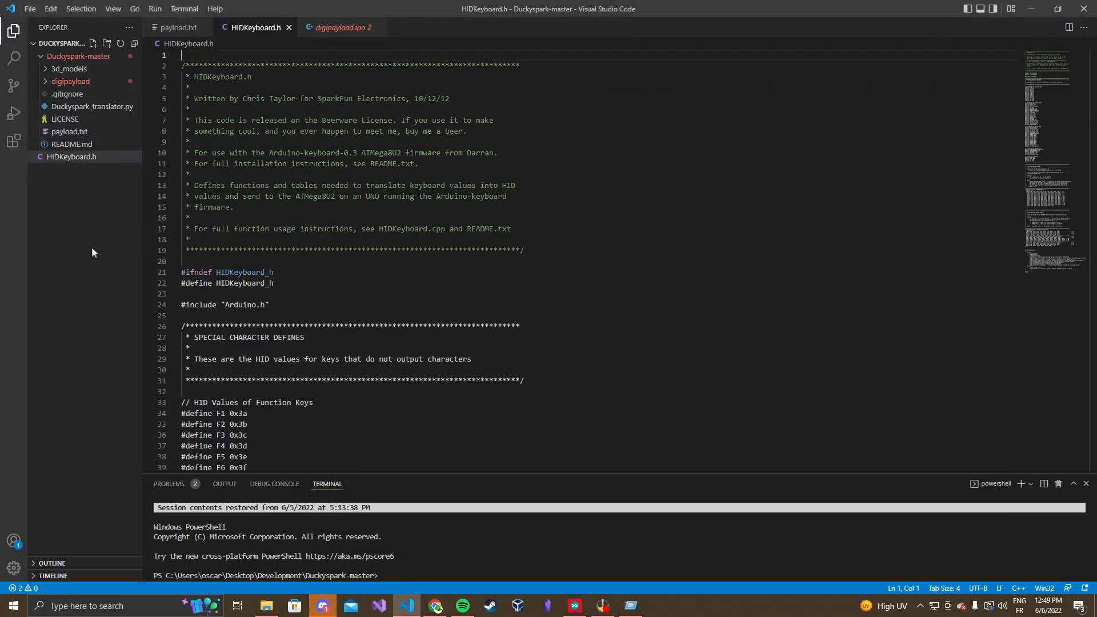
{"action": "scroll", "scroll_direction": "down", "scroll_amount": 3}
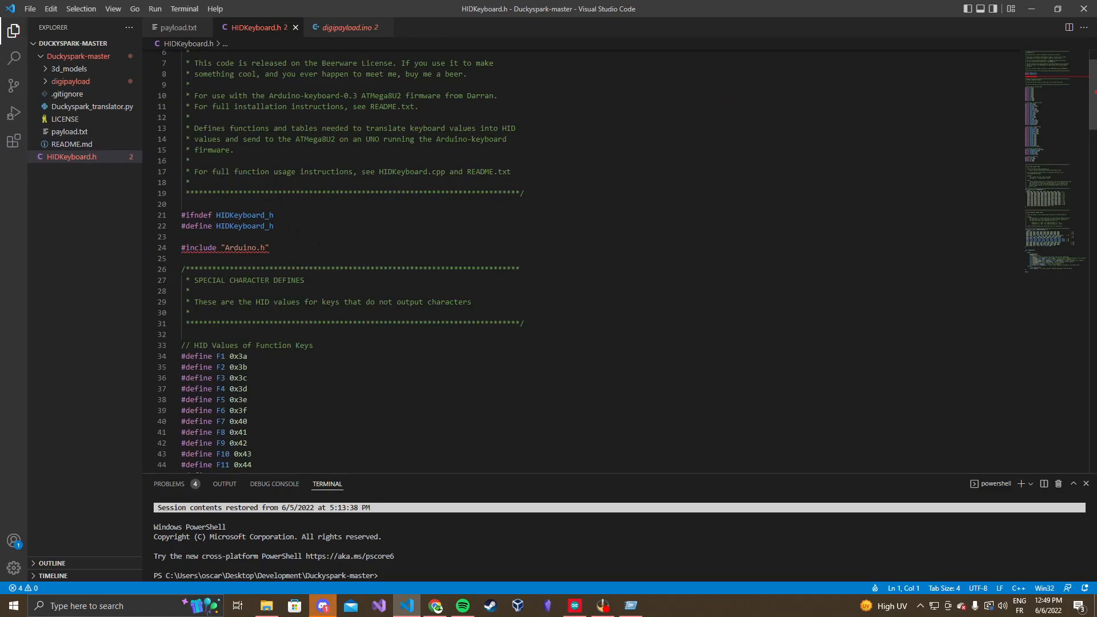
{"action": "scroll", "scroll_direction": "down", "scroll_amount": 3}
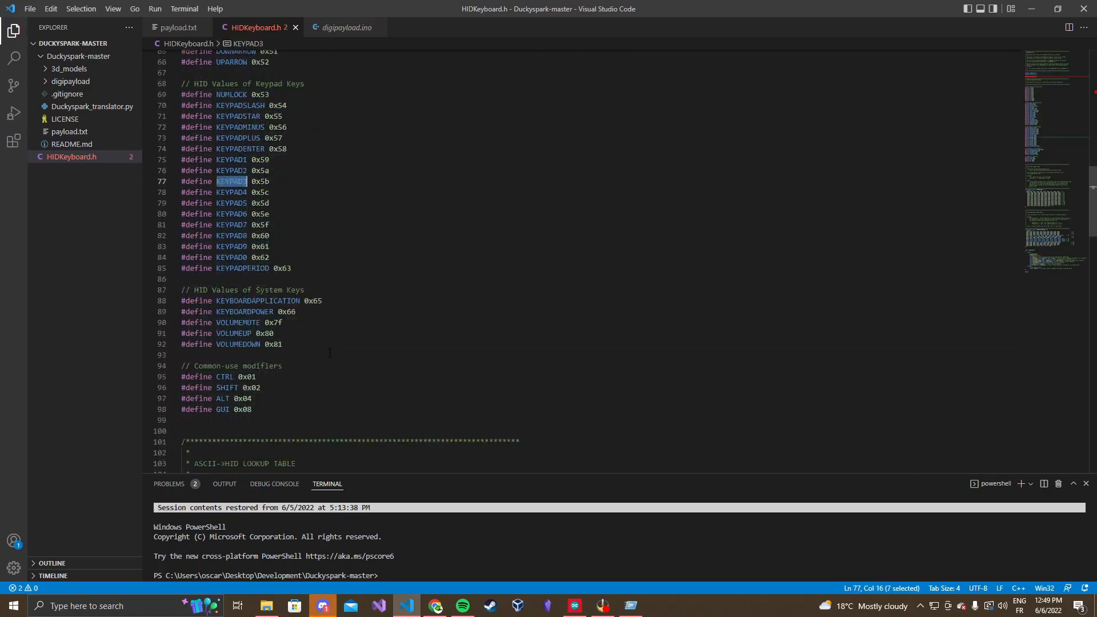
{"action": "scroll", "scroll_direction": "down", "scroll_amount": 3}
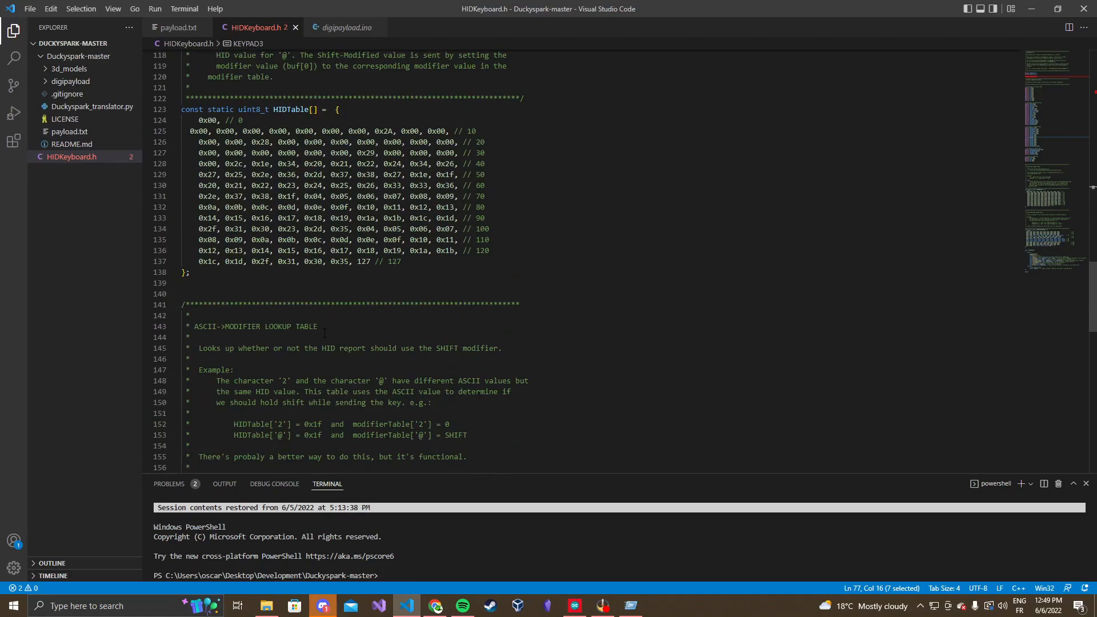
{"action": "scroll", "scroll_direction": "down", "scroll_amount": 3}
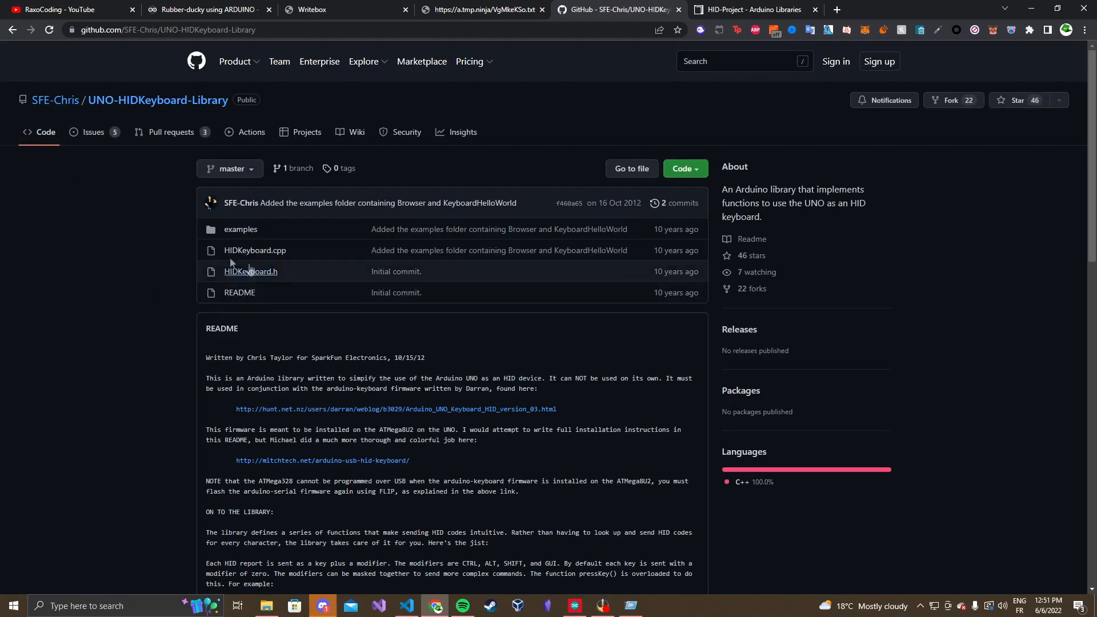
View the first Update HIDKeyboard.h commit of the 'updated edition' pull request, then return to the editor
{"action": "scroll", "scroll_direction": "down", "scroll_amount": 3}
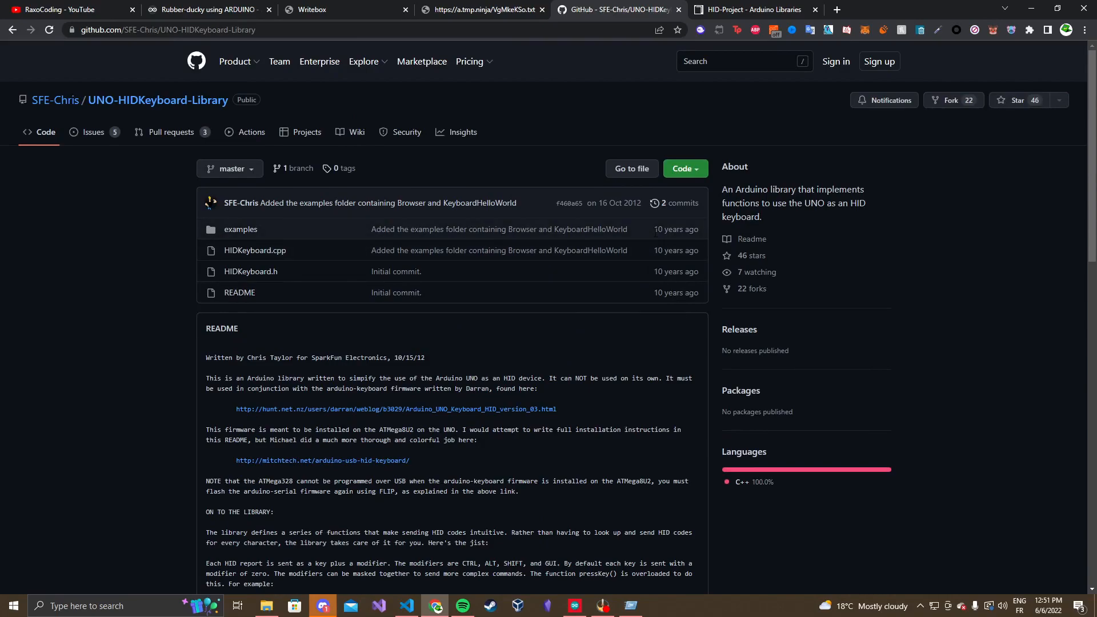
{"action": "mouse_move", "coordinate": [320, 154]}
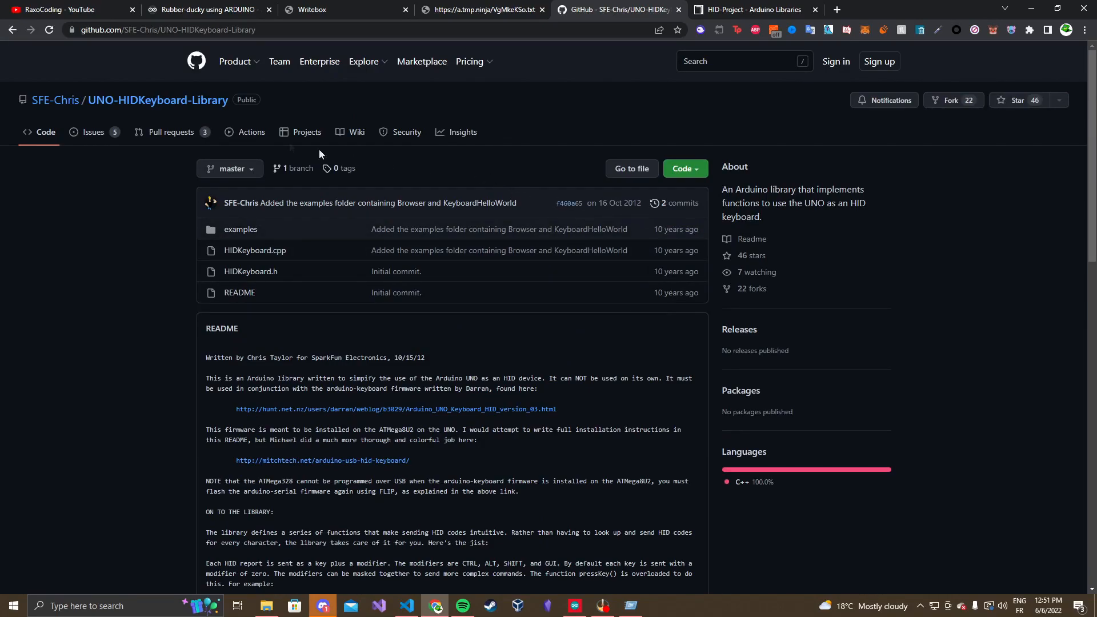
{"action": "left_click", "coordinate": [171, 132]}
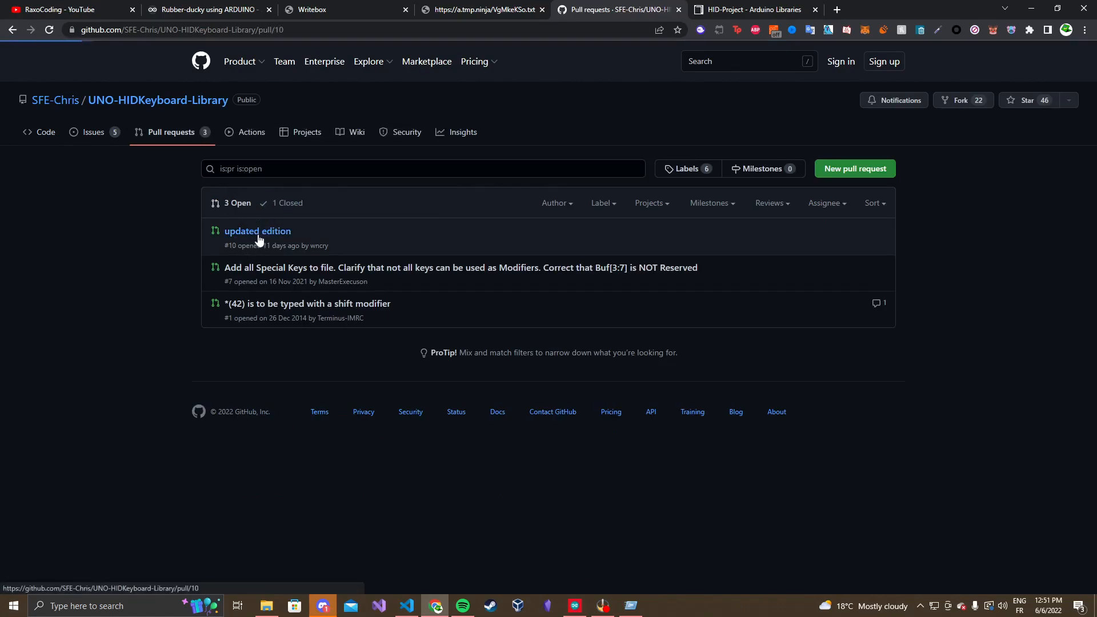
{"action": "left_click", "coordinate": [257, 231]}
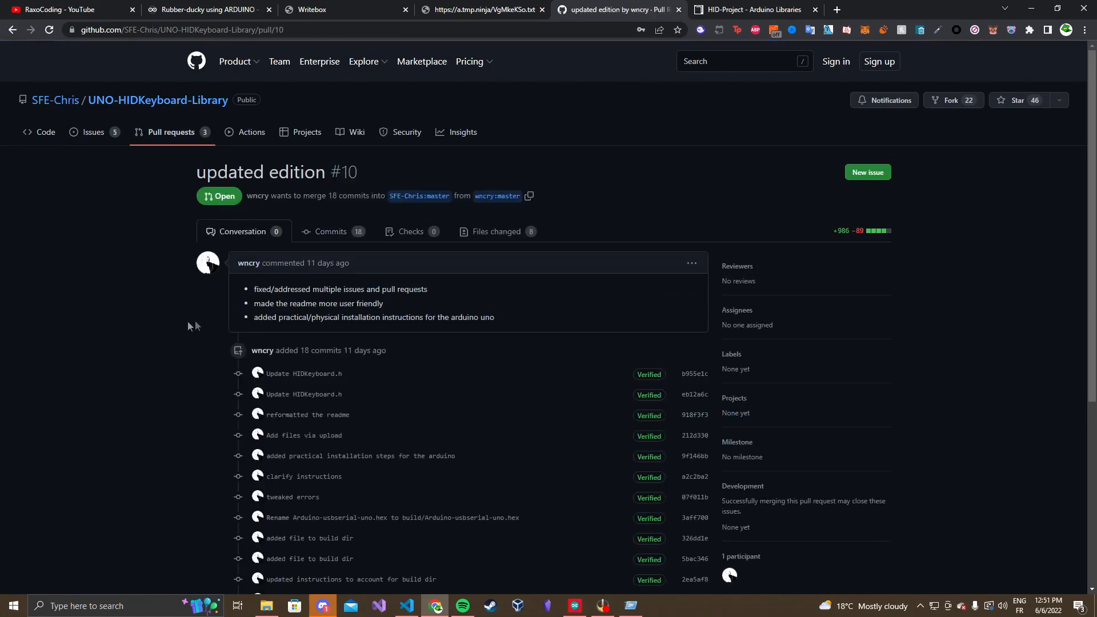
{"action": "left_click", "coordinate": [331, 232]}
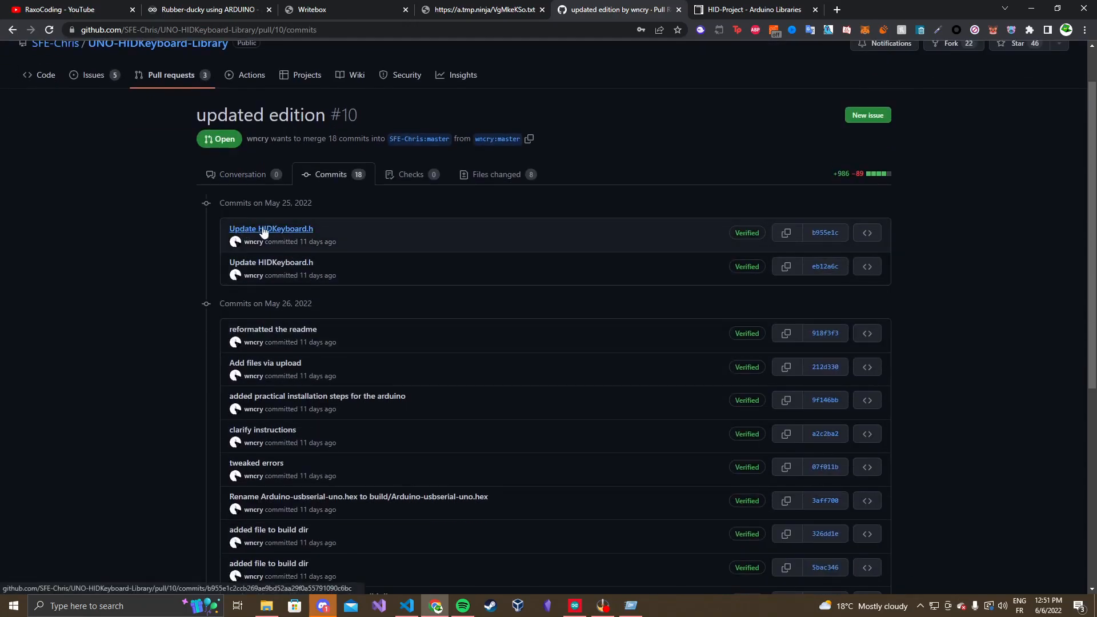
{"action": "left_click", "coordinate": [271, 229]}
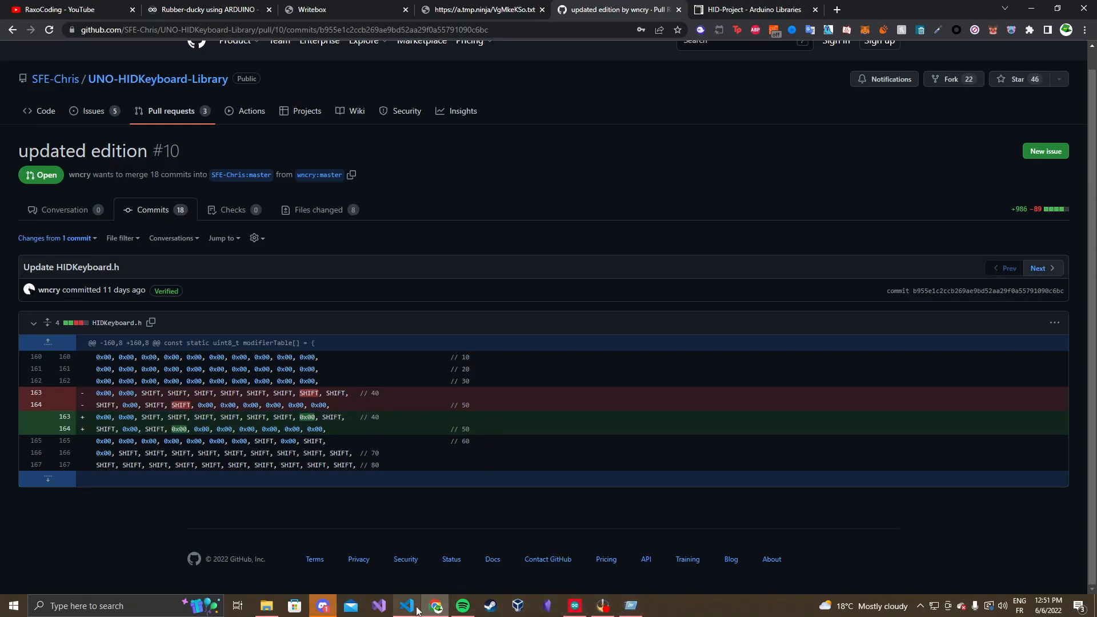
{"action": "left_click", "coordinate": [407, 606]}
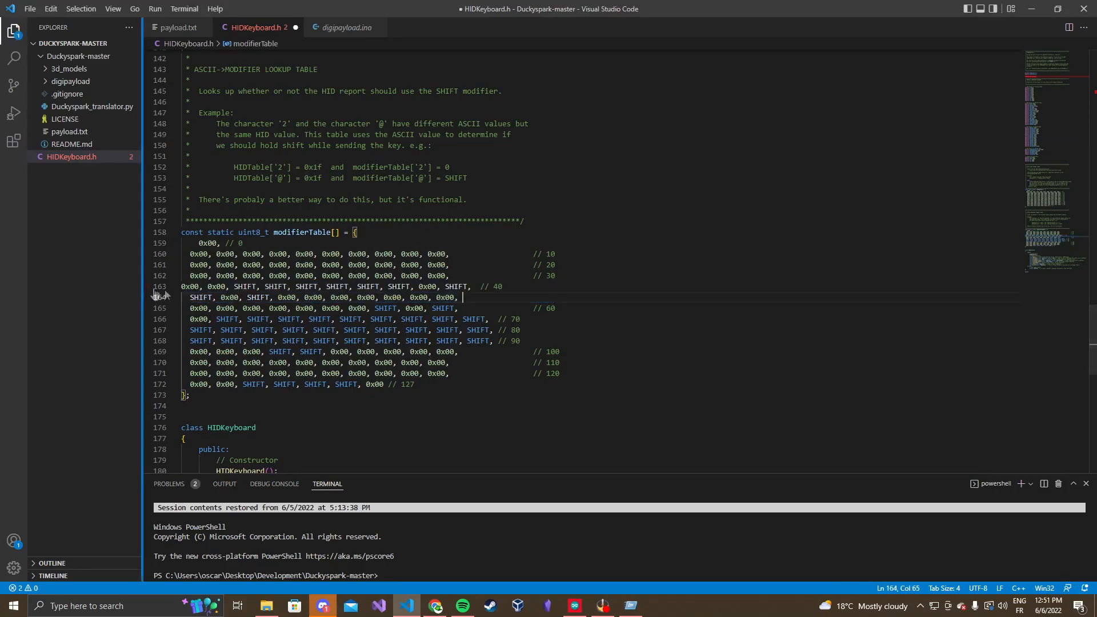
Paste the PR's corrected modifierTable rows (// 40 and // 50) into HIDKeyboard.h lines 163–164 and save
{"action": "left_click", "coordinate": [199, 286]}
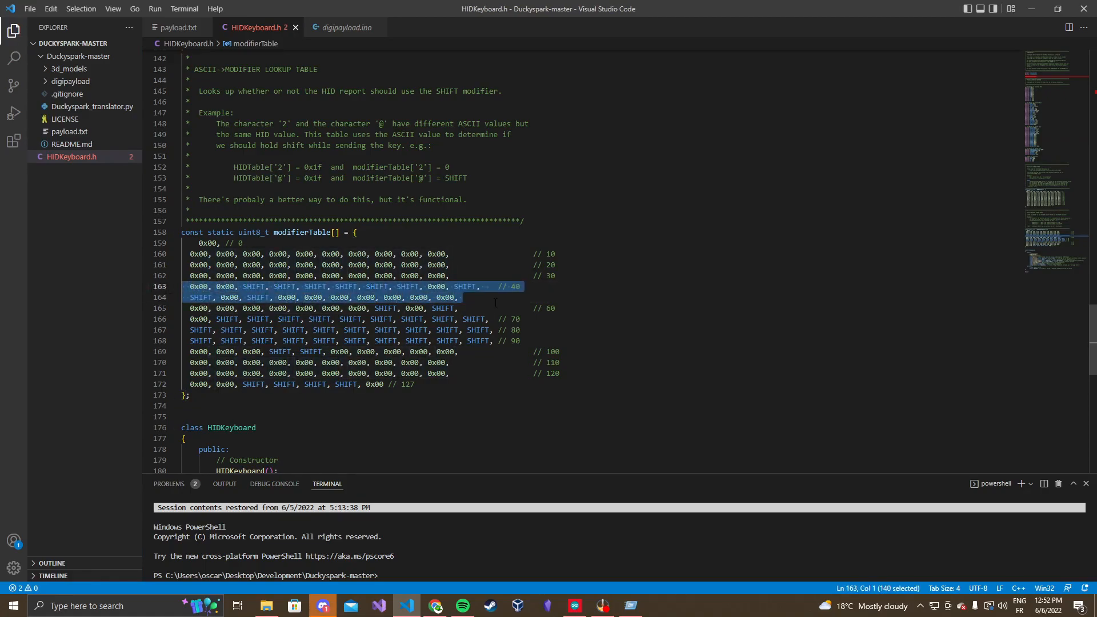
{"action": "left_click", "coordinate": [435, 605]}
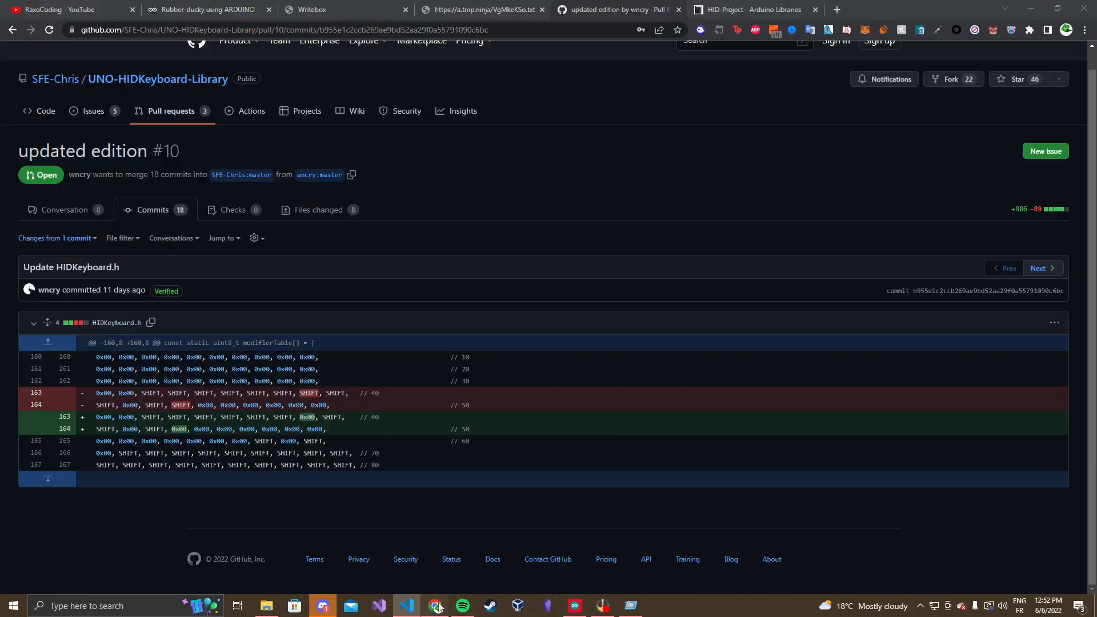
{"action": "left_click", "coordinate": [152, 210]}
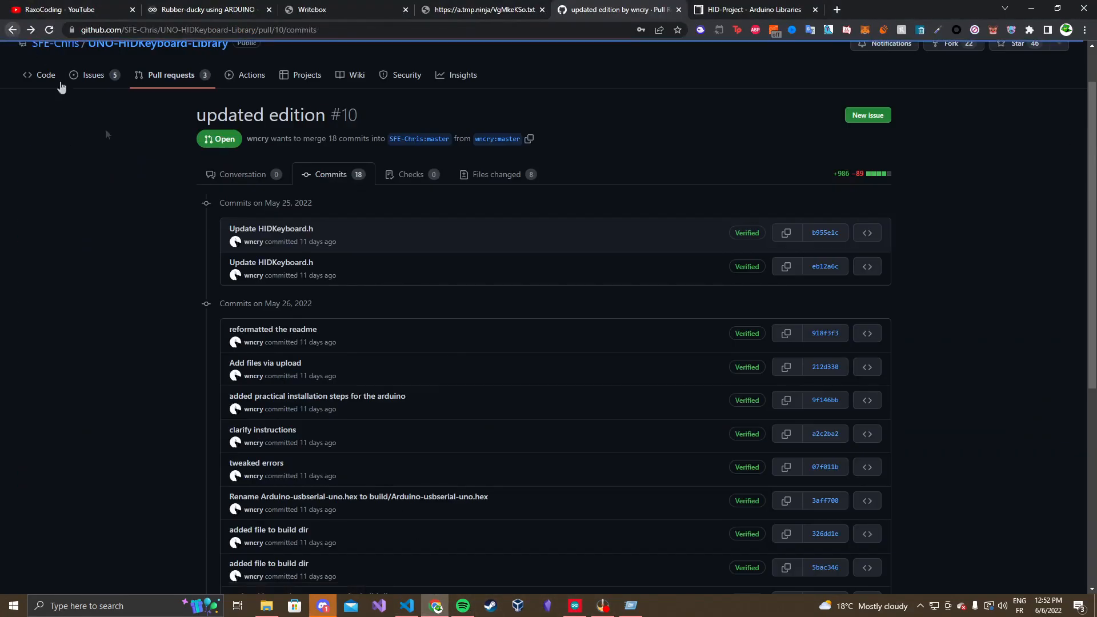
{"action": "left_click", "coordinate": [824, 267]}
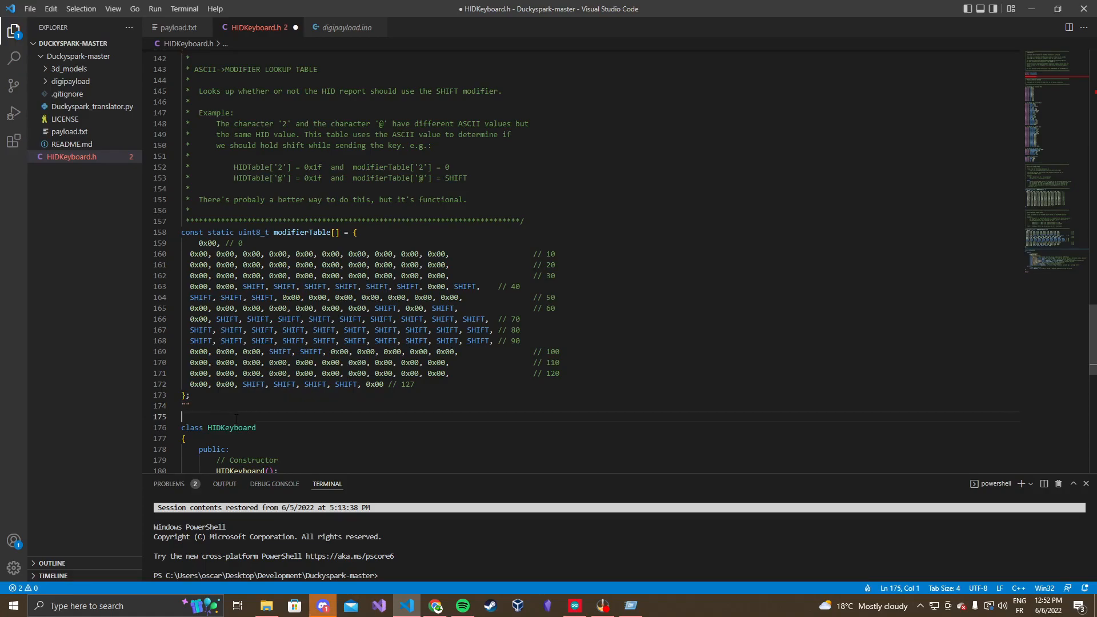
{"action": "type", "text": "''"}
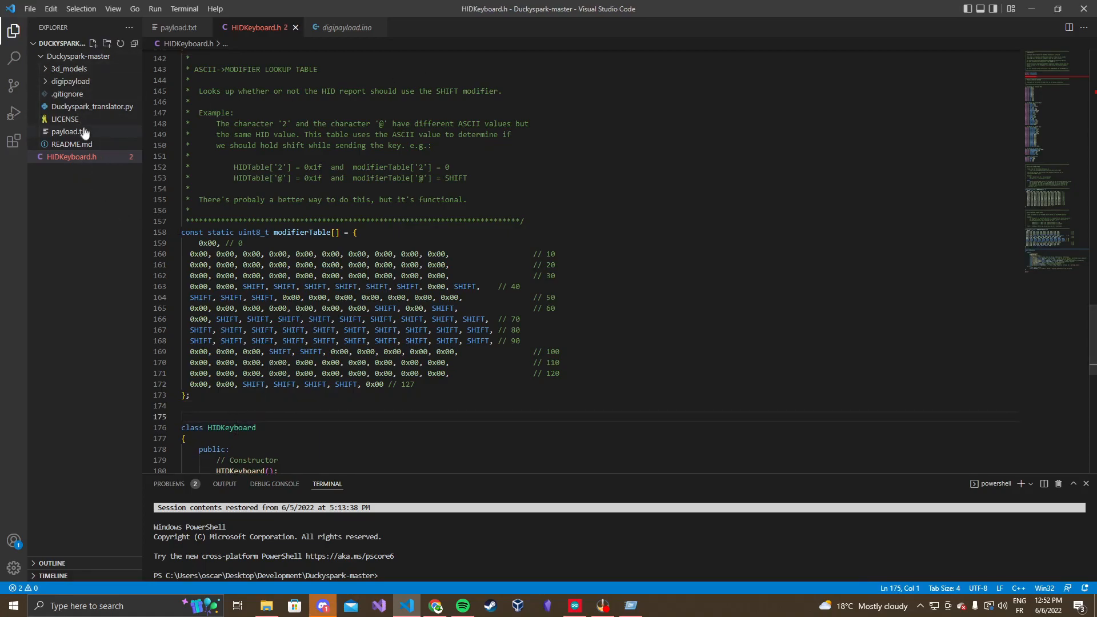
{"action": "left_click", "coordinate": [68, 132]}
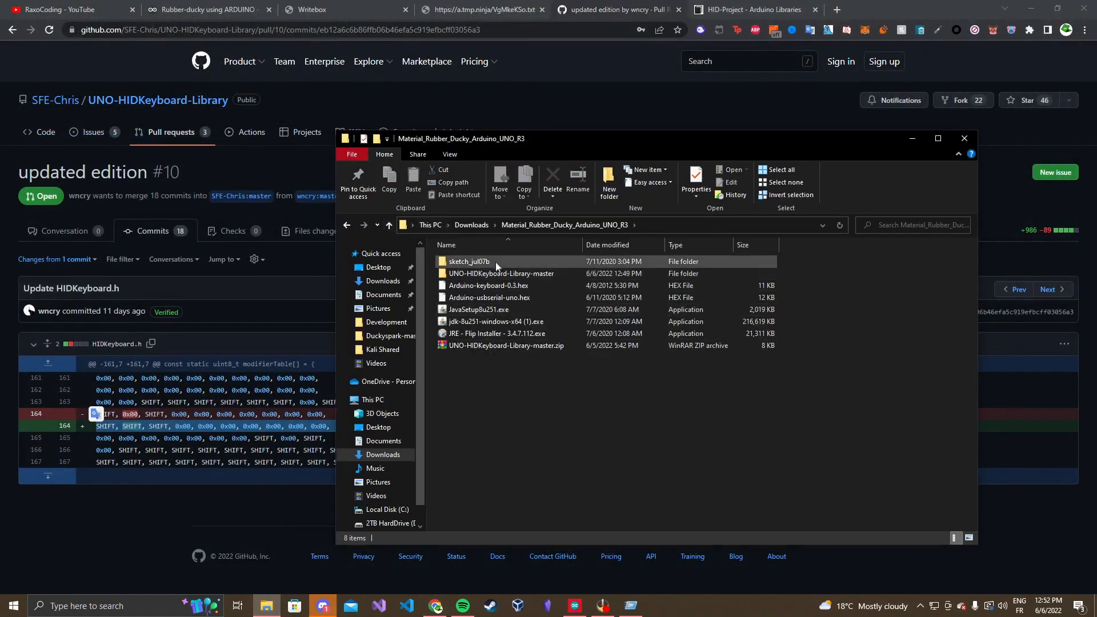
Delete the extracted UNO-HIDKeyboard-Library-master folder from the project folder via its context menu
{"action": "right_click", "coordinate": [488, 273]}
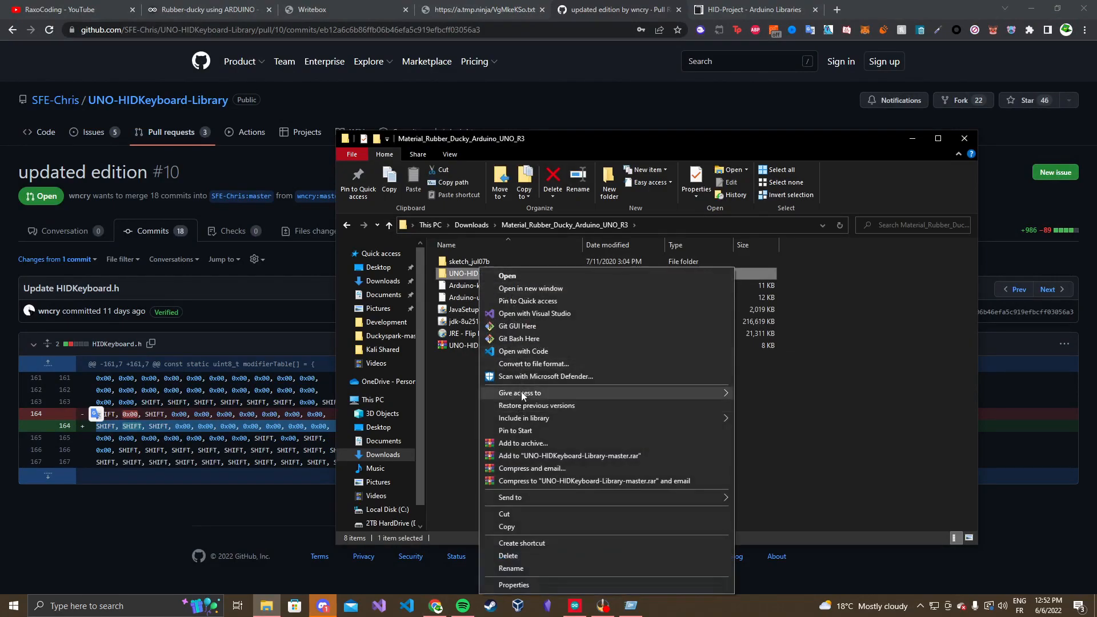
{"action": "mouse_move", "coordinate": [537, 418]}
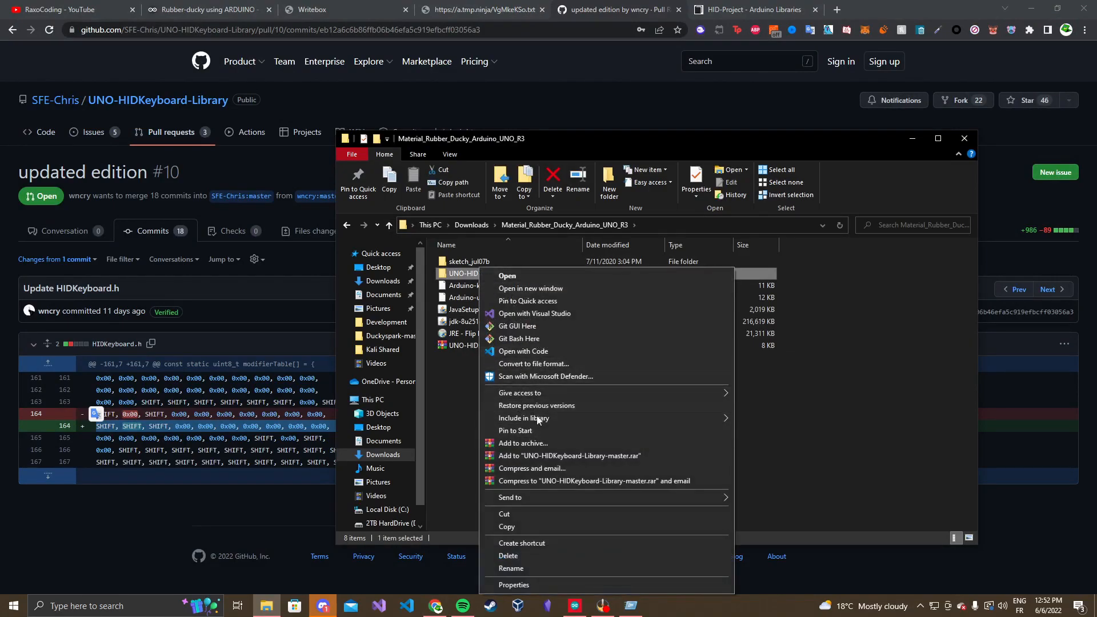
{"action": "mouse_move", "coordinate": [511, 497]}
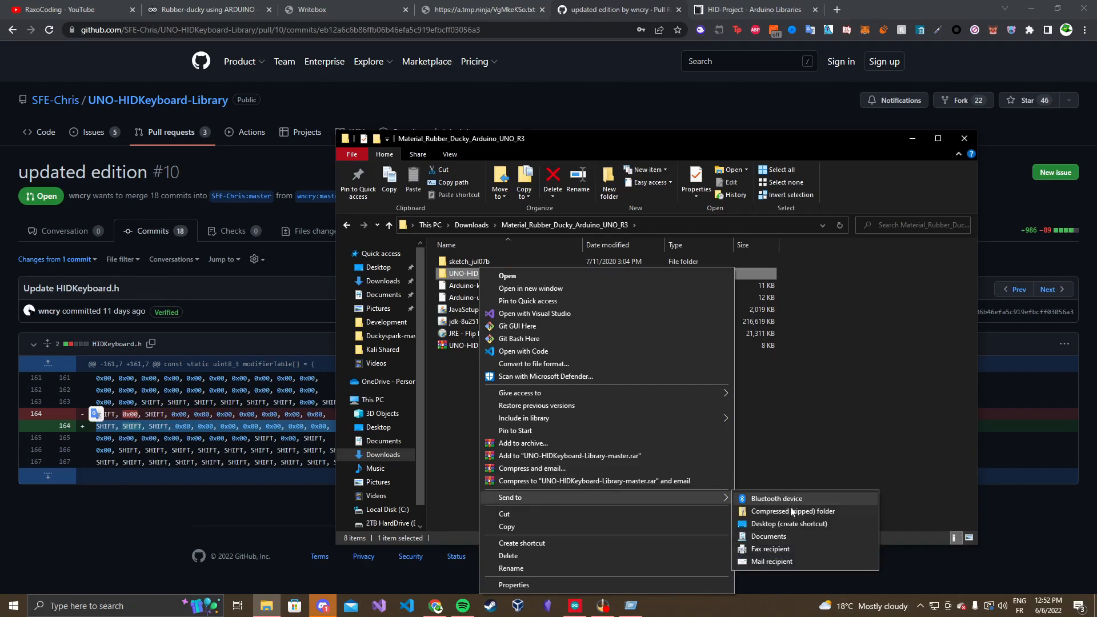
{"action": "left_click", "coordinate": [789, 512]}
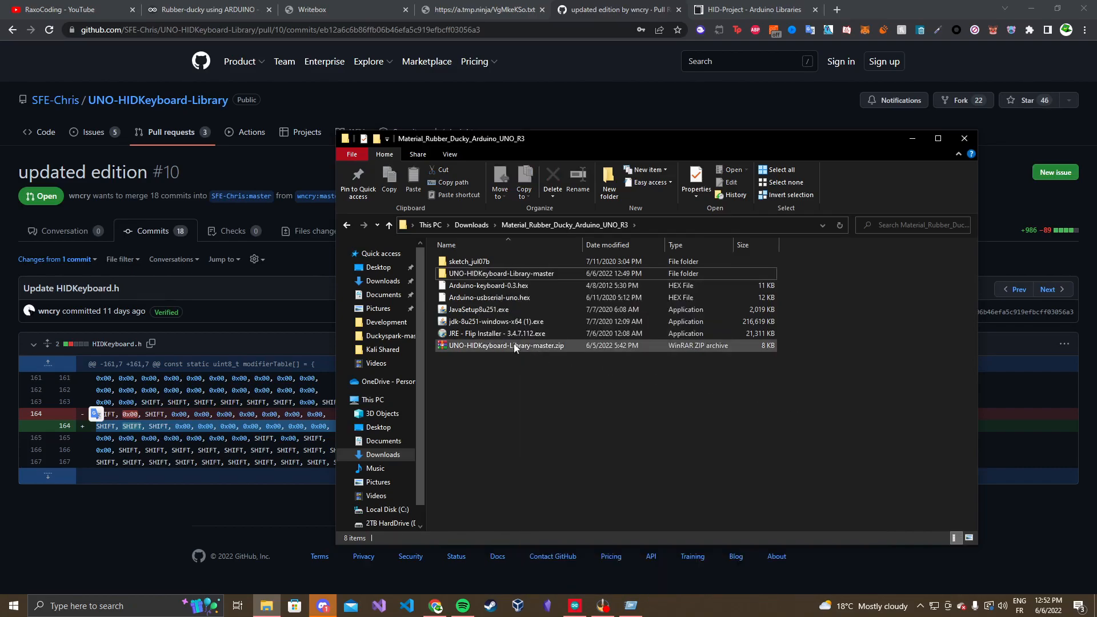
{"action": "left_click", "coordinate": [501, 345]}
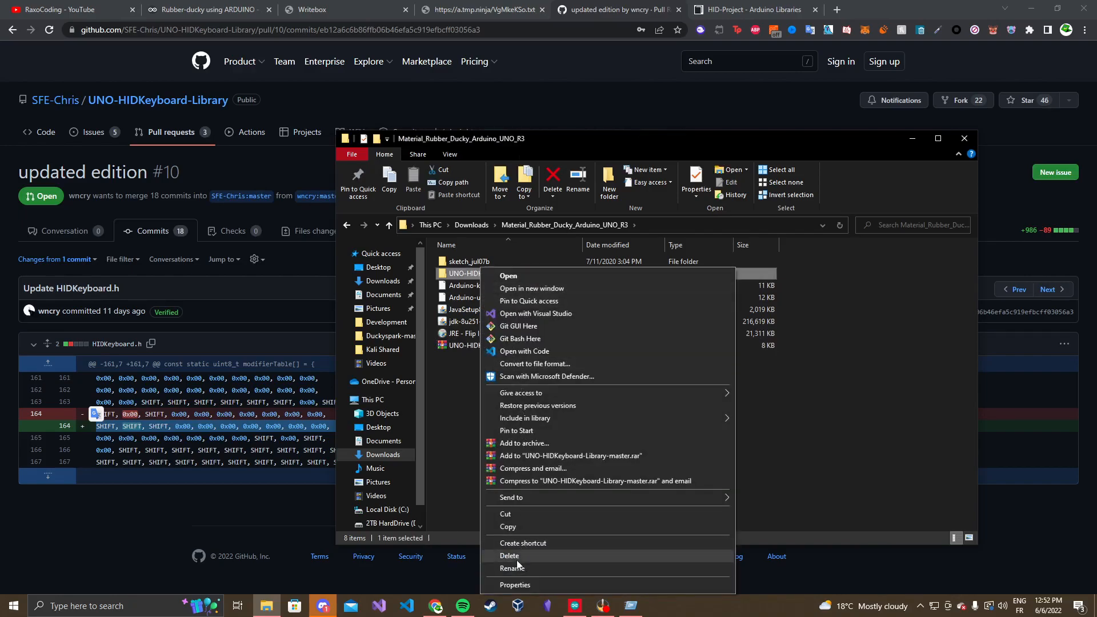
{"action": "left_click", "coordinate": [510, 555]}
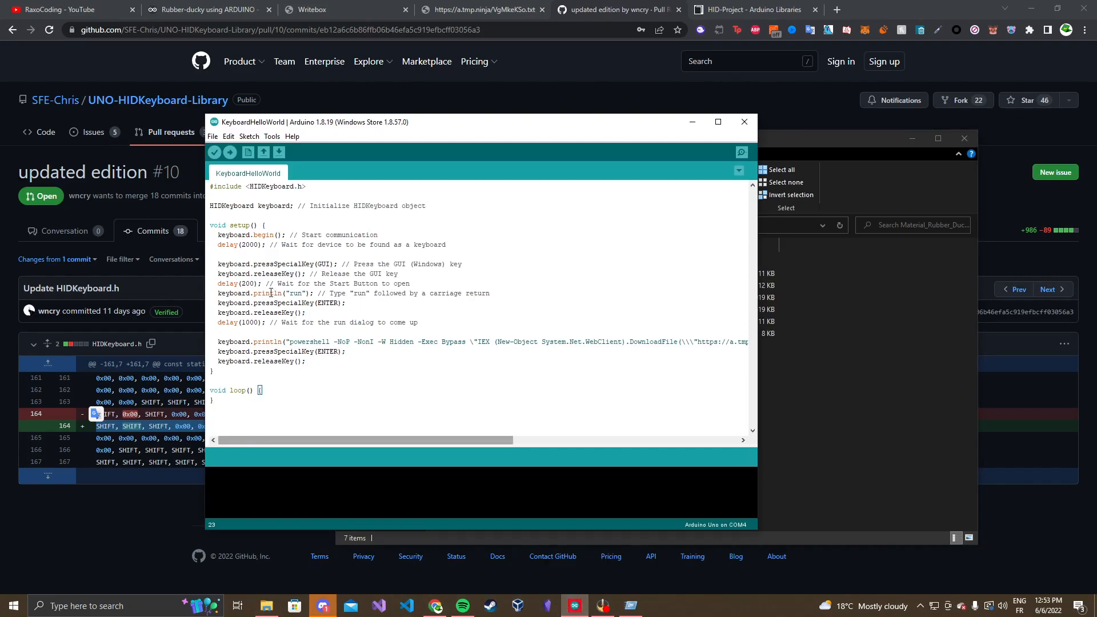
Add UNO-HIDKeyboard-Library-master.zip from the project folder as a .ZIP library, getting a 'library already exists' error
{"action": "left_click", "coordinate": [133, 135]}
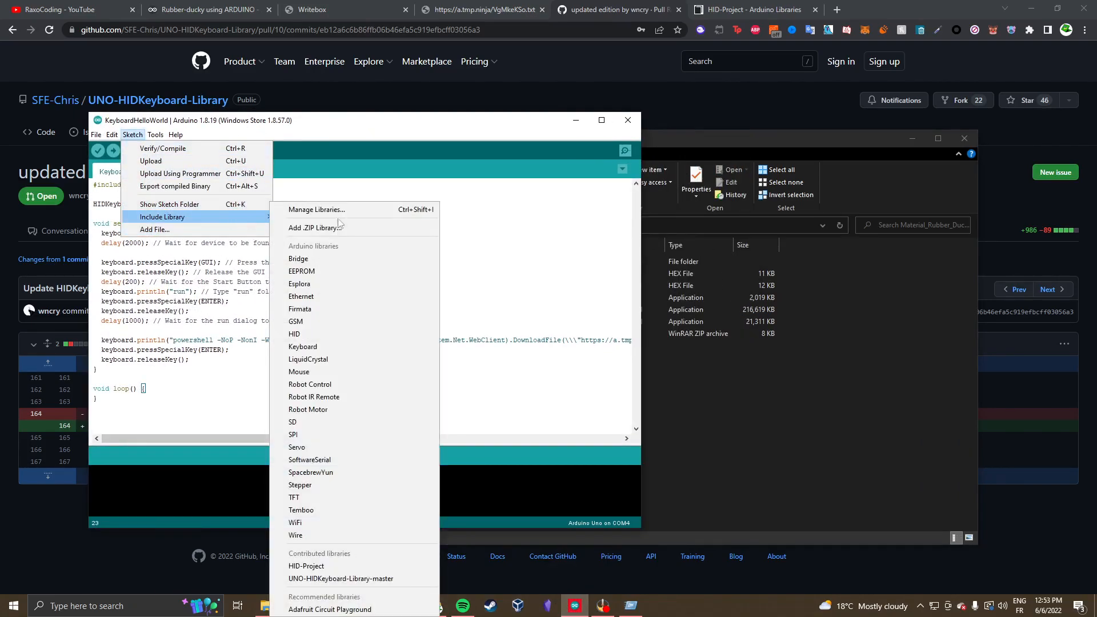
{"action": "left_click", "coordinate": [316, 228]}
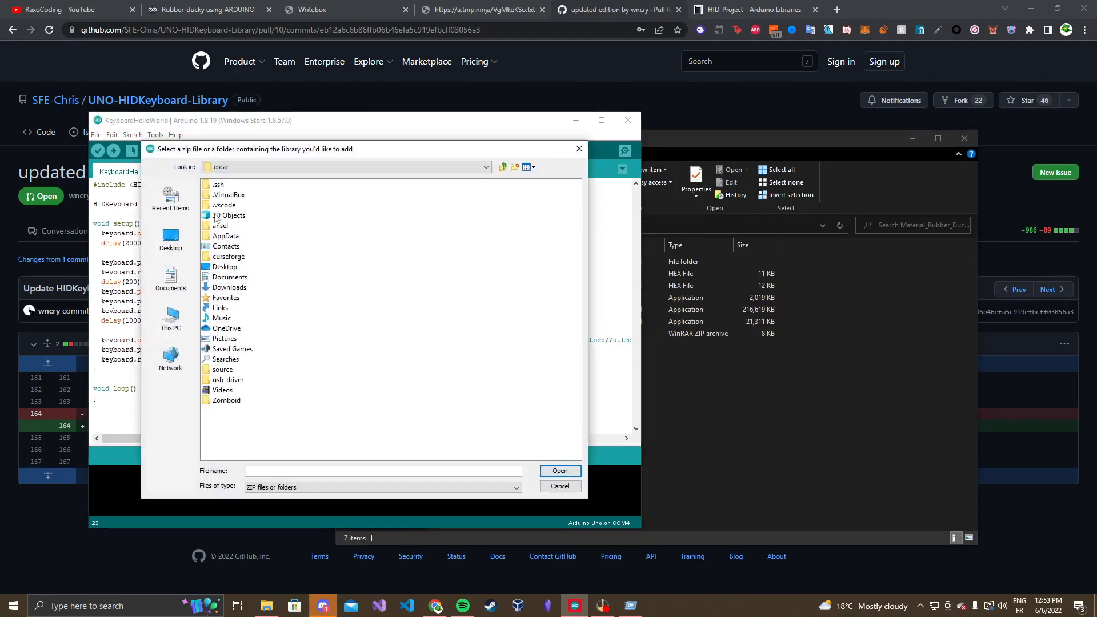
{"action": "left_click", "coordinate": [229, 287]}
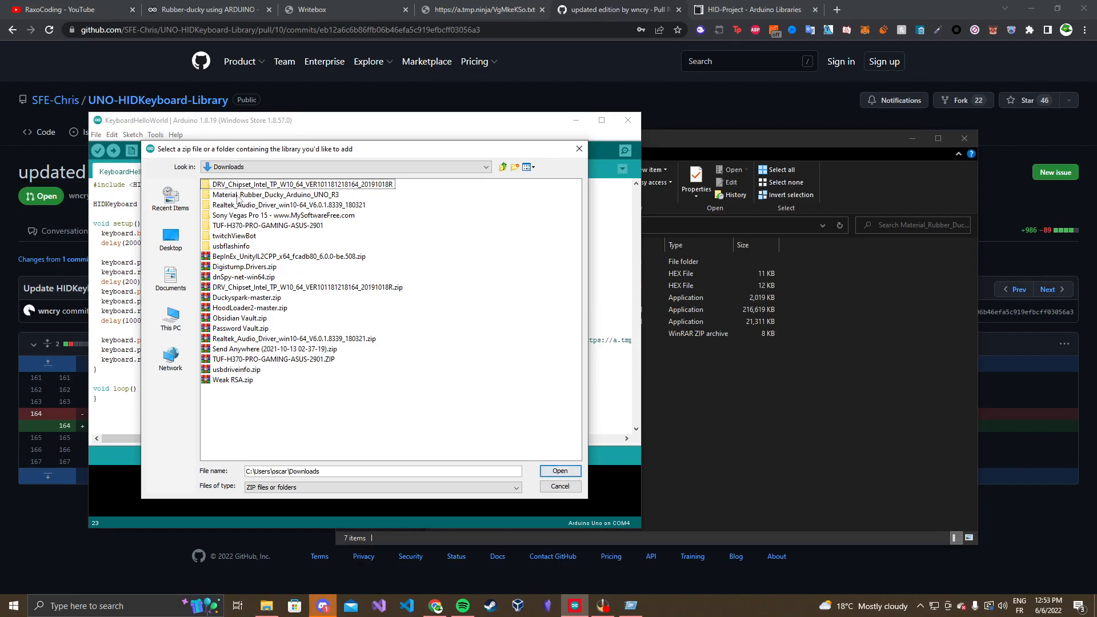
{"action": "double_click", "coordinate": [264, 194]}
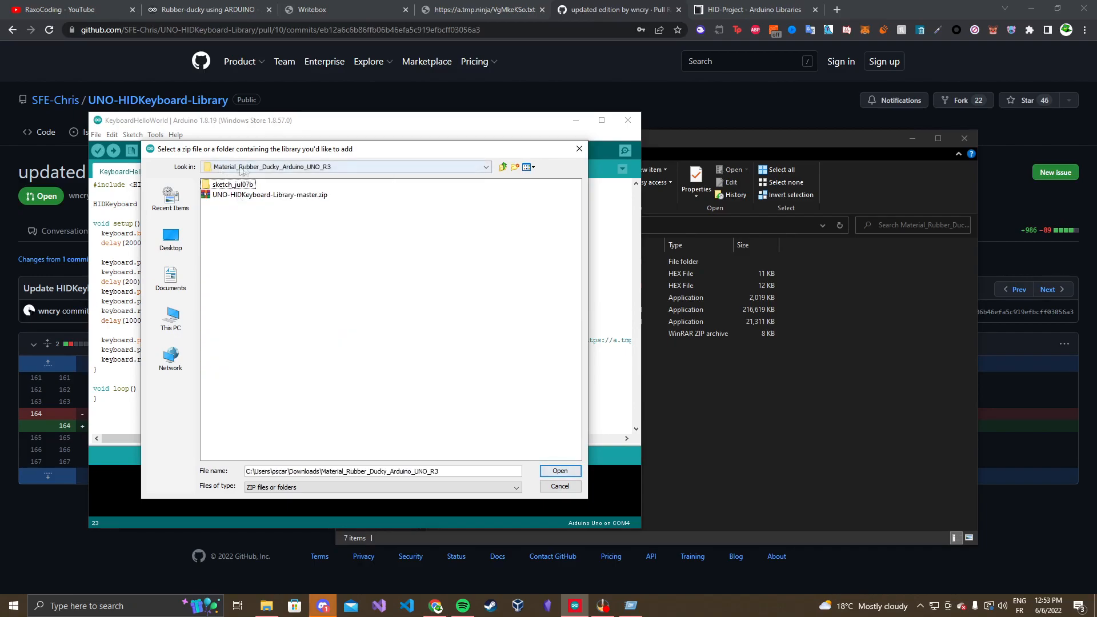
{"action": "left_click", "coordinate": [268, 194]}
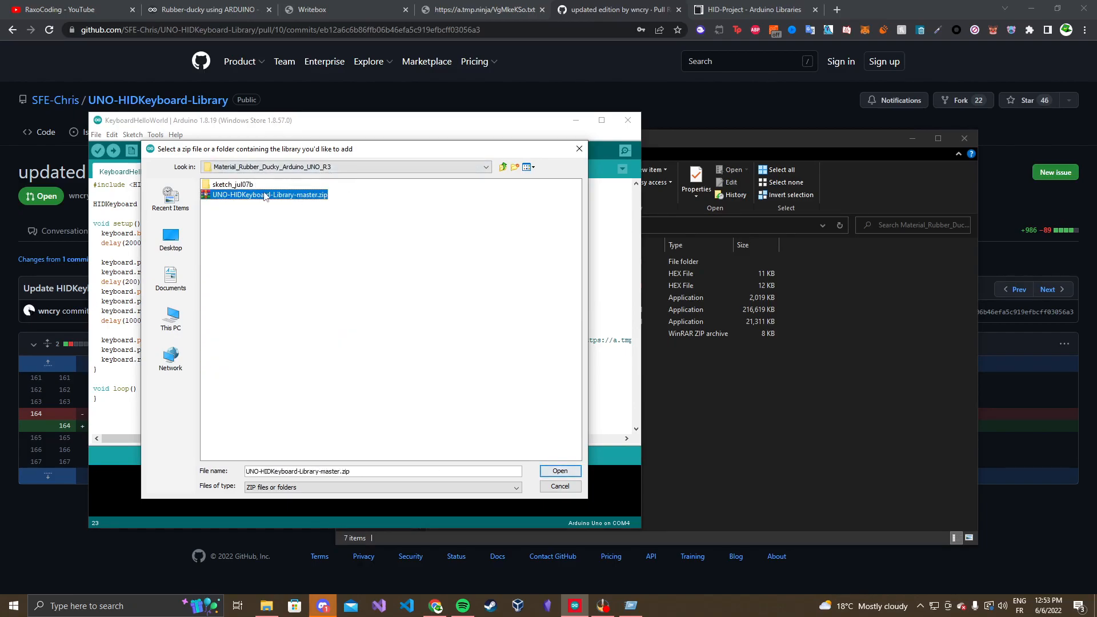
{"action": "mouse_move", "coordinate": [560, 471]}
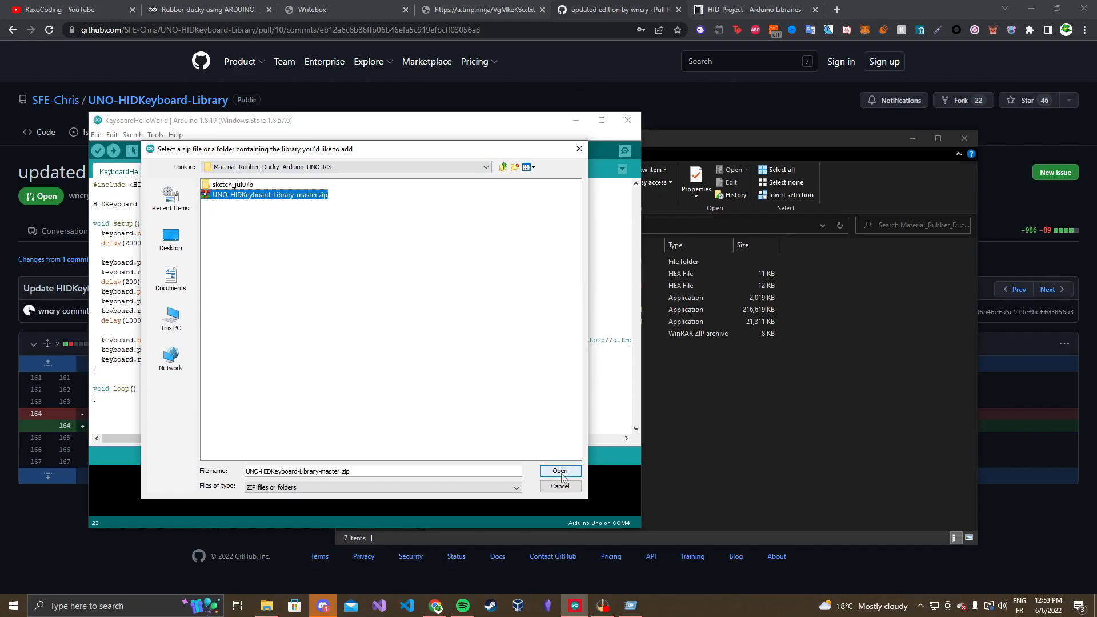
{"action": "left_click", "coordinate": [559, 471]}
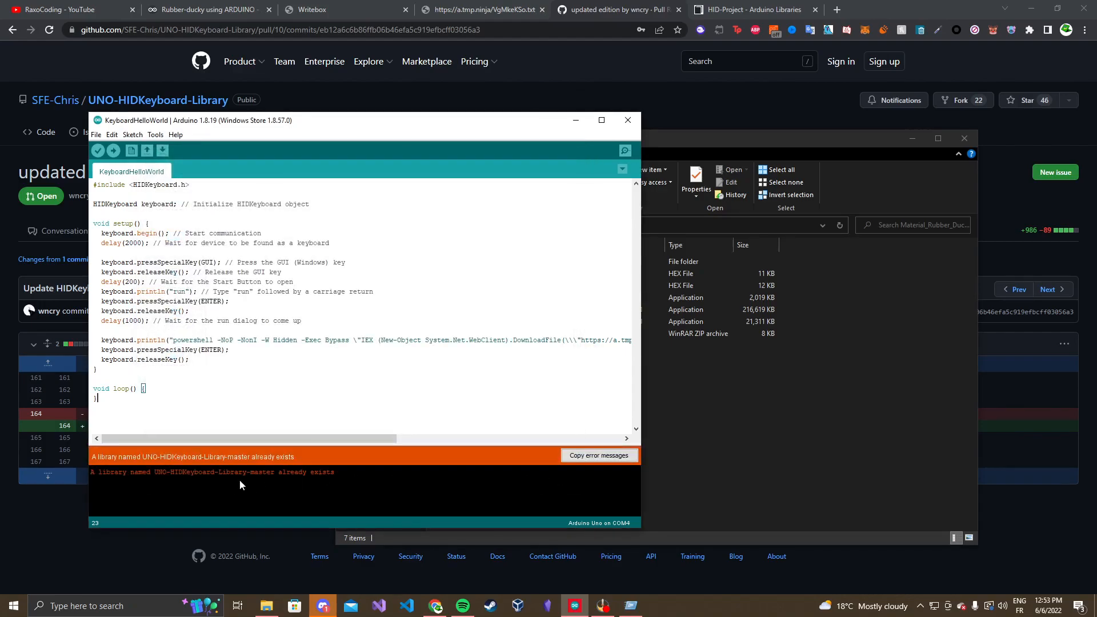
{"action": "double_click", "coordinate": [215, 472]}
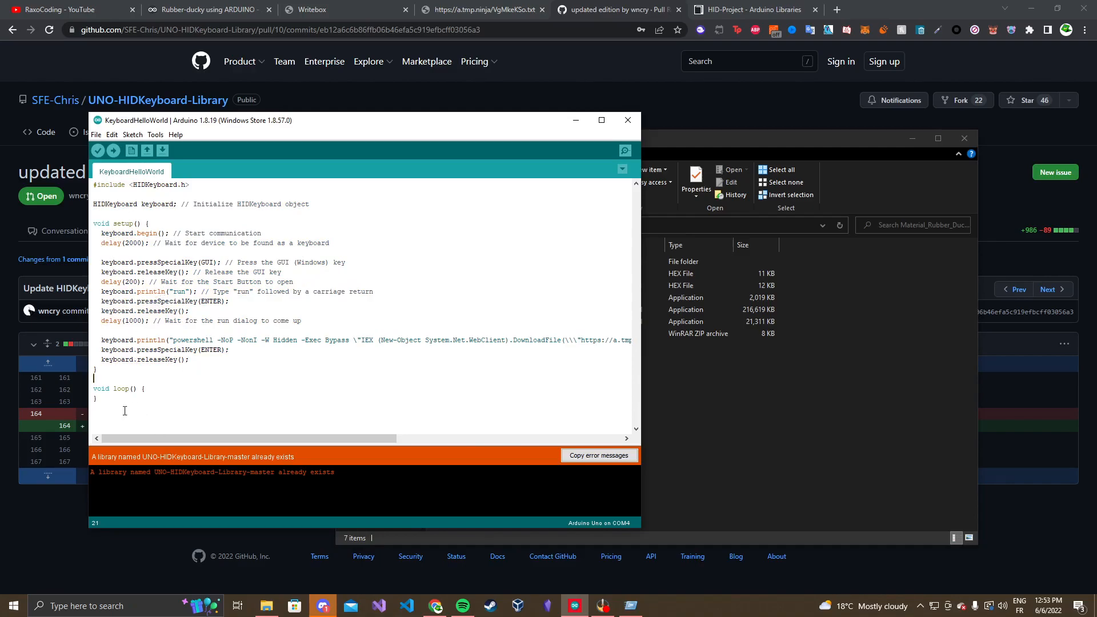
{"action": "mouse_move", "coordinate": [354, 86]}
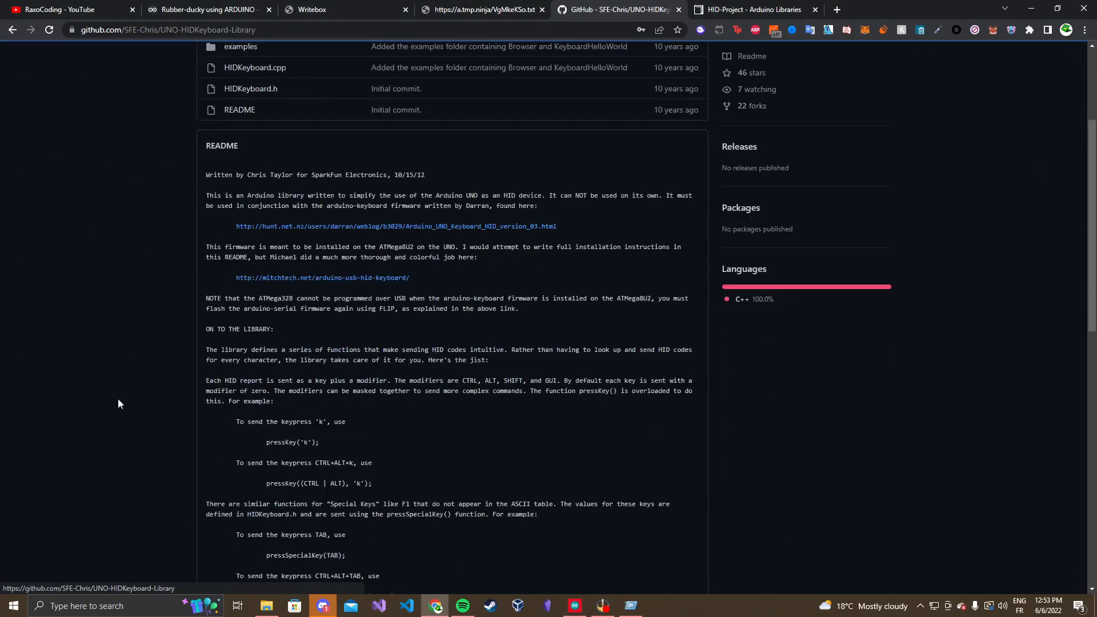
Scroll the README to the function reference and example sketch, then return to the Arduino sketch
{"action": "scroll", "scroll_direction": "down", "scroll_amount": 3}
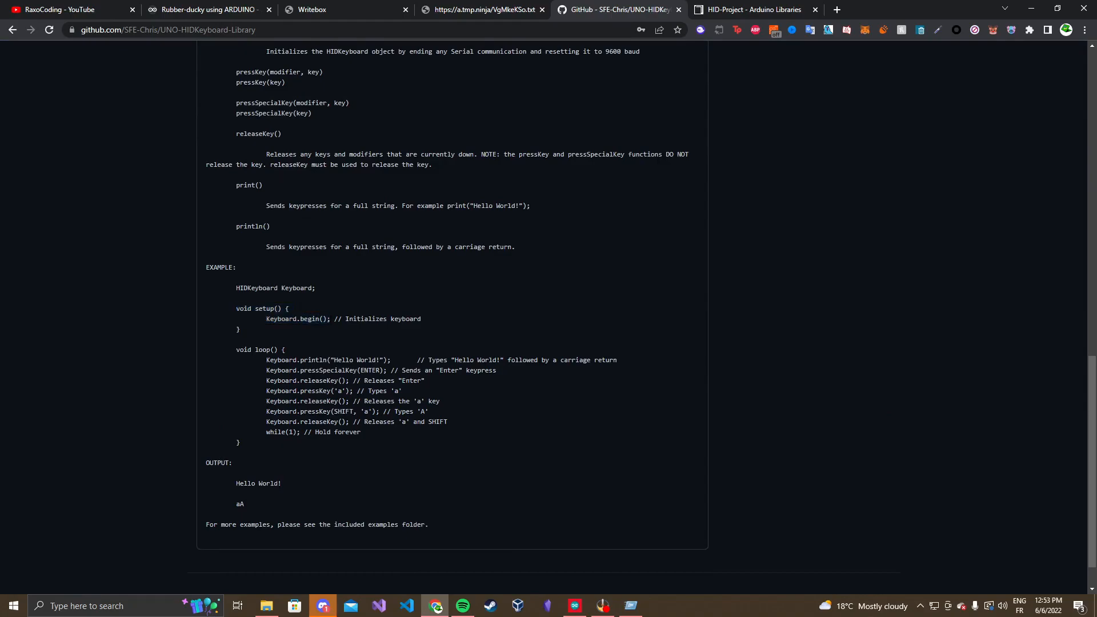
{"action": "double_click", "coordinate": [297, 319]}
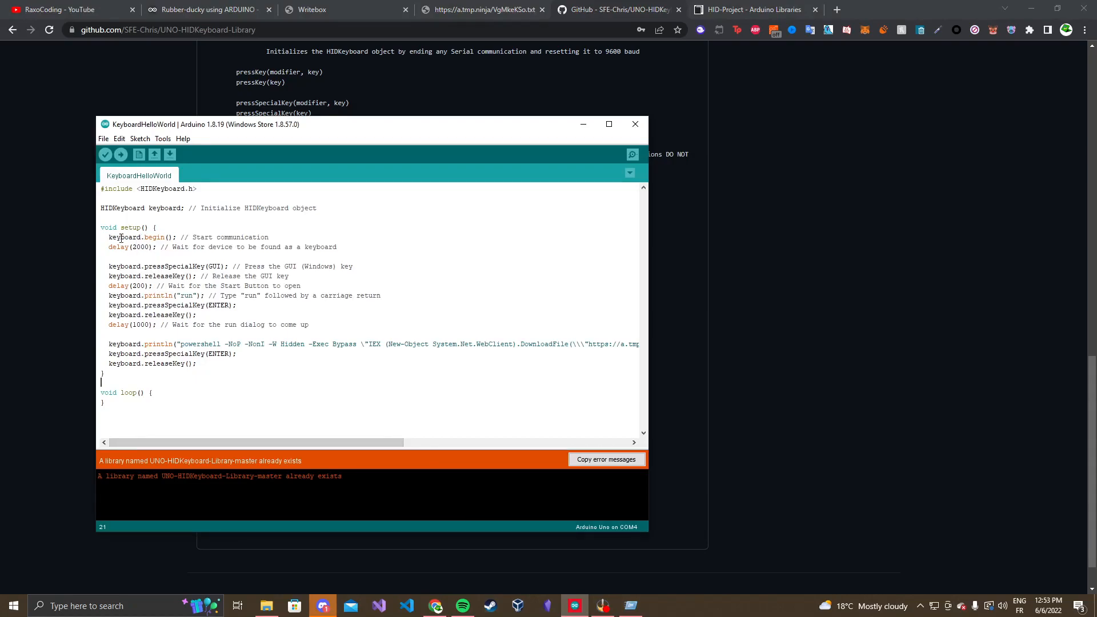
Walk through the sketch's startup delay and pressSpecialKey call in setup()
{"action": "left_click", "coordinate": [157, 247]}
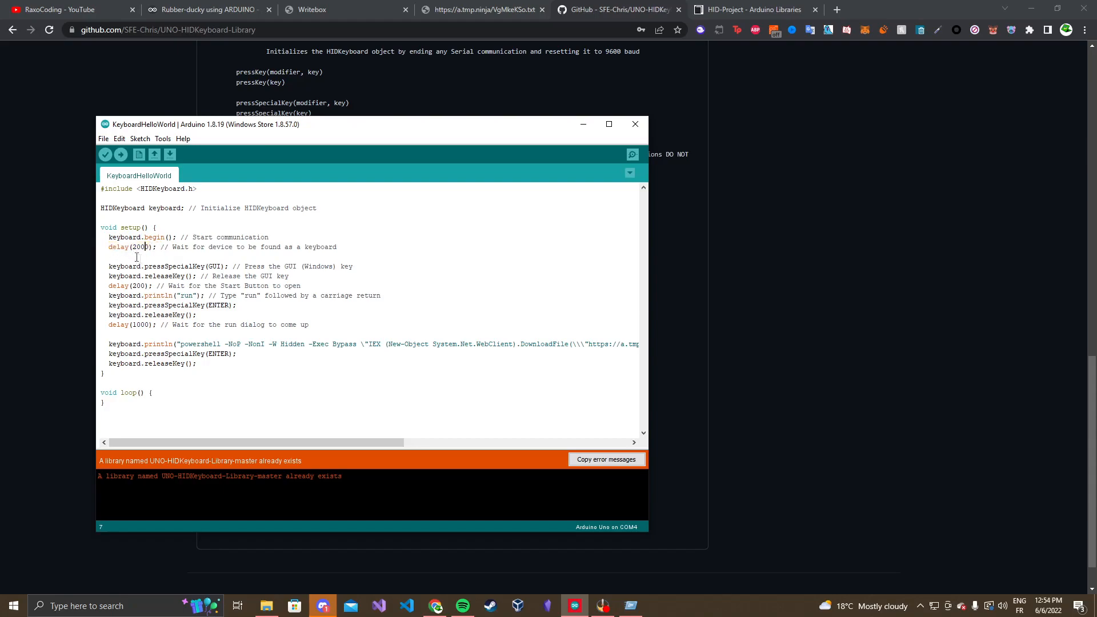
{"action": "double_click", "coordinate": [174, 266]}
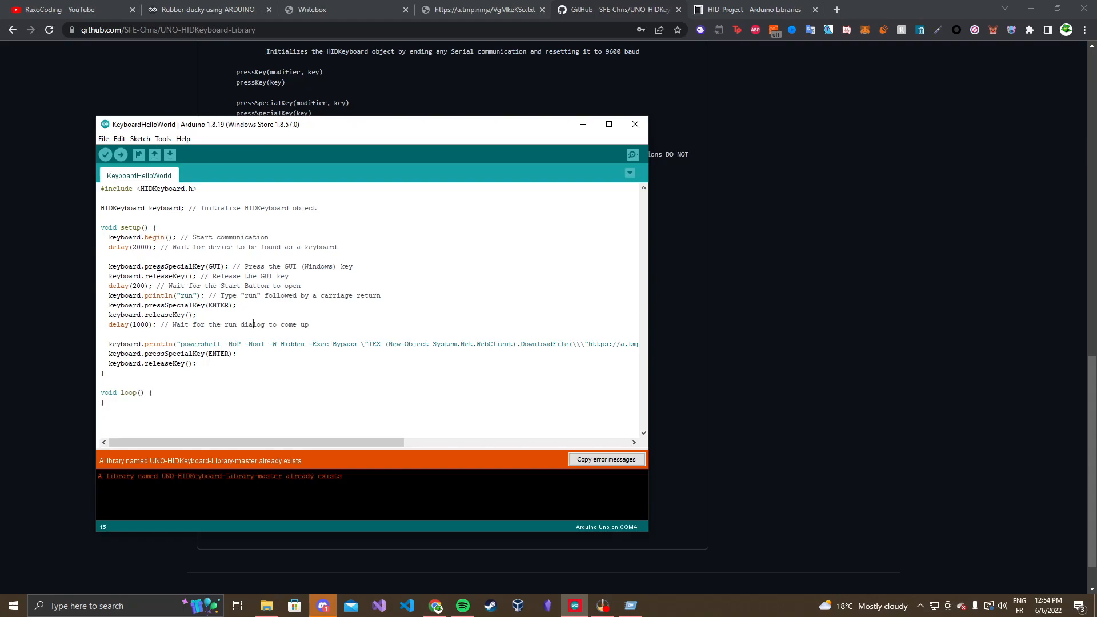
{"action": "double_click", "coordinate": [173, 266]}
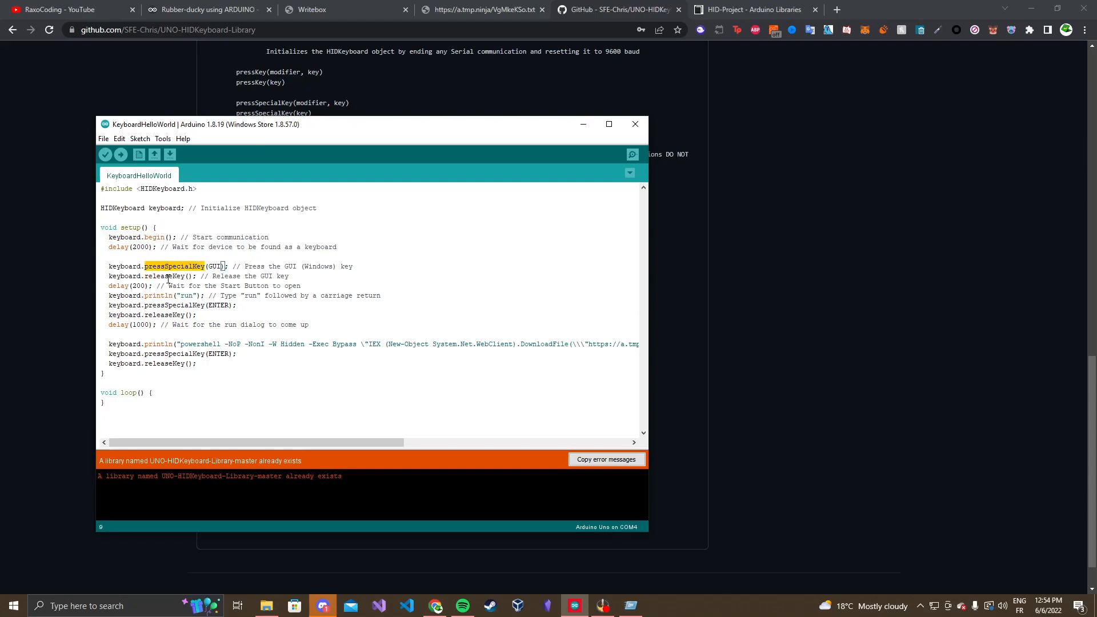
{"action": "left_click", "coordinate": [291, 275]}
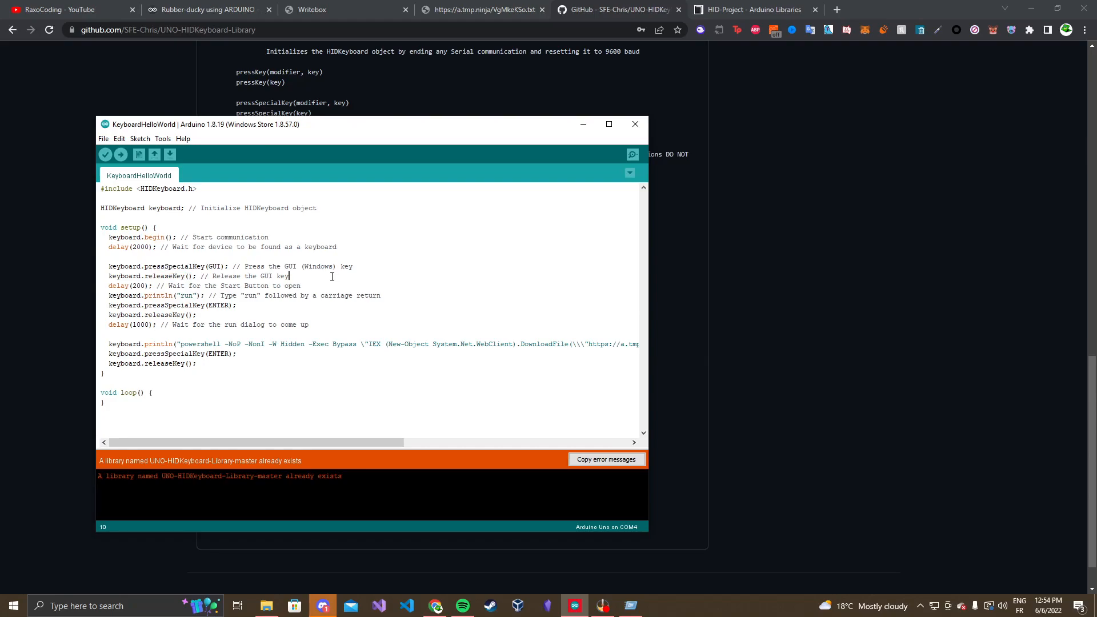
{"action": "double_click", "coordinate": [215, 267]}
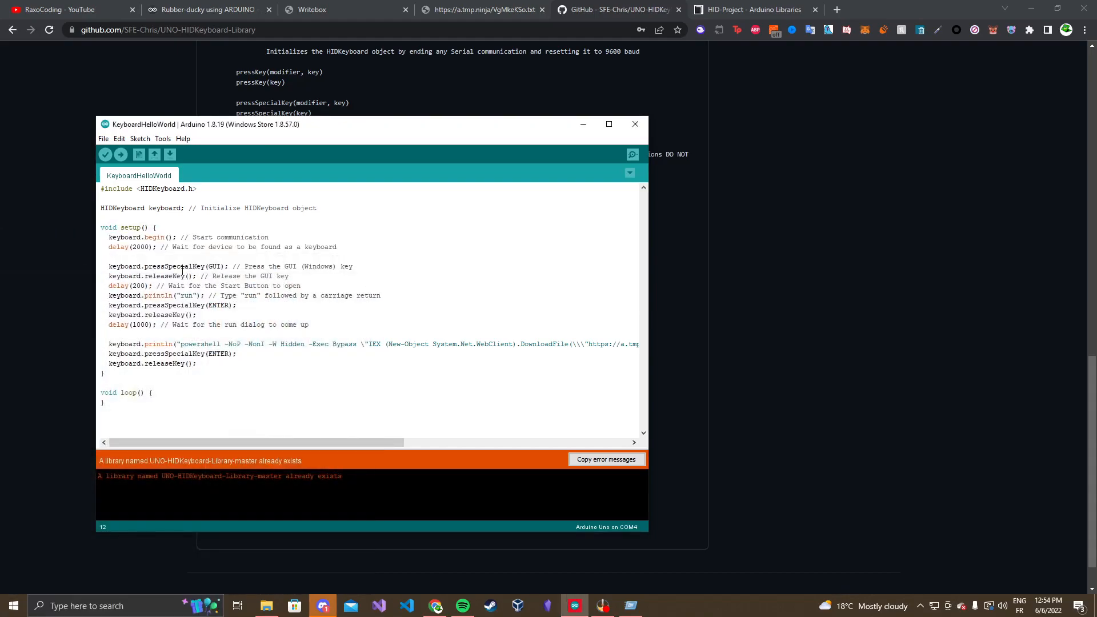
Go over the remaining key-press lines, select the whole sketch and move on to the HID-Project page
{"action": "left_click", "coordinate": [289, 276]}
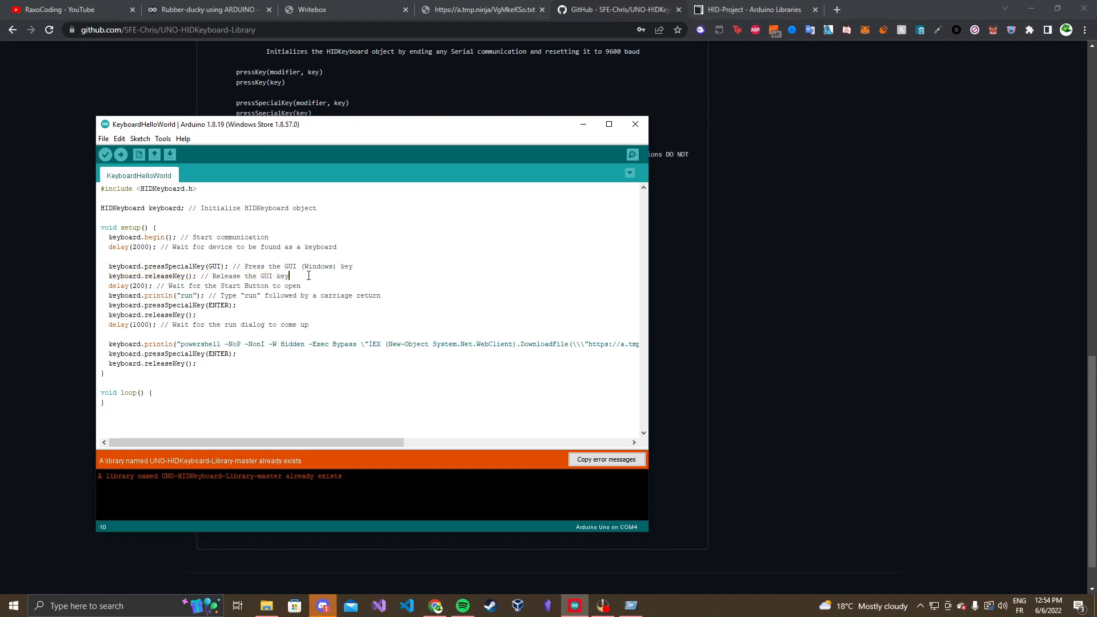
{"action": "left_click", "coordinate": [302, 286]}
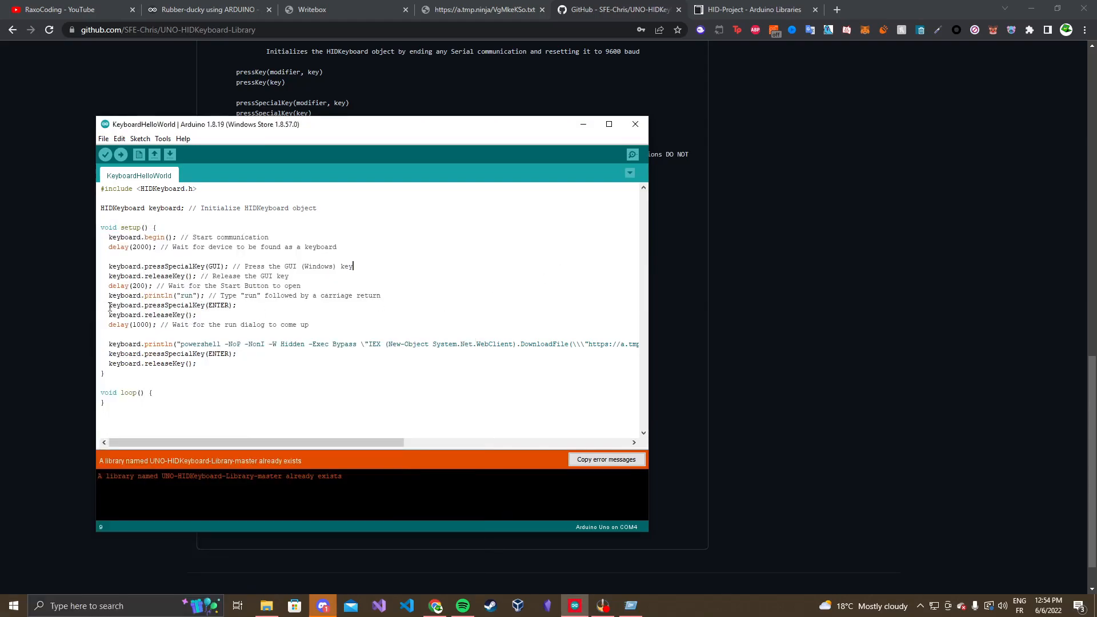
{"action": "left_click", "coordinate": [238, 305]}
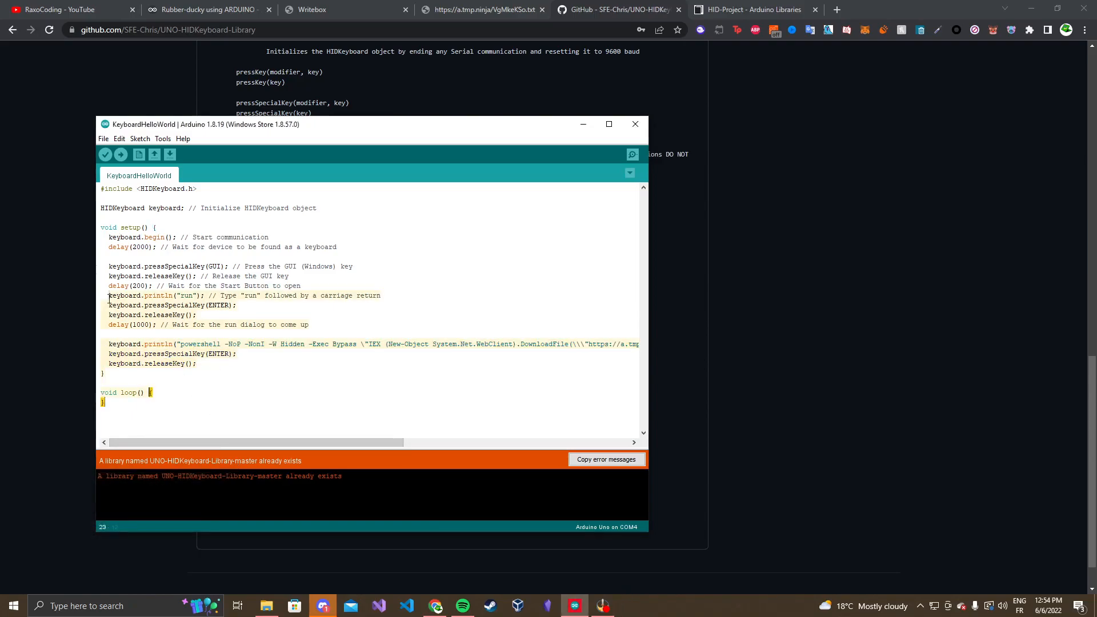
{"action": "key", "text": "ctrl+a"}
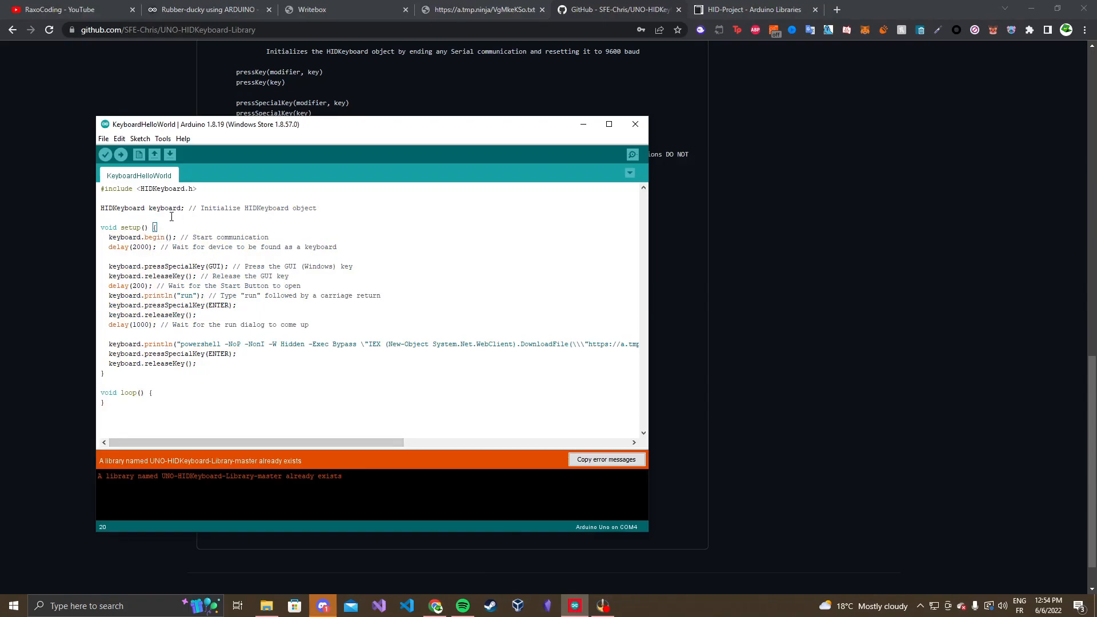
{"action": "left_click", "coordinate": [182, 344]}
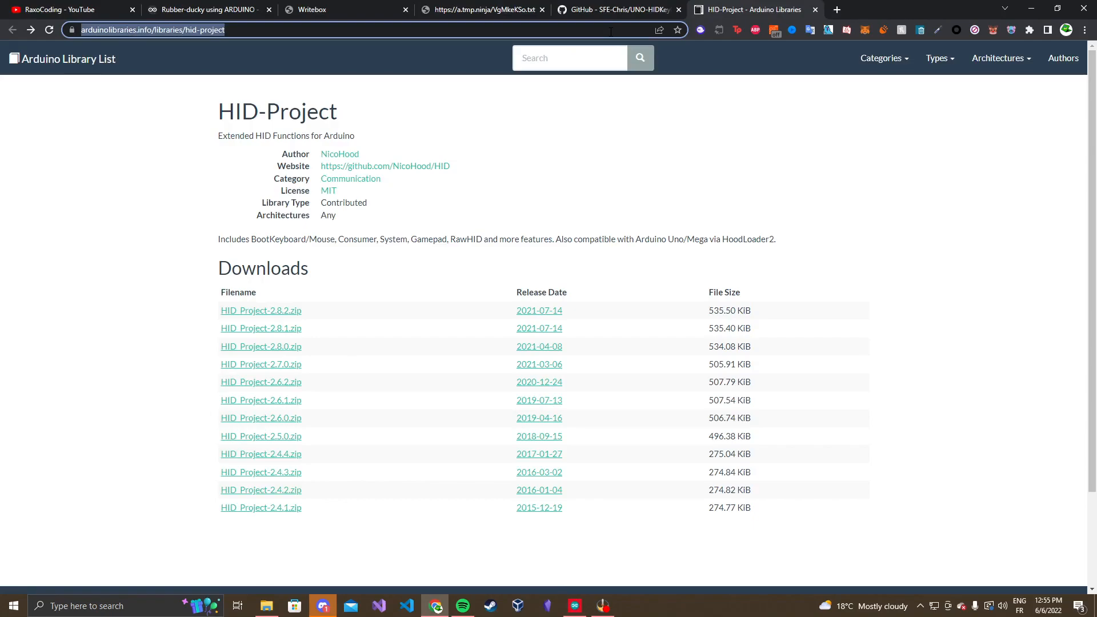
Search 'escape string c# online', escape the PowerShell download command on csharpescaper.com and return to the README
{"action": "type", "text": "esc"}
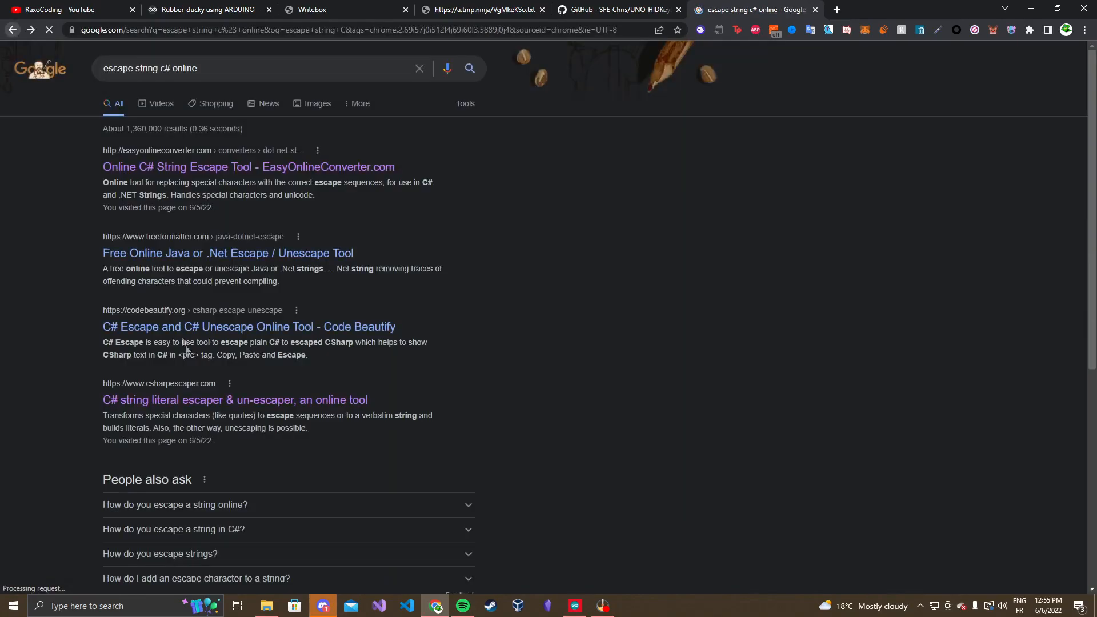
{"action": "left_click", "coordinate": [235, 400]}
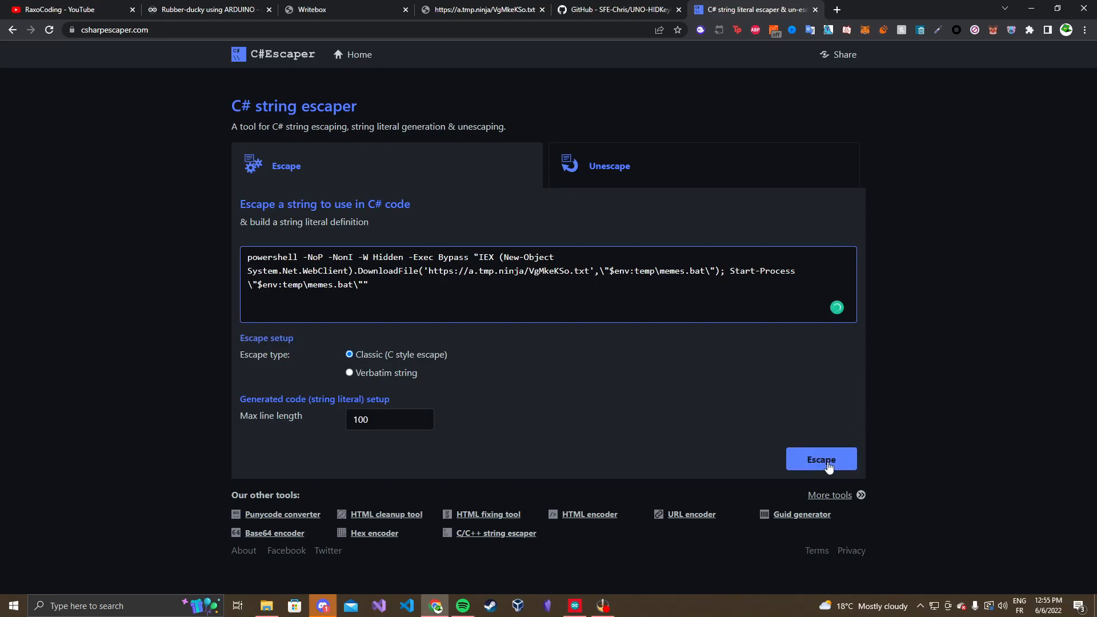
{"action": "left_click", "coordinate": [820, 459]}
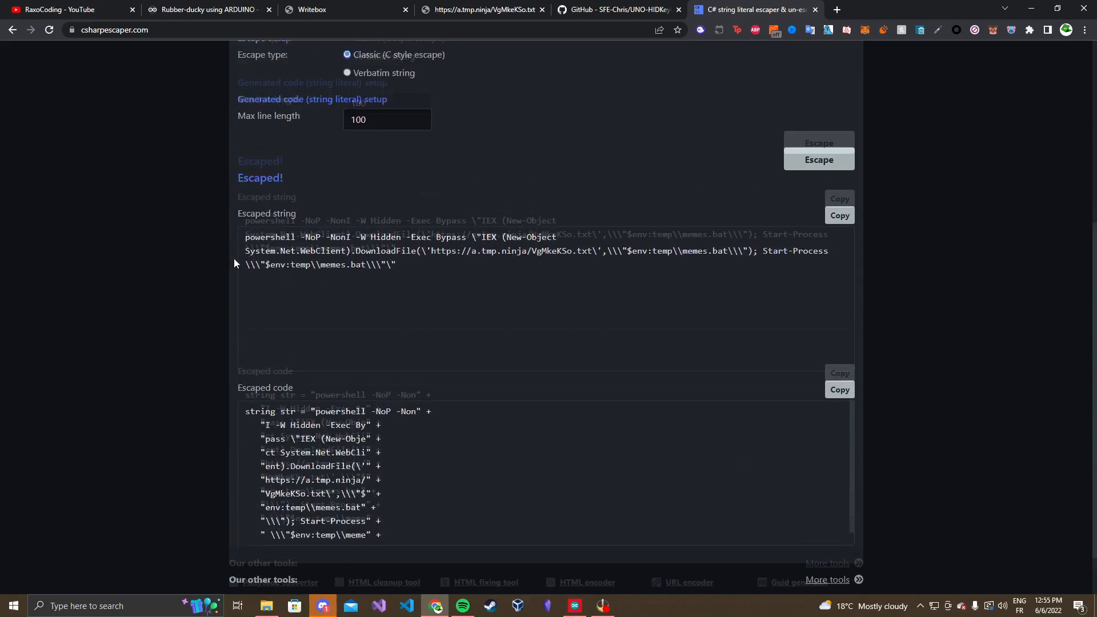
{"action": "left_click", "coordinate": [618, 9]}
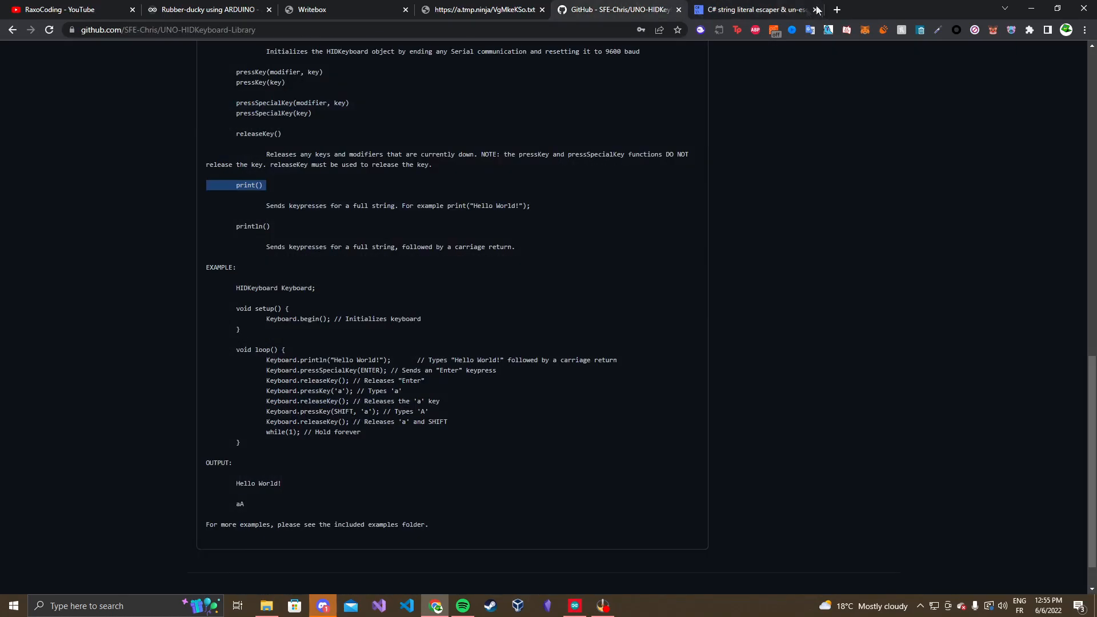
Compile the KeyboardHelloWorld sketch and upload it to the Arduino Uno on COM4
{"action": "left_click", "coordinate": [66, 10]}
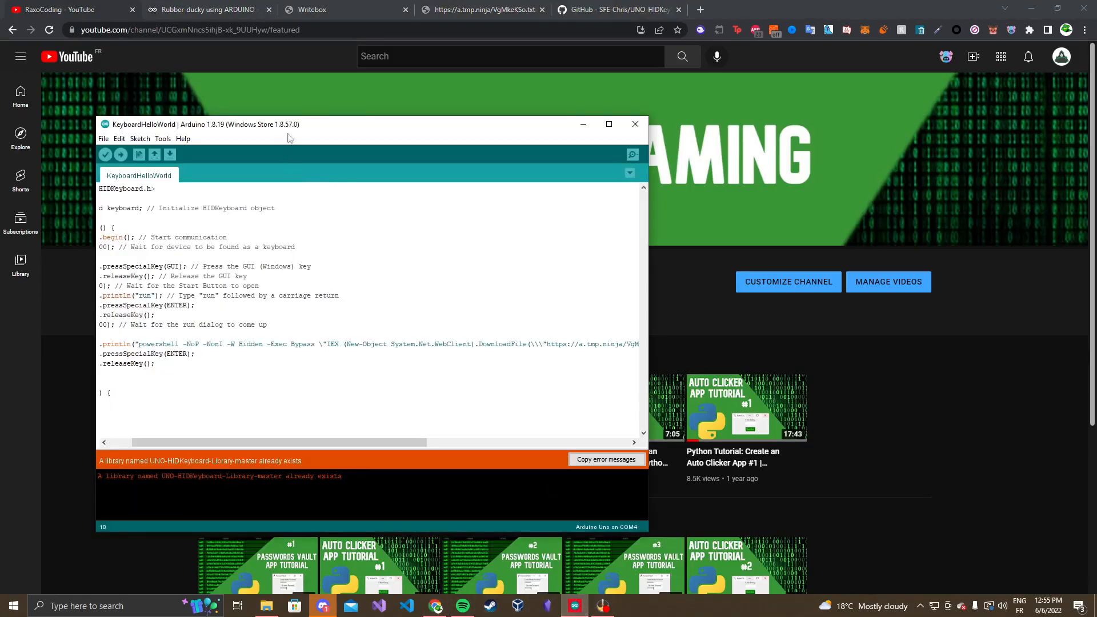
{"action": "left_click", "coordinate": [104, 154]}
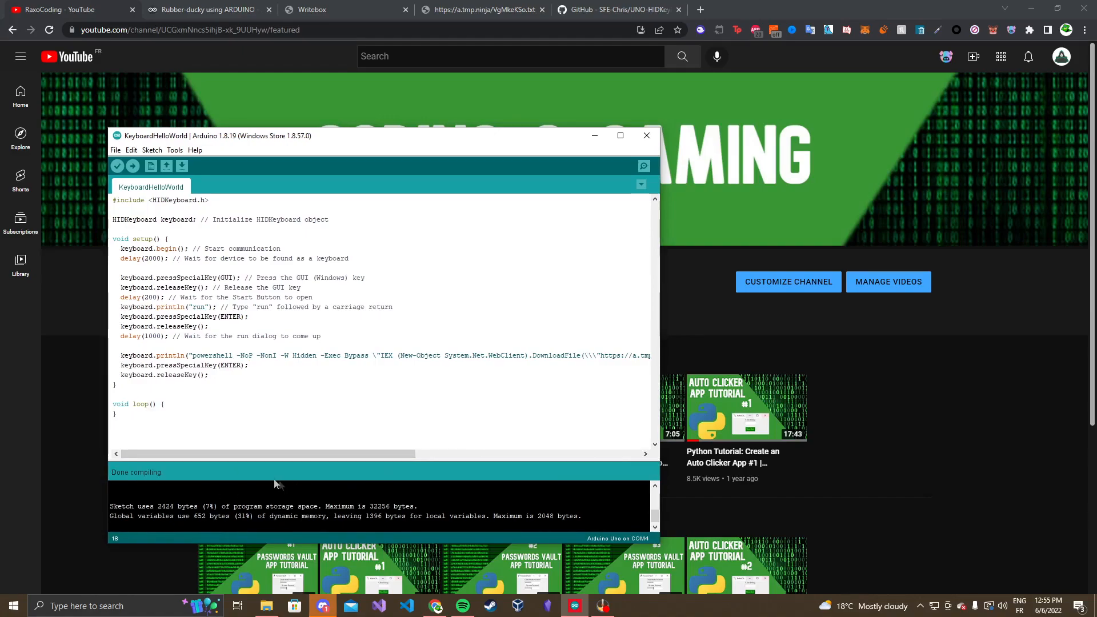
{"action": "left_click", "coordinate": [133, 166]}
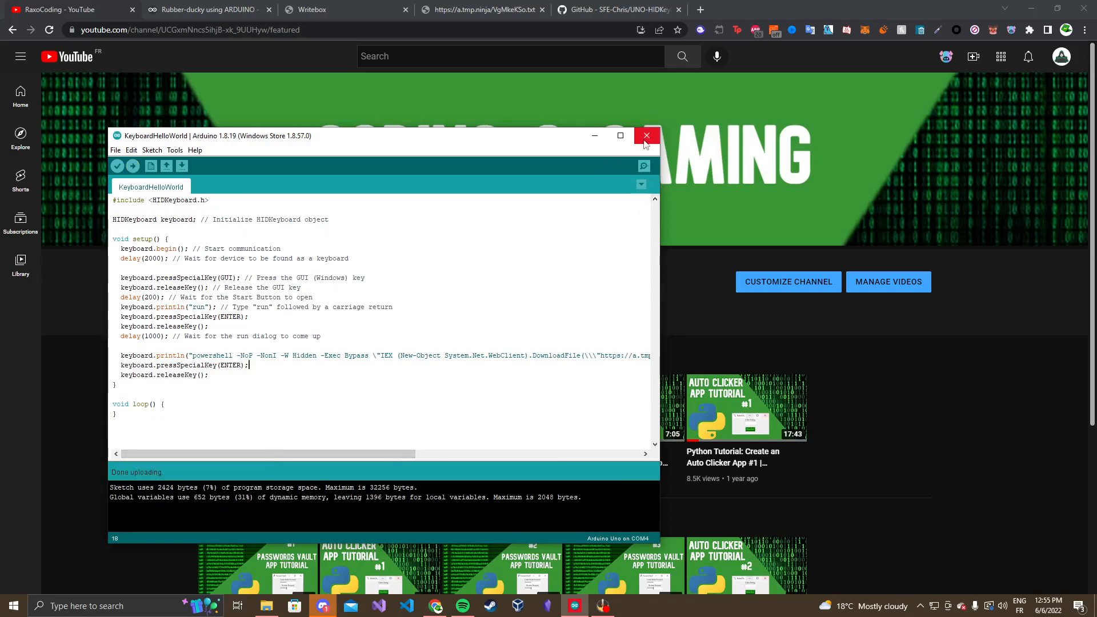
{"action": "mouse_move", "coordinate": [644, 135]}
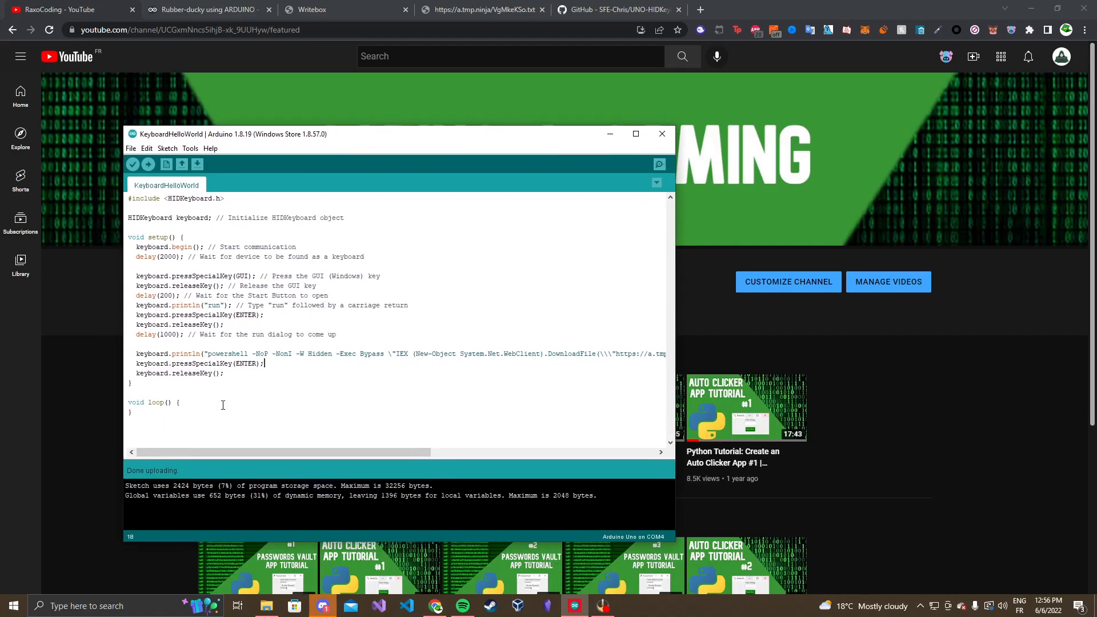
{"action": "key", "text": "ctrl+a"}
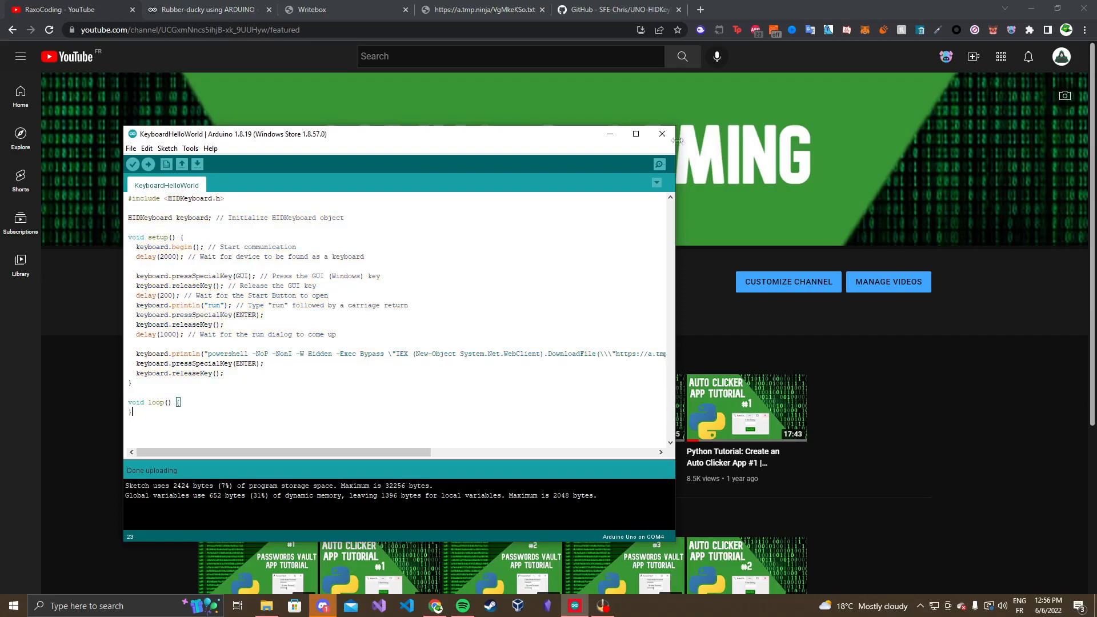
{"action": "left_click", "coordinate": [483, 9]}
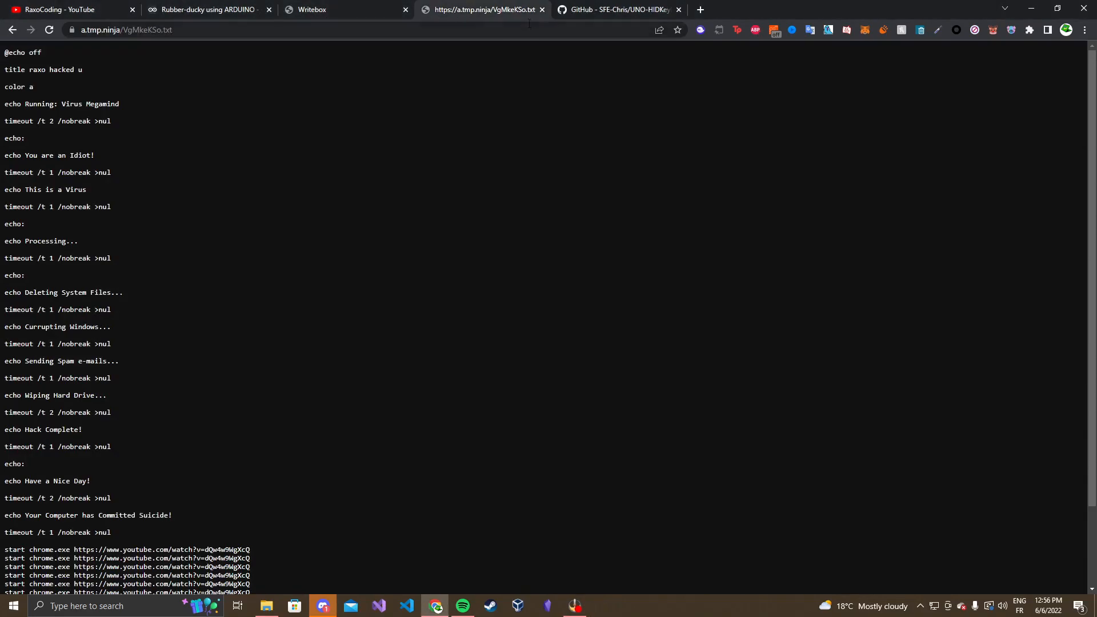
Bring up the Rubber Ducky materials folder and search the Start menu for 'device manager'
{"action": "left_click", "coordinate": [619, 9]}
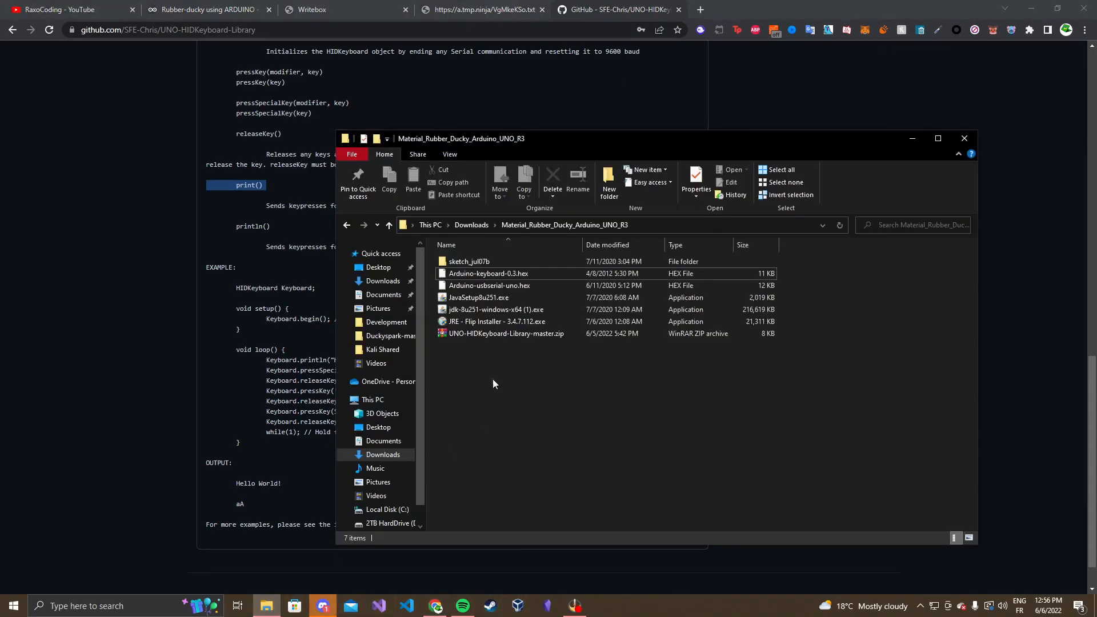
{"action": "mouse_move", "coordinate": [498, 321]}
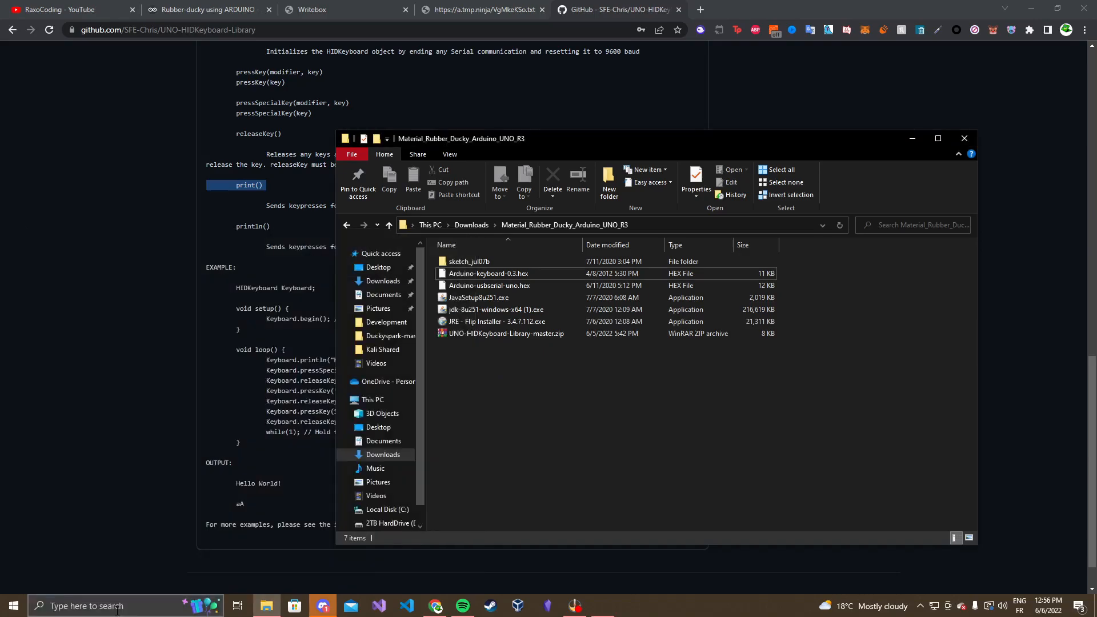
{"action": "left_click", "coordinate": [601, 606]}
{"action": "type", "text": "devi"}
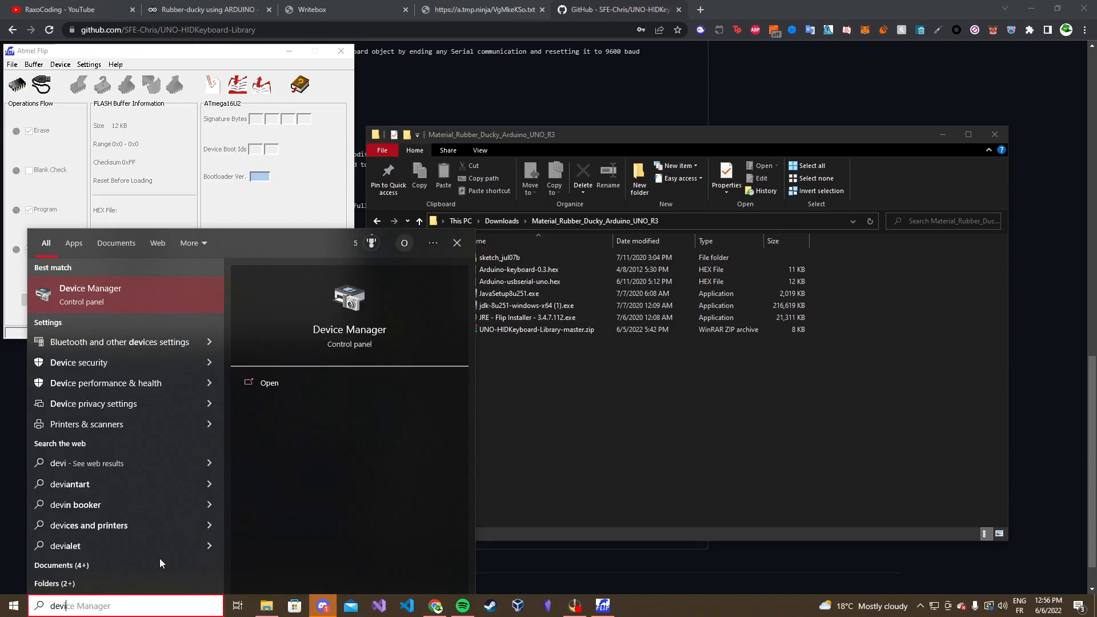
Check the board moved from USB Serial Device on COM4 to ATmega16U2 under libusb-win32 Usb Devices
{"action": "left_click", "coordinate": [89, 294]}
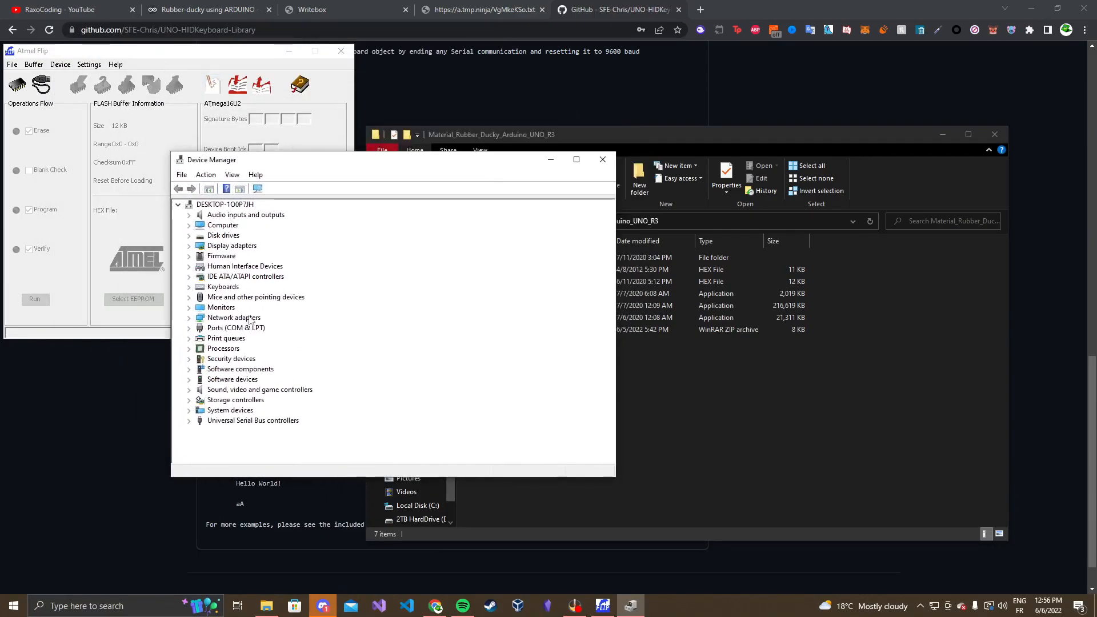
{"action": "mouse_move", "coordinate": [206, 364]}
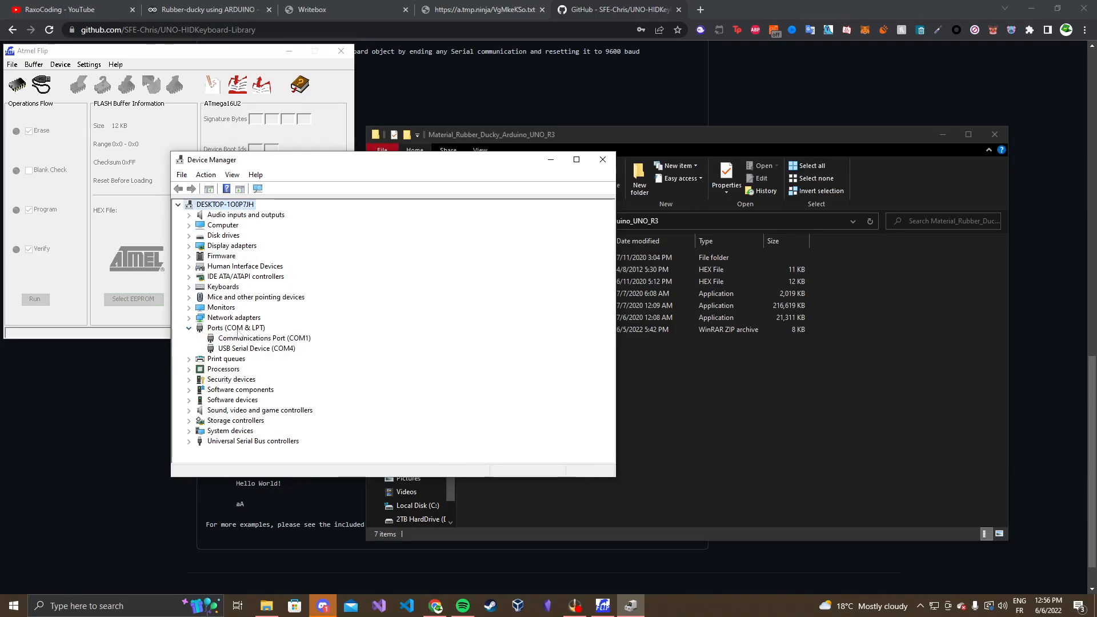
{"action": "left_click", "coordinate": [256, 348]}
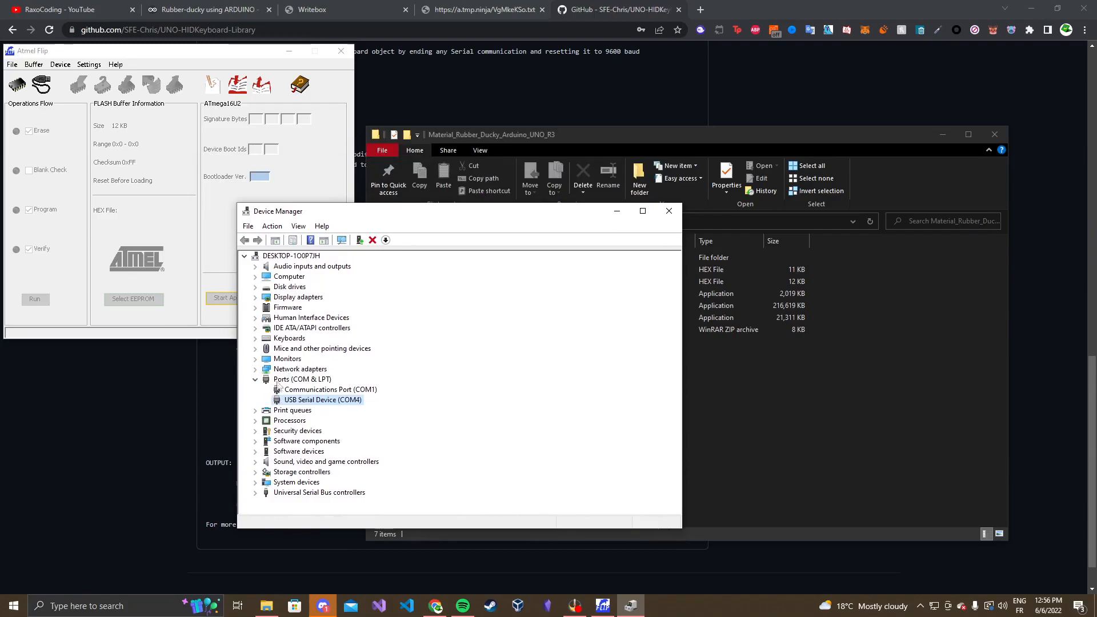
{"action": "mouse_move", "coordinate": [328, 394]}
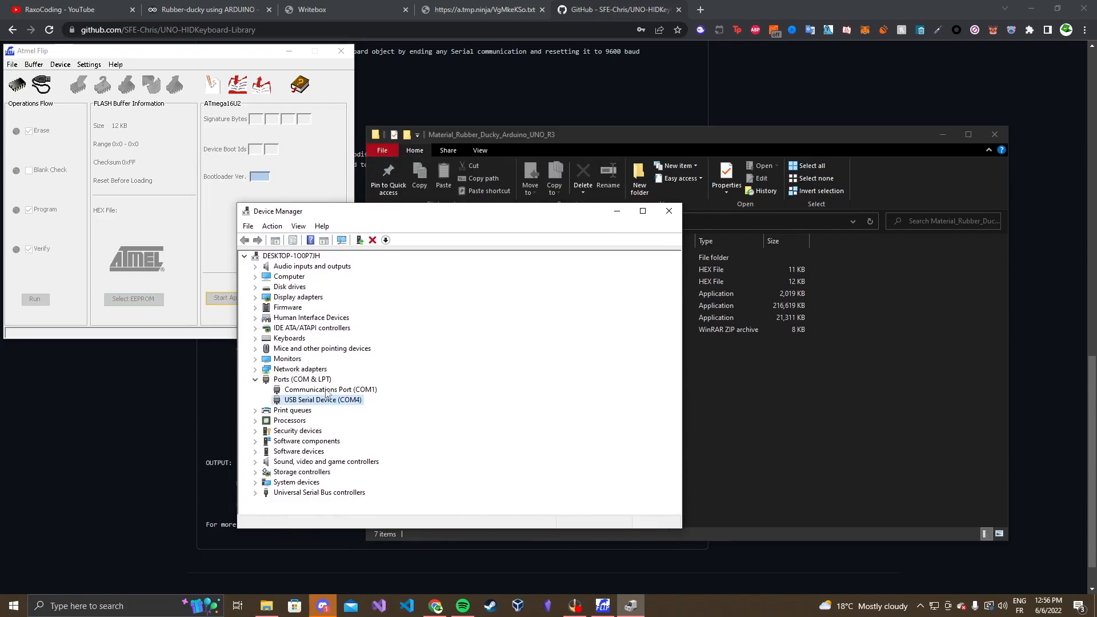
{"action": "mouse_move", "coordinate": [355, 272]}
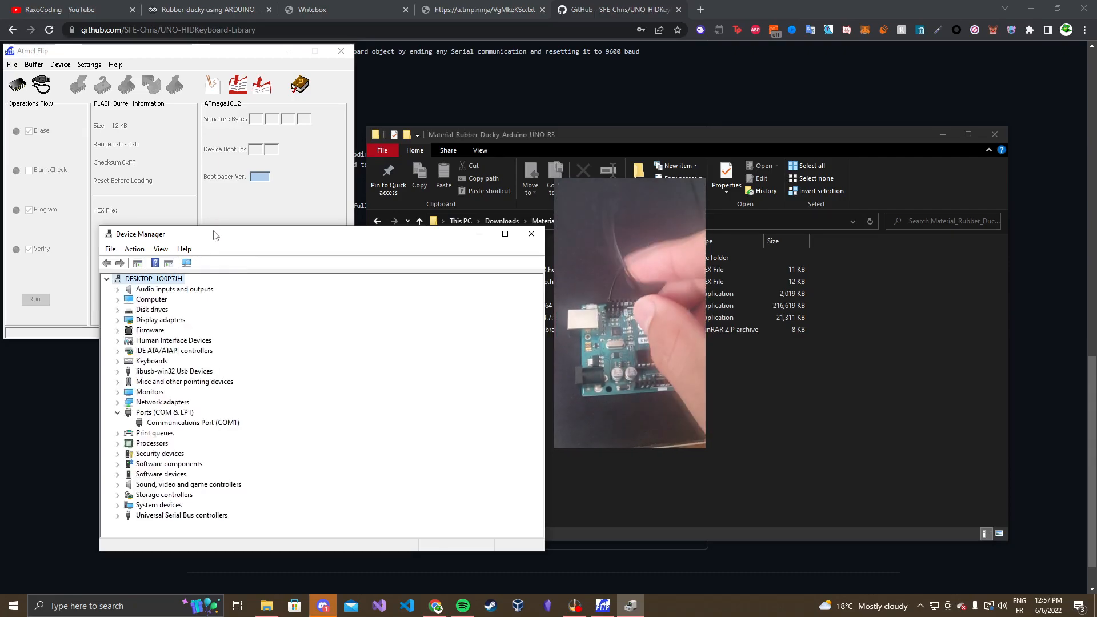
{"action": "left_click", "coordinate": [118, 370]}
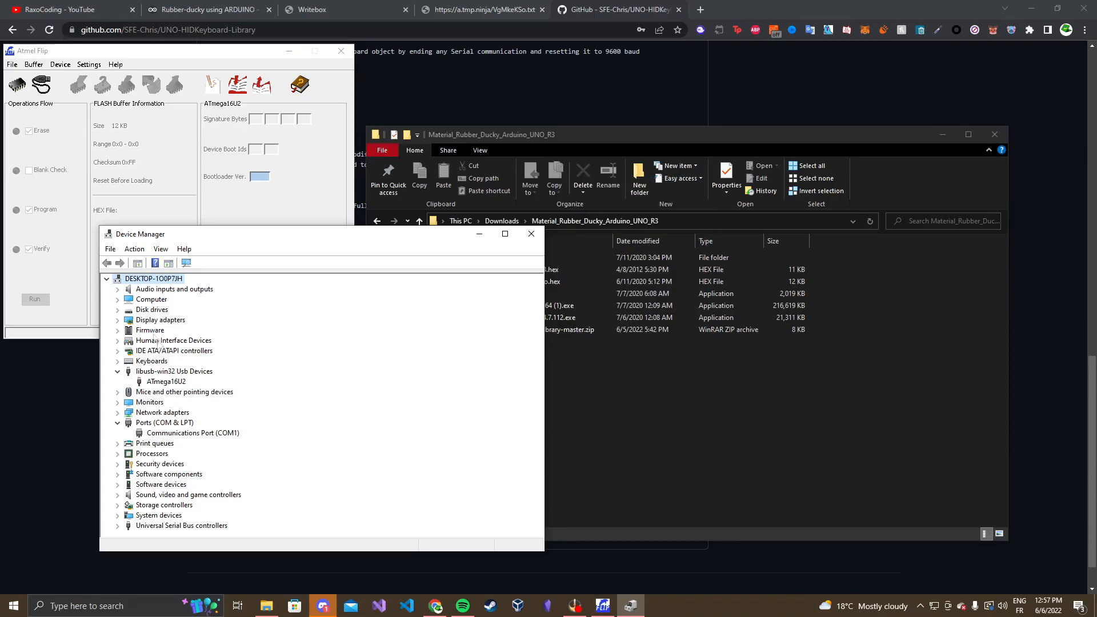
{"action": "left_click", "coordinate": [166, 382]}
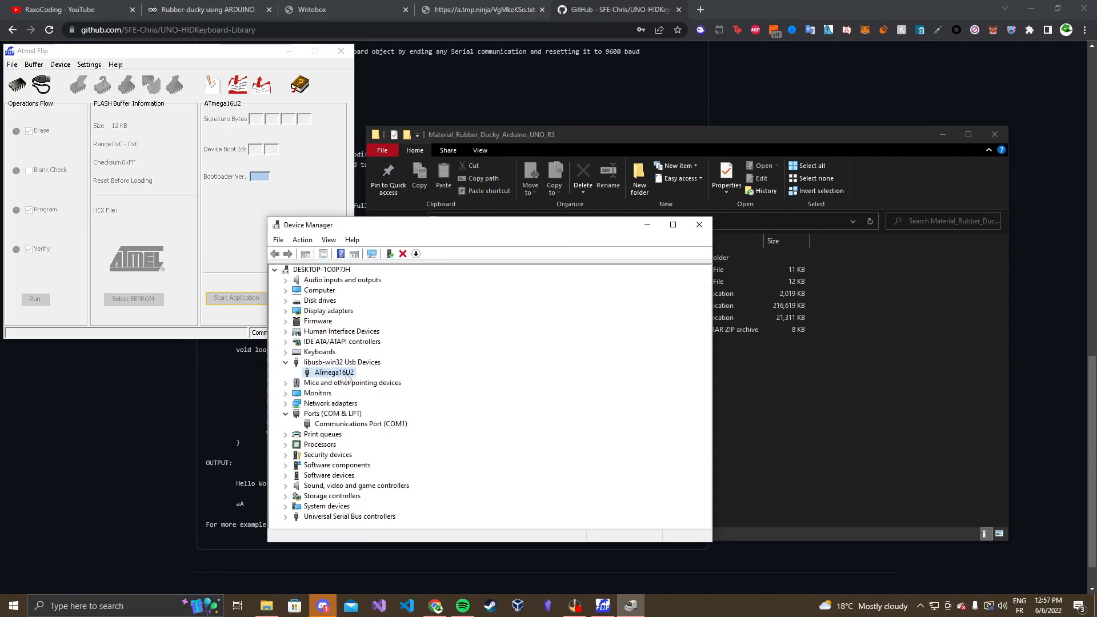
Update the ATmega16U2 driver from Atmel\Flip 3.4.7\usb; best driver already installed
{"action": "right_click", "coordinate": [334, 373]}
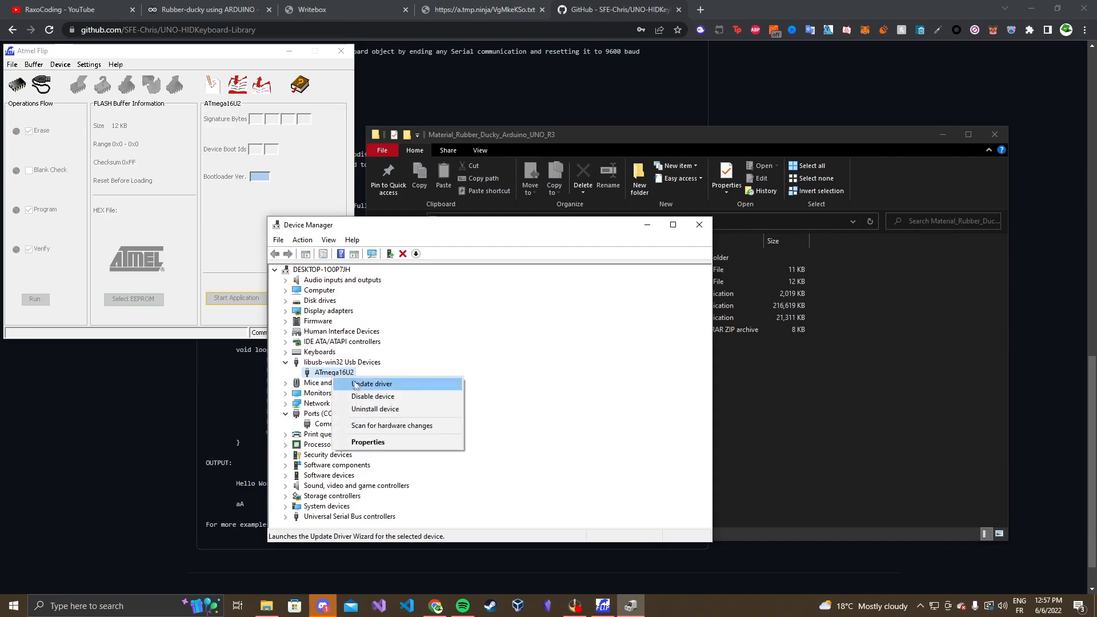
{"action": "left_click", "coordinate": [371, 384]}
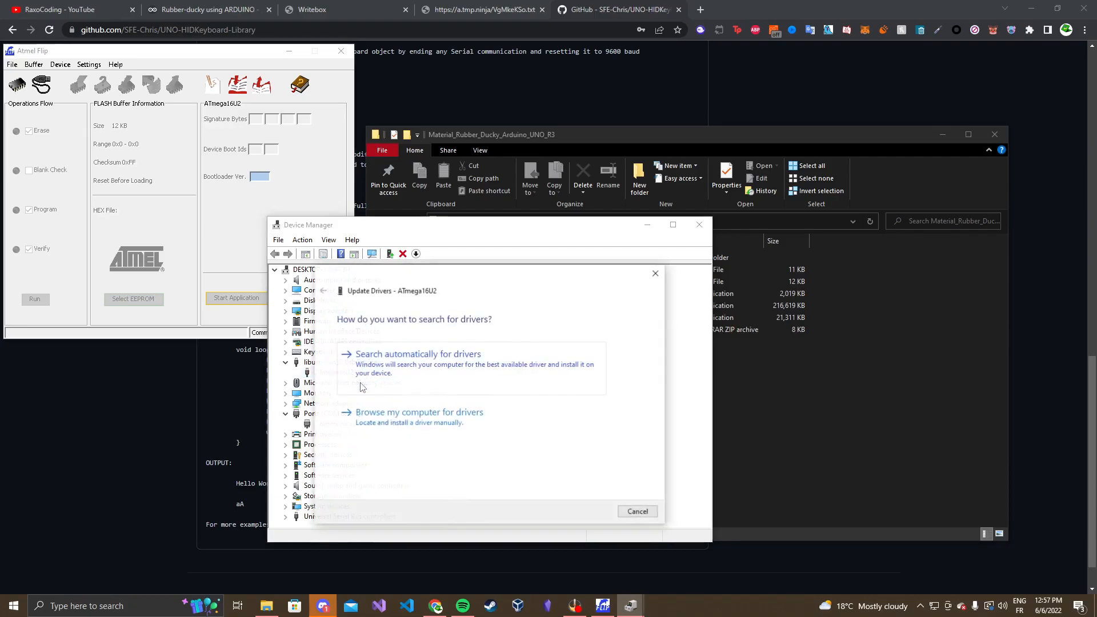
{"action": "left_click", "coordinate": [418, 412]}
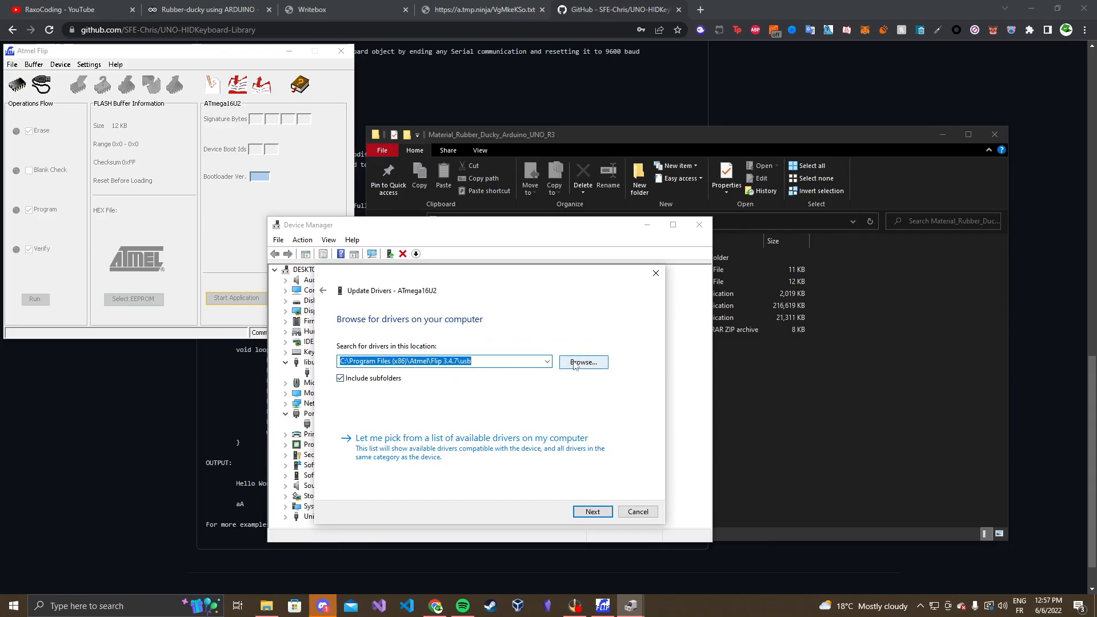
{"action": "left_click", "coordinate": [582, 362]}
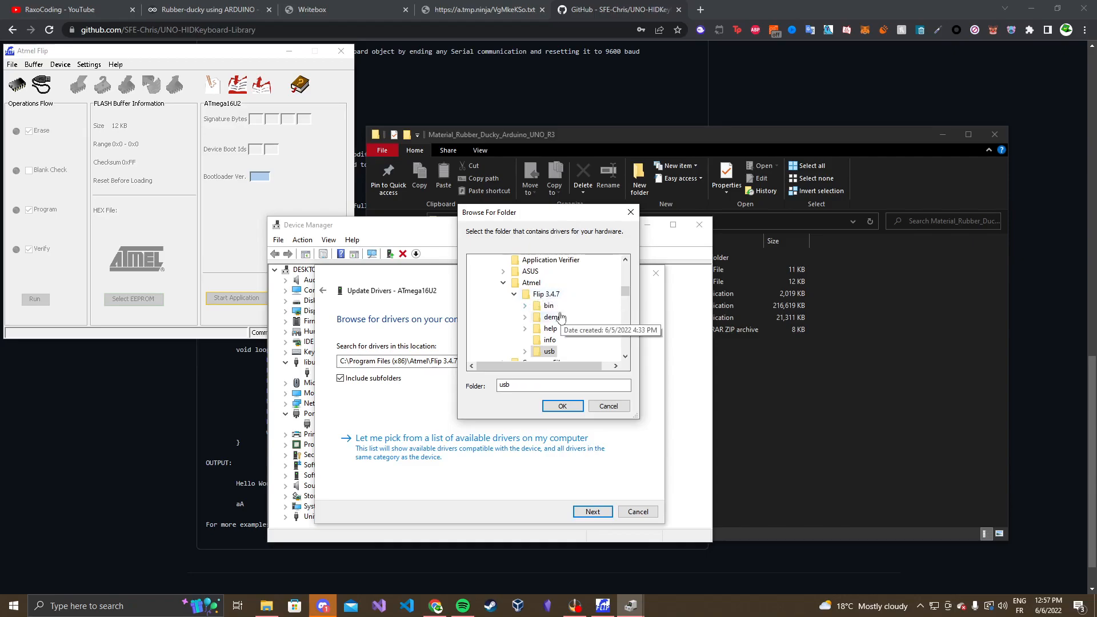
{"action": "left_click", "coordinate": [526, 306]}
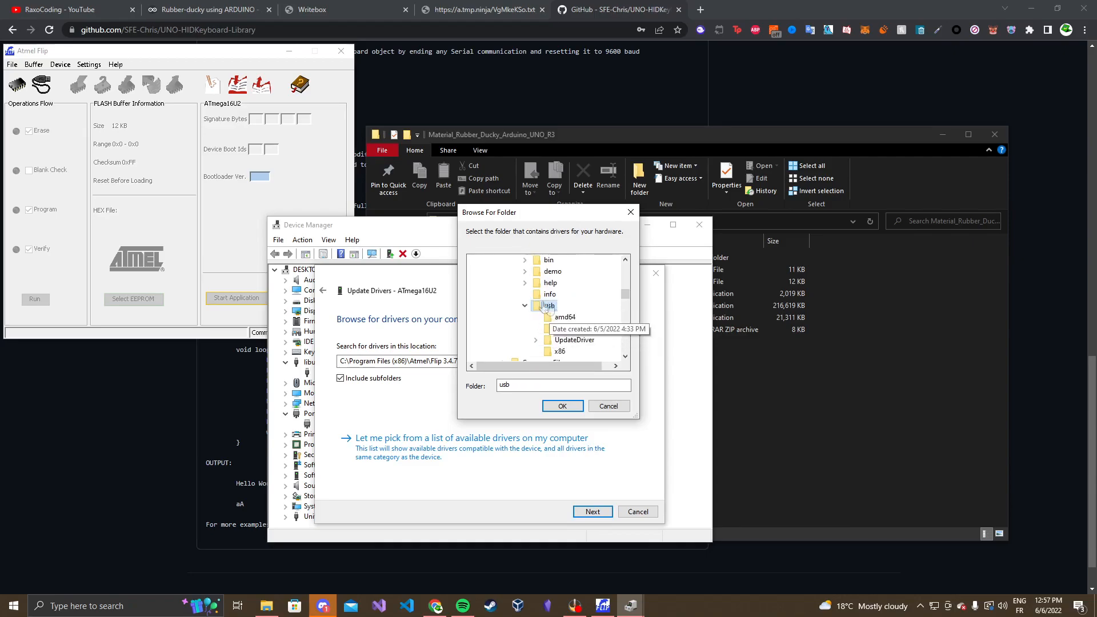
{"action": "left_click", "coordinate": [562, 407]}
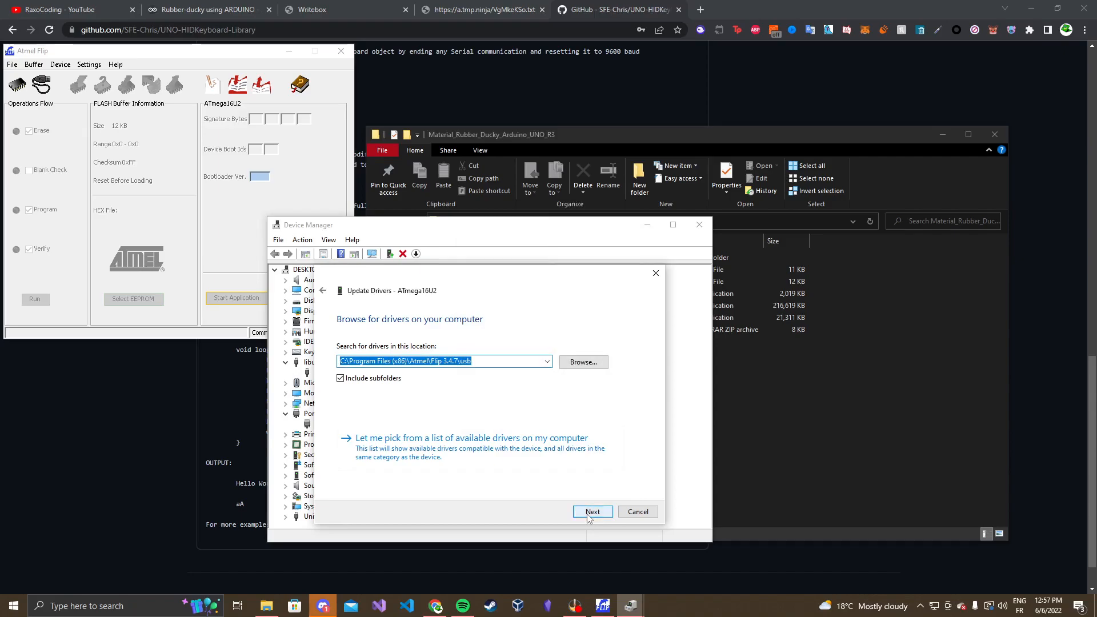
{"action": "left_click", "coordinate": [592, 512]}
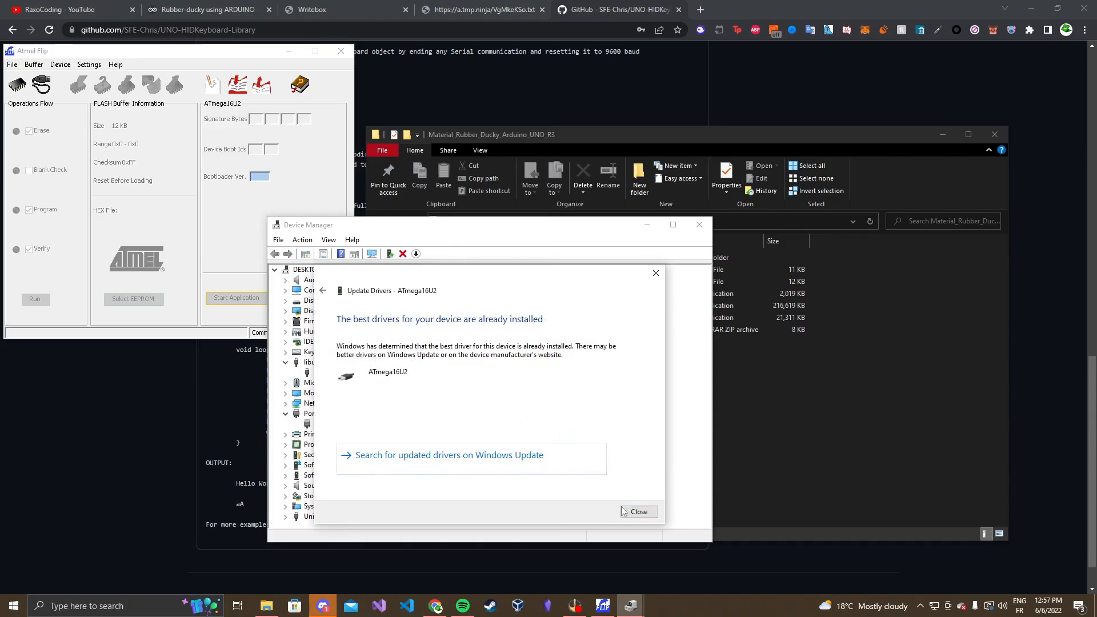
{"action": "left_click", "coordinate": [637, 512]}
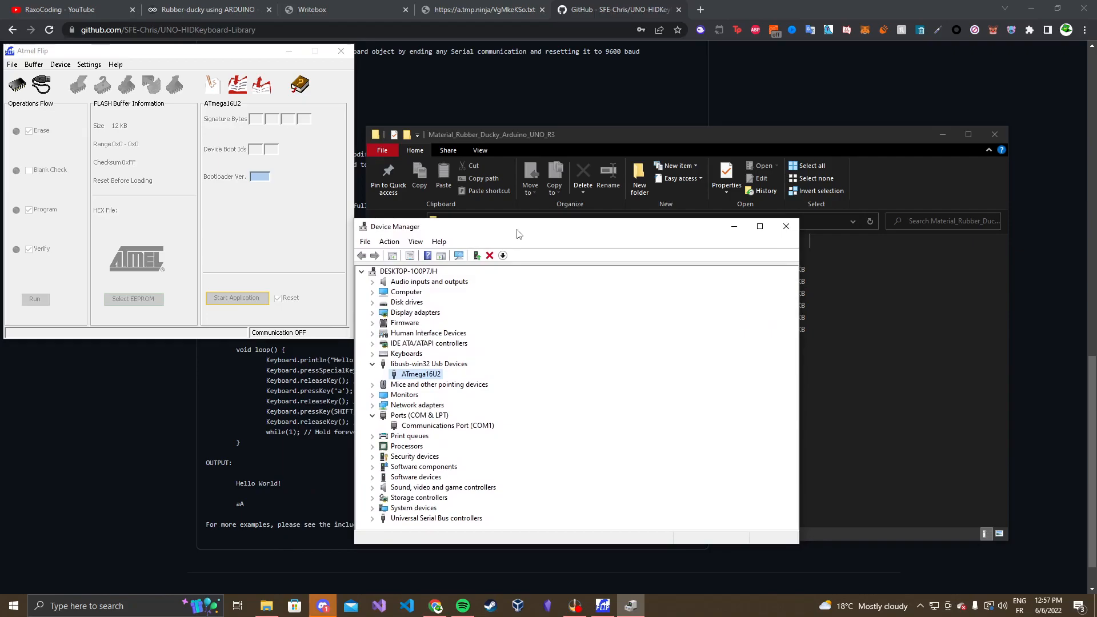
{"action": "mouse_move", "coordinate": [526, 230]}
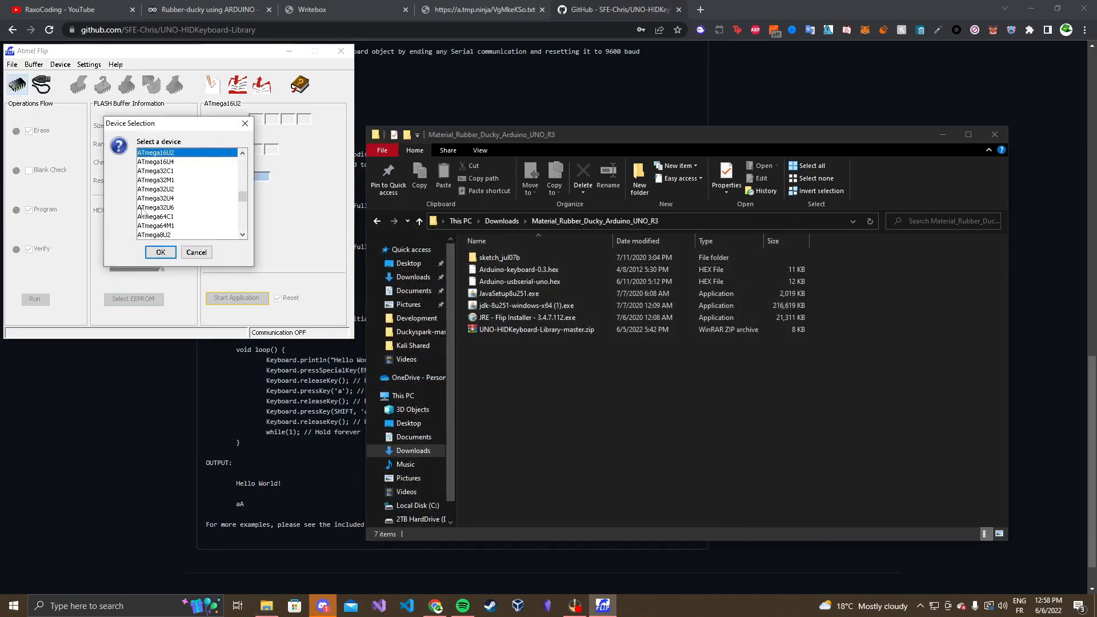
Select ATmega16U2 as the target chip in Flip's Device Selection
{"action": "left_click", "coordinate": [155, 152]}
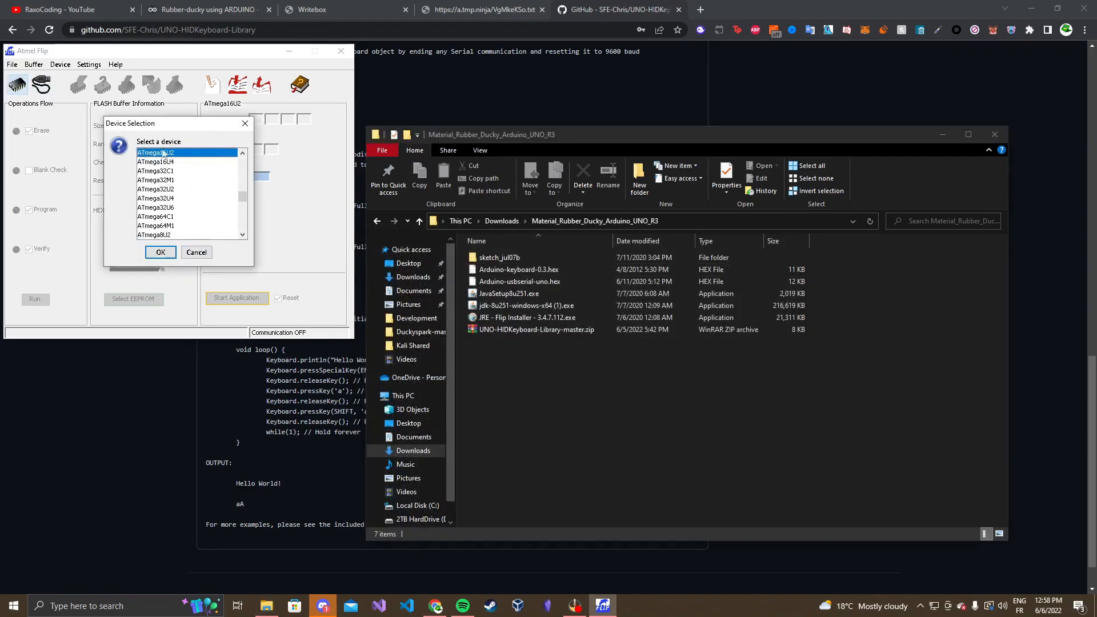
{"action": "scroll", "scroll_direction": "down", "scroll_amount": 3}
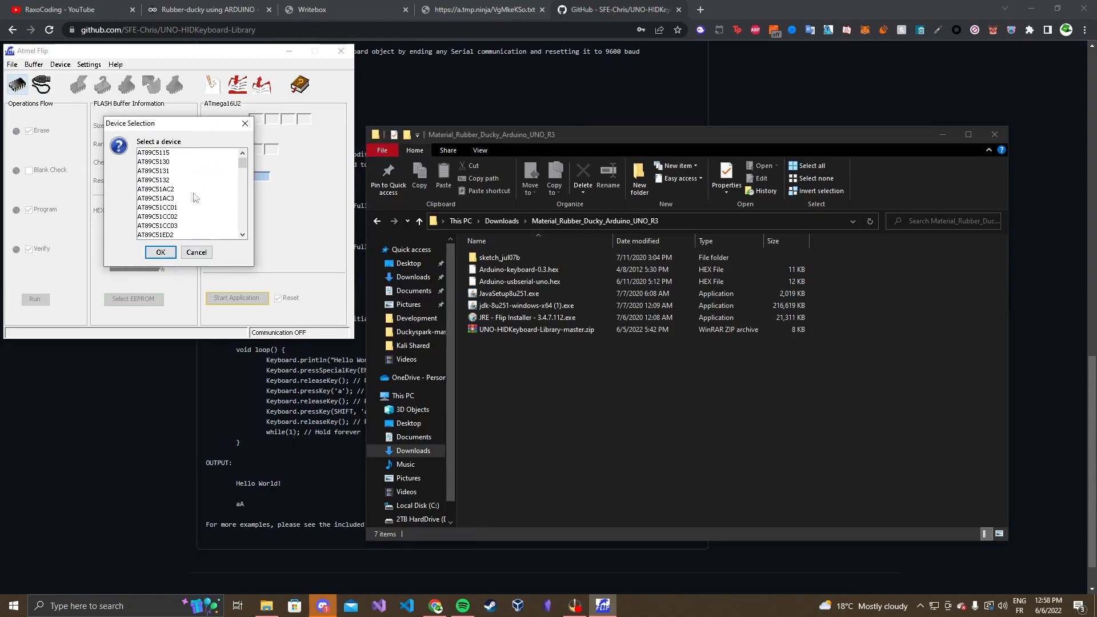
{"action": "scroll", "scroll_direction": "down", "scroll_amount": 3}
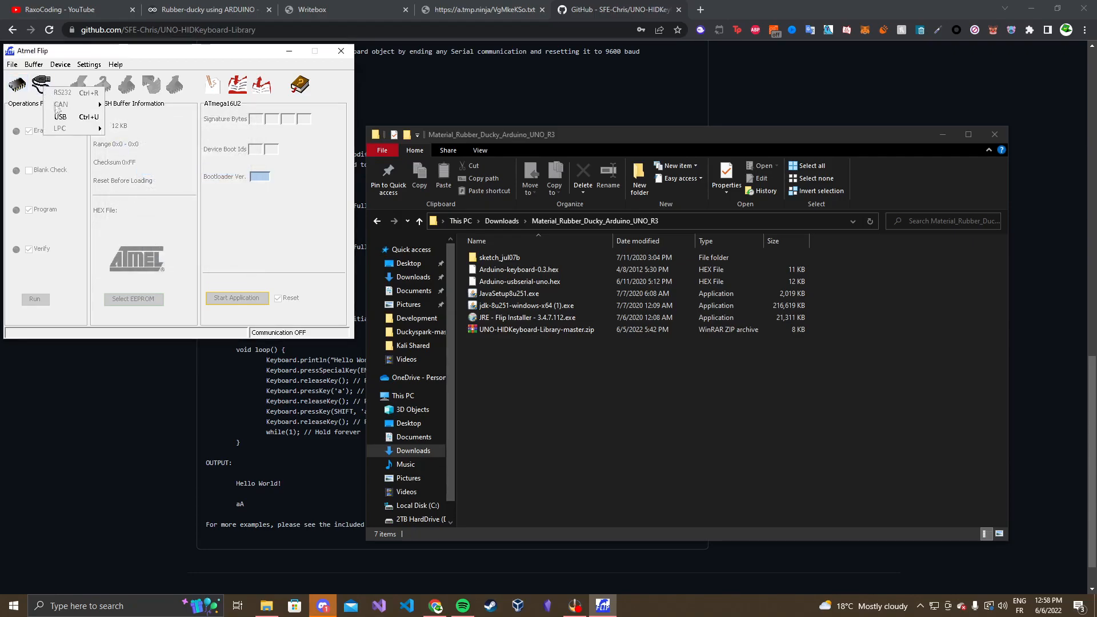
Connect to the ATmega16U2 over USB and run erase/program/verify, which fails verification
{"action": "left_click", "coordinate": [61, 117]}
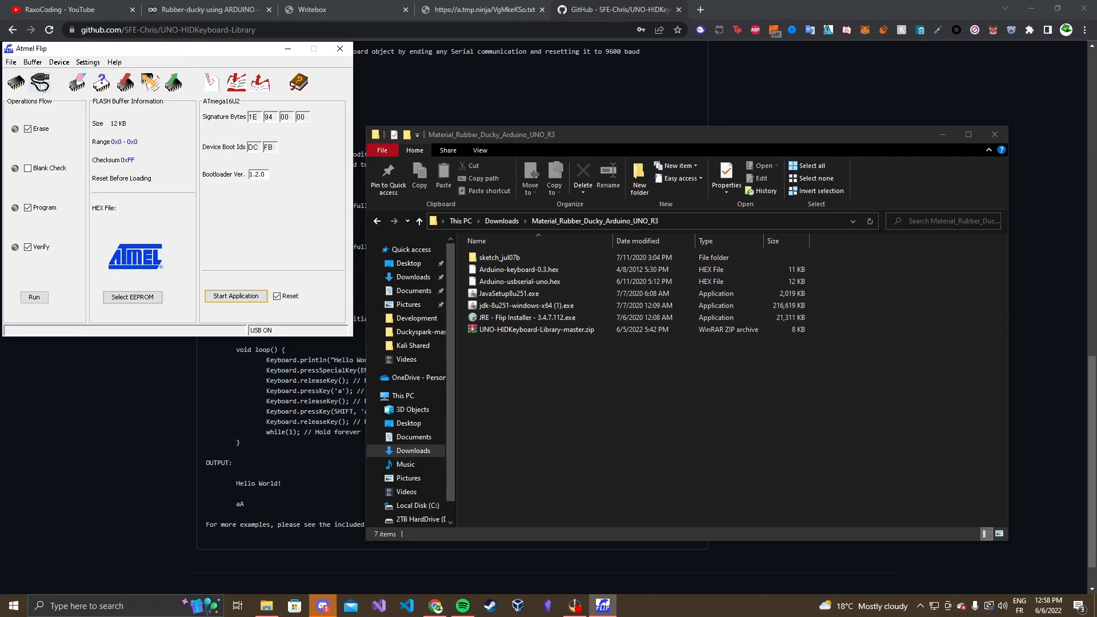
{"action": "mouse_move", "coordinate": [128, 183]}
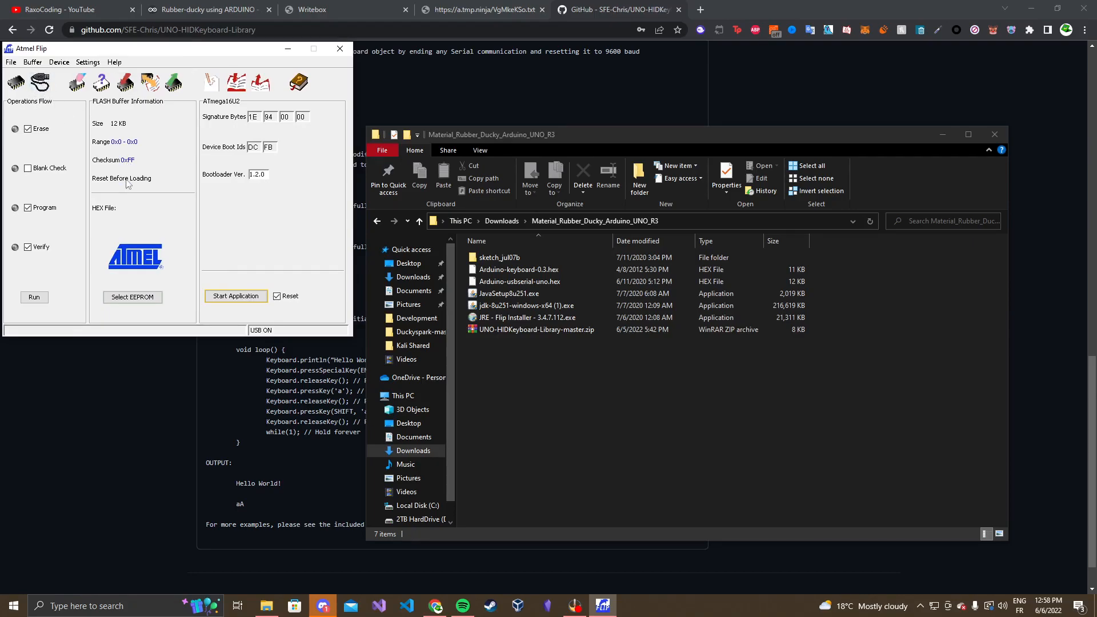
{"action": "mouse_move", "coordinate": [33, 297]}
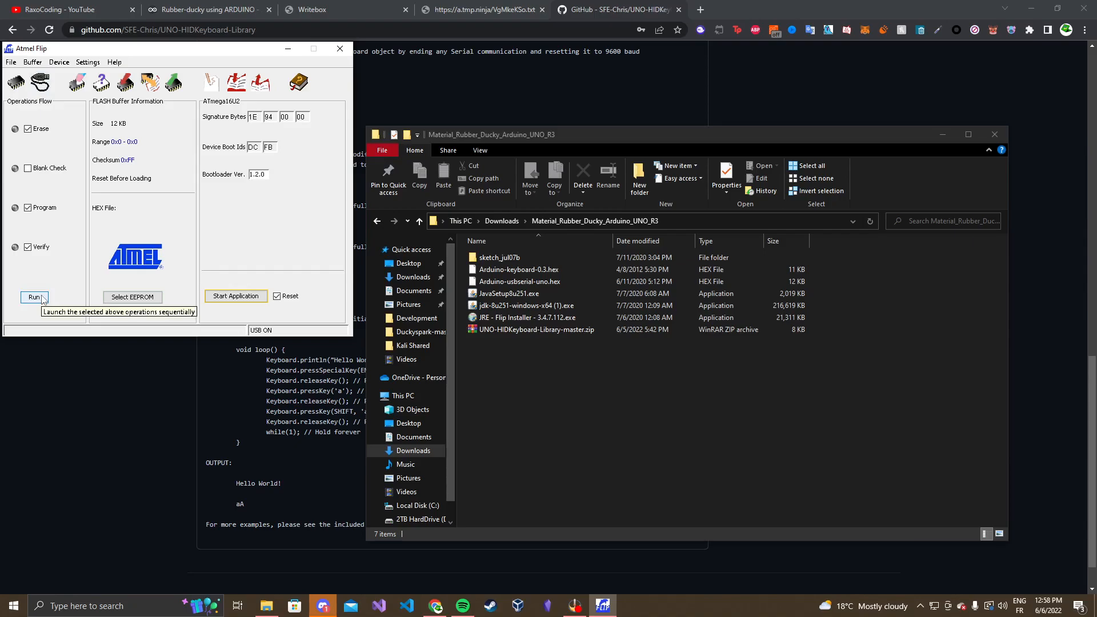
{"action": "left_click", "coordinate": [33, 297]}
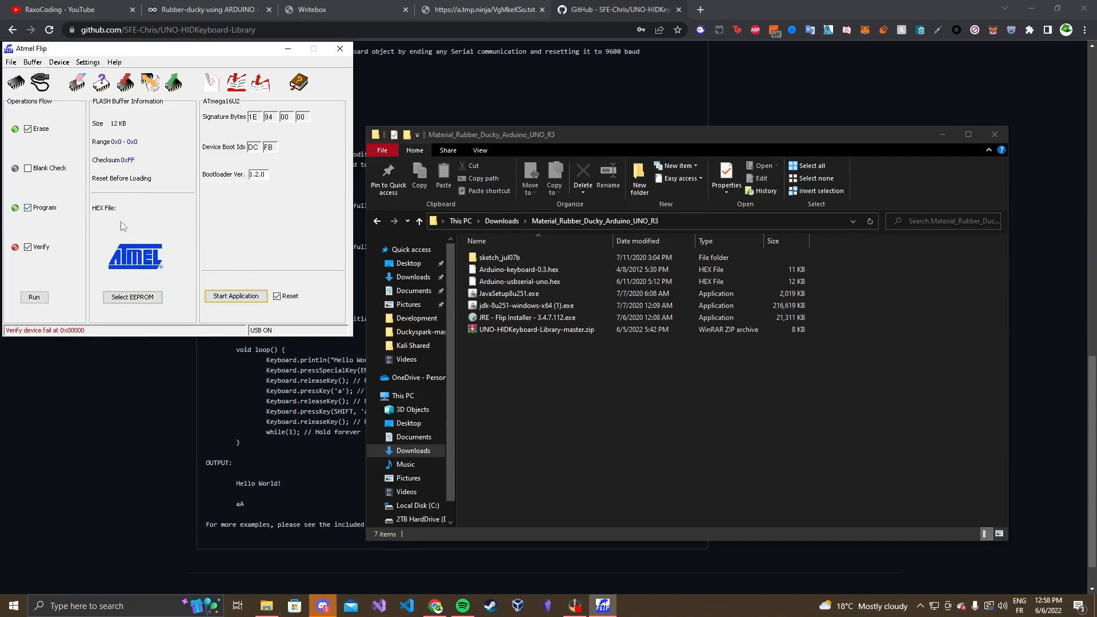
{"action": "left_click", "coordinate": [10, 62]}
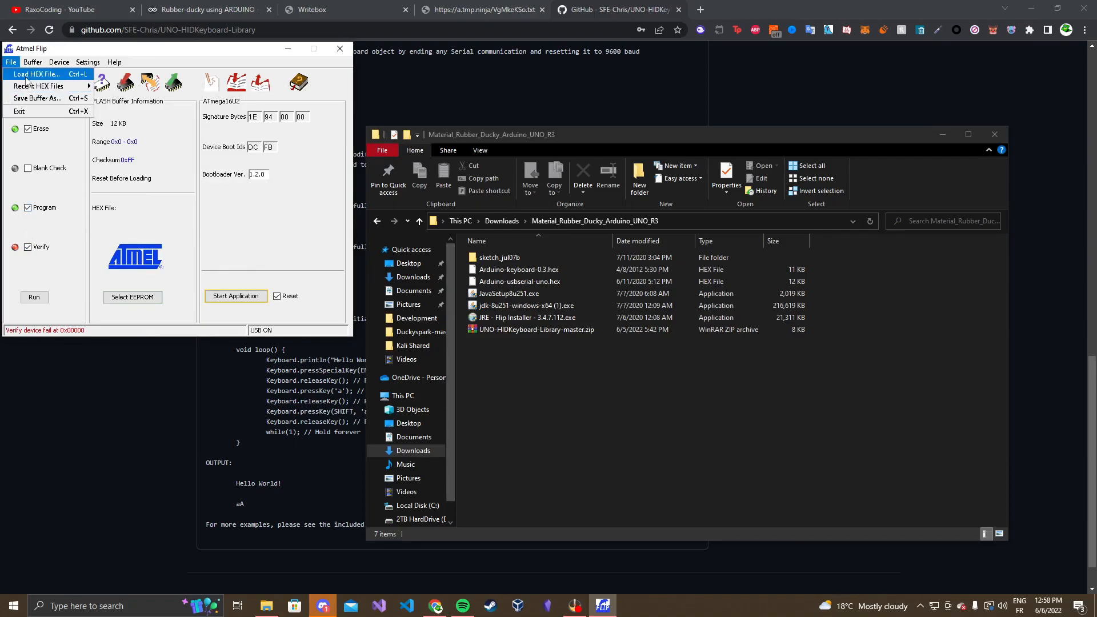
Load Arduino-keyboard-0.3.hex from Material_Rubber_Ducky_Arduino_UNO_R3 into the flash buffer
{"action": "left_click", "coordinate": [35, 74]}
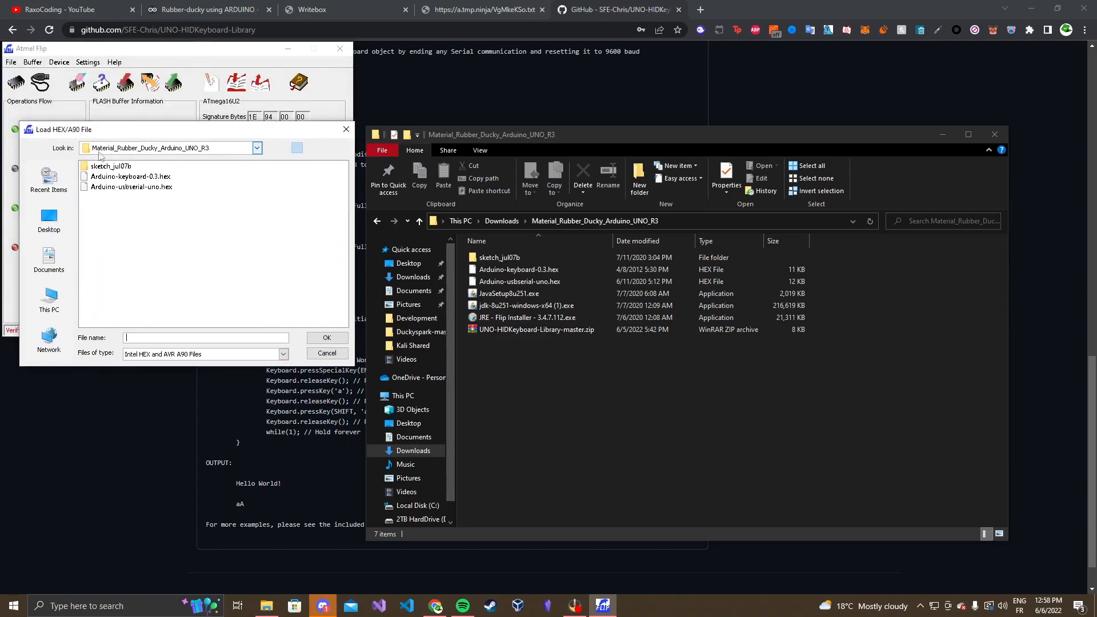
{"action": "mouse_move", "coordinate": [538, 237]}
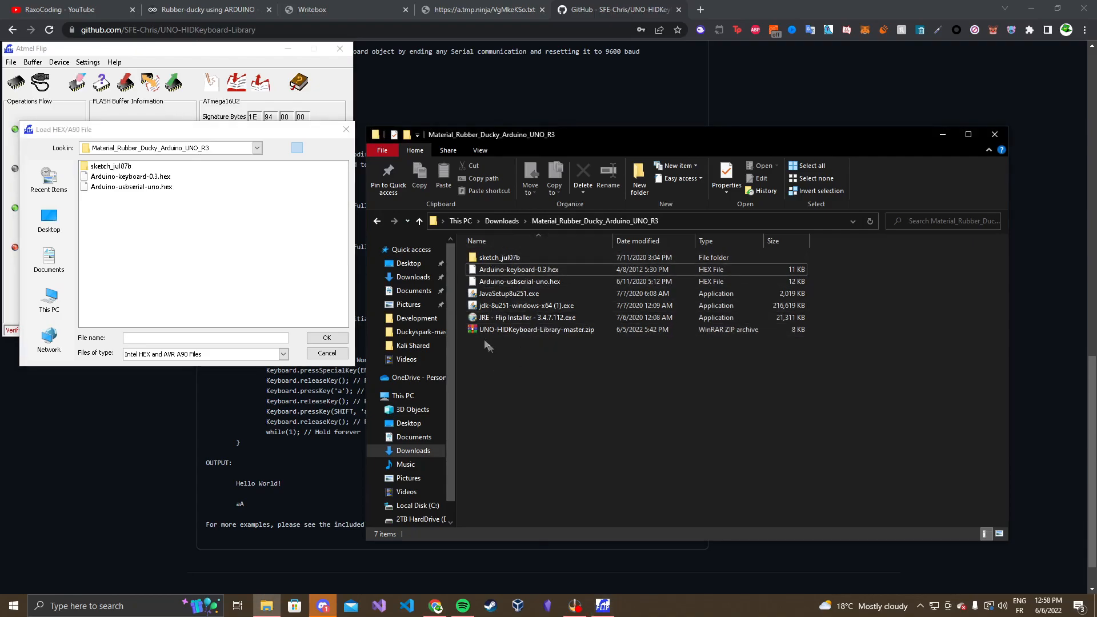
{"action": "left_click", "coordinate": [129, 176]}
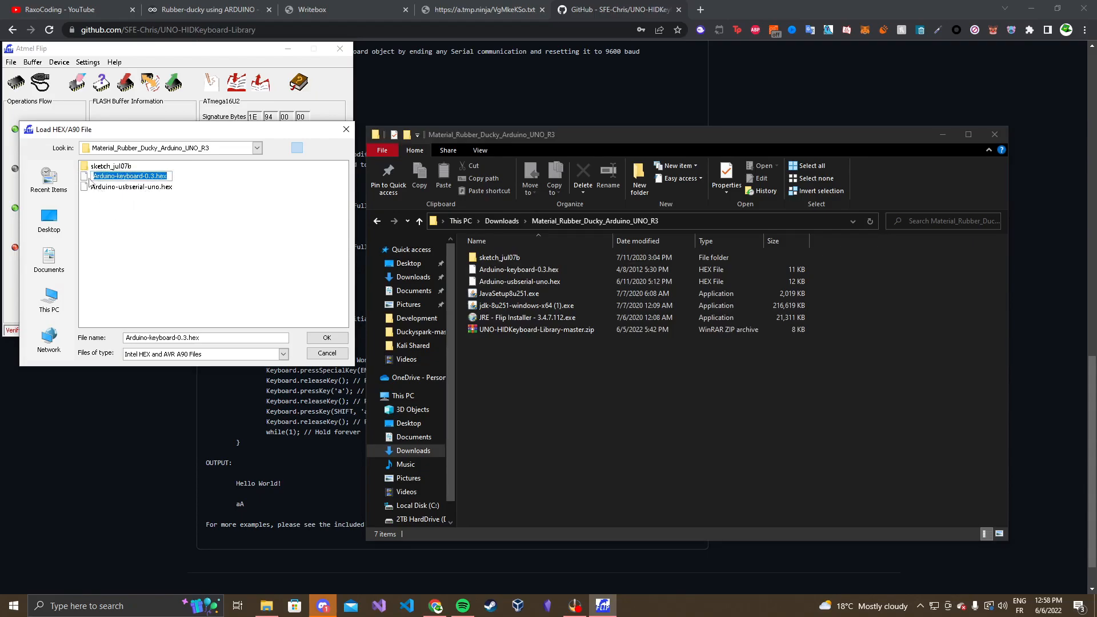
{"action": "left_click", "coordinate": [264, 277]}
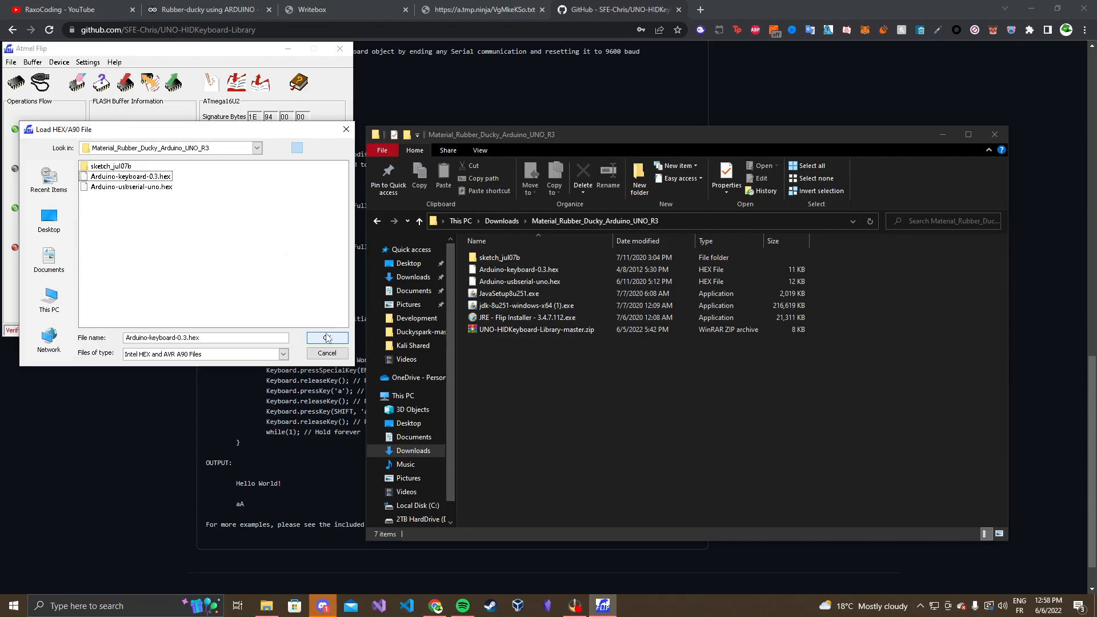
{"action": "left_click", "coordinate": [326, 339]}
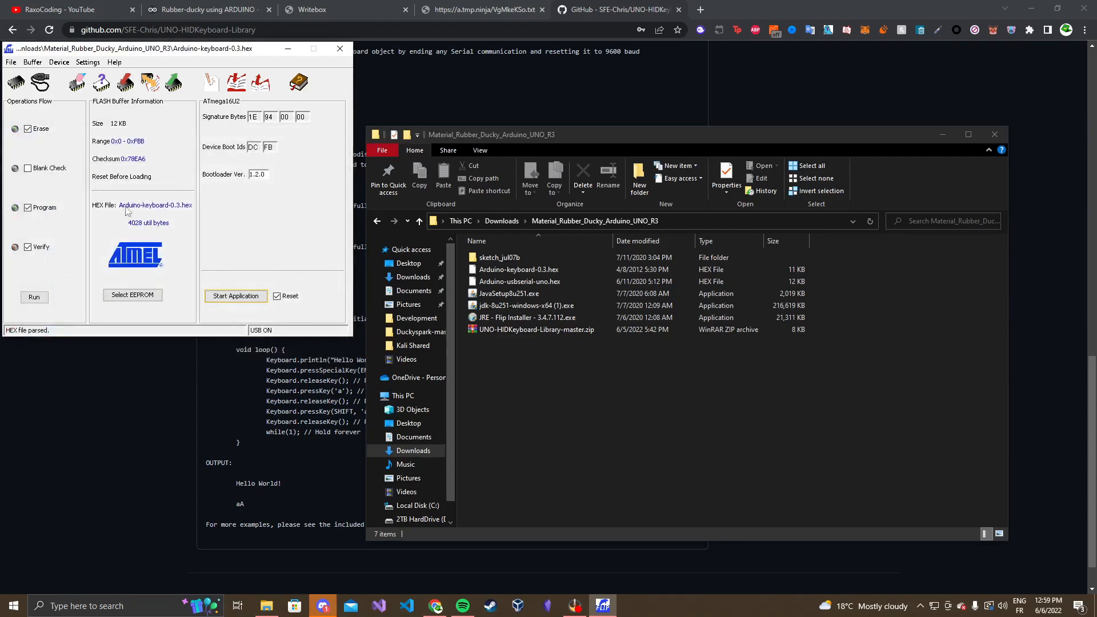
{"action": "left_click", "coordinate": [33, 297]}
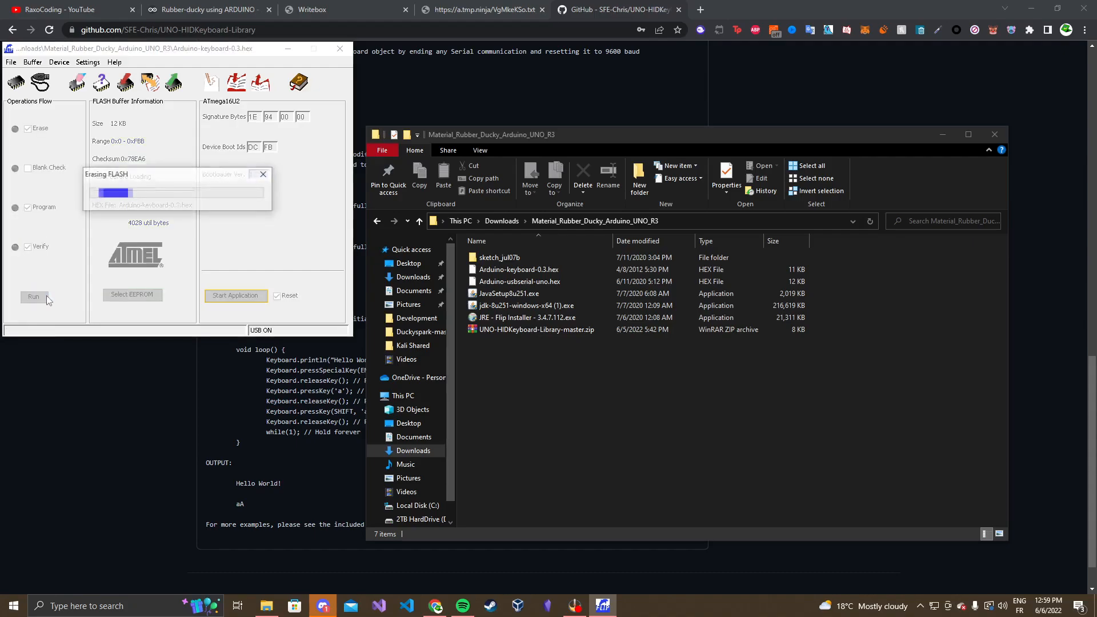
{"action": "left_click", "coordinate": [34, 297]}
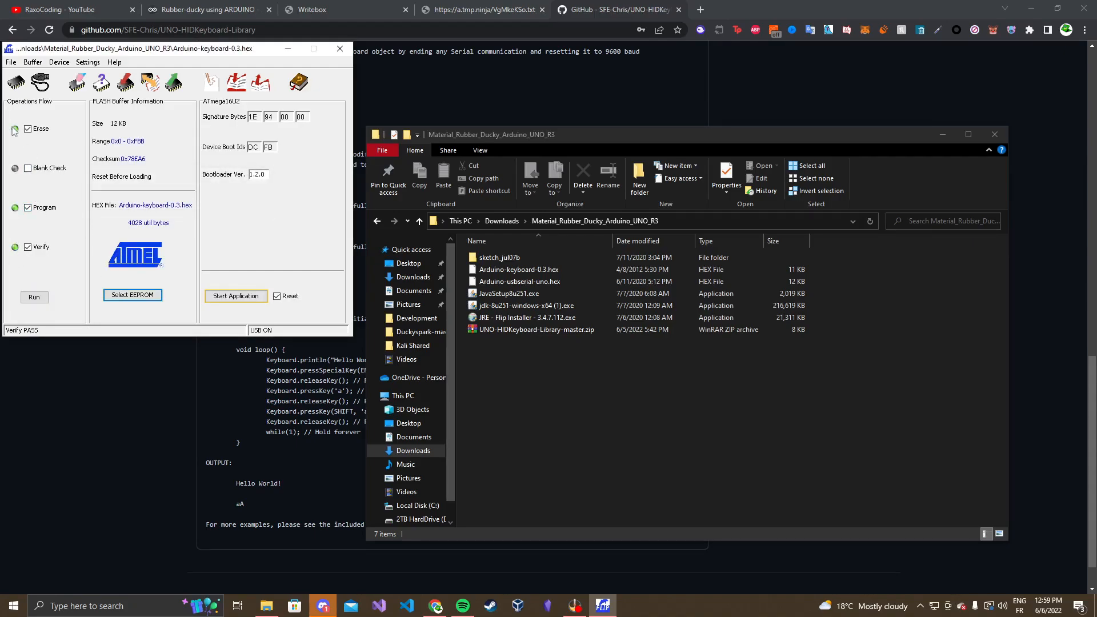
{"action": "mouse_move", "coordinate": [44, 335]}
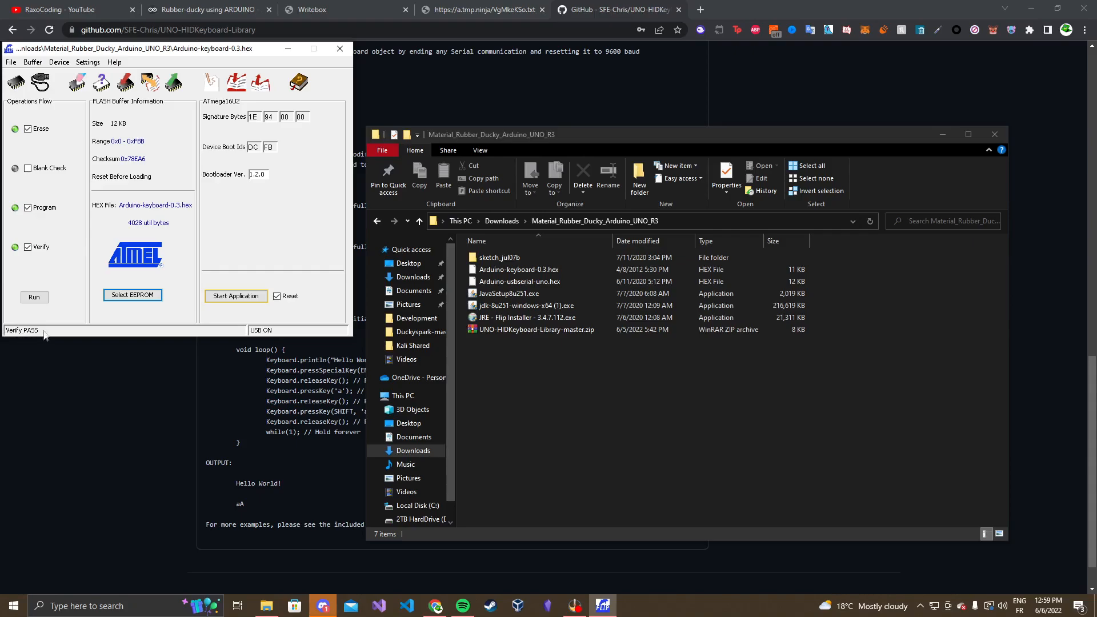
{"action": "mouse_move", "coordinate": [625, 427]}
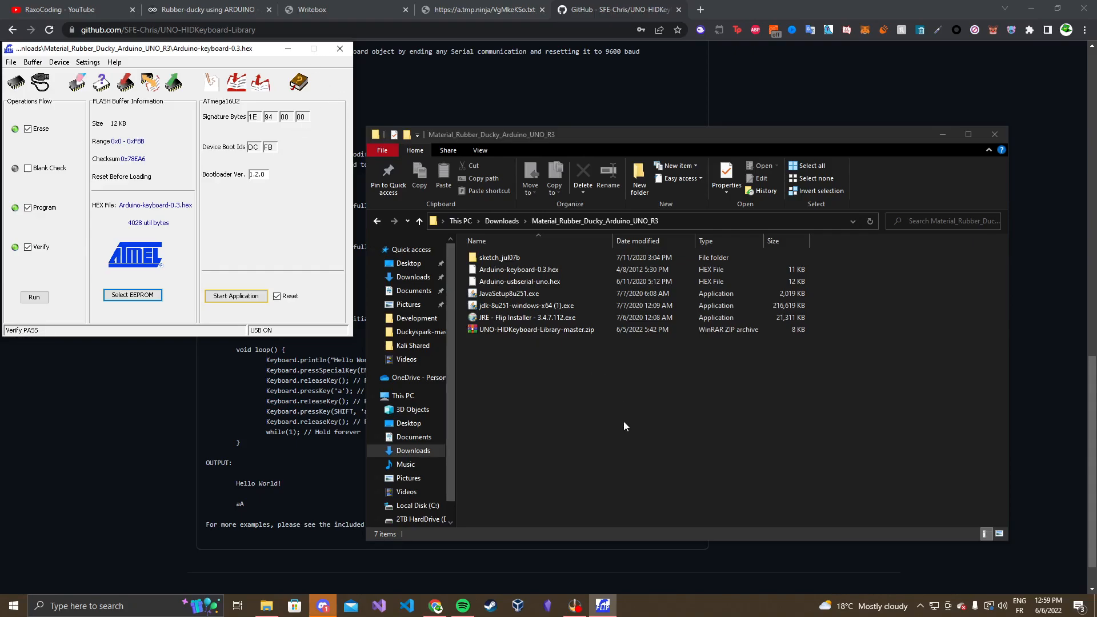
{"action": "left_click", "coordinate": [1019, 605]}
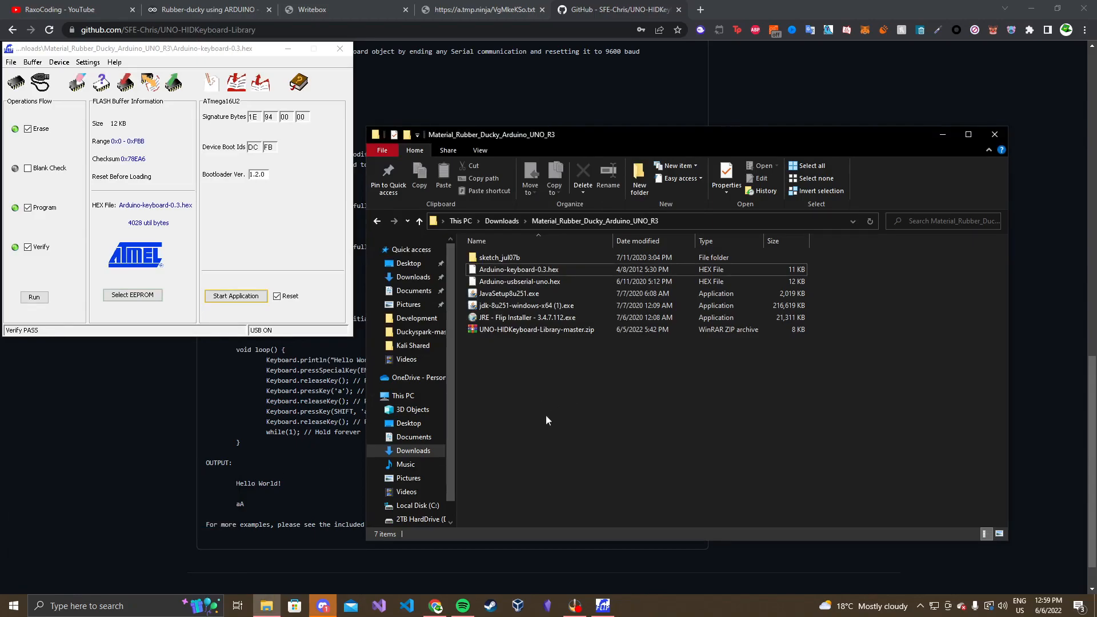
{"action": "mouse_move", "coordinate": [246, 239]}
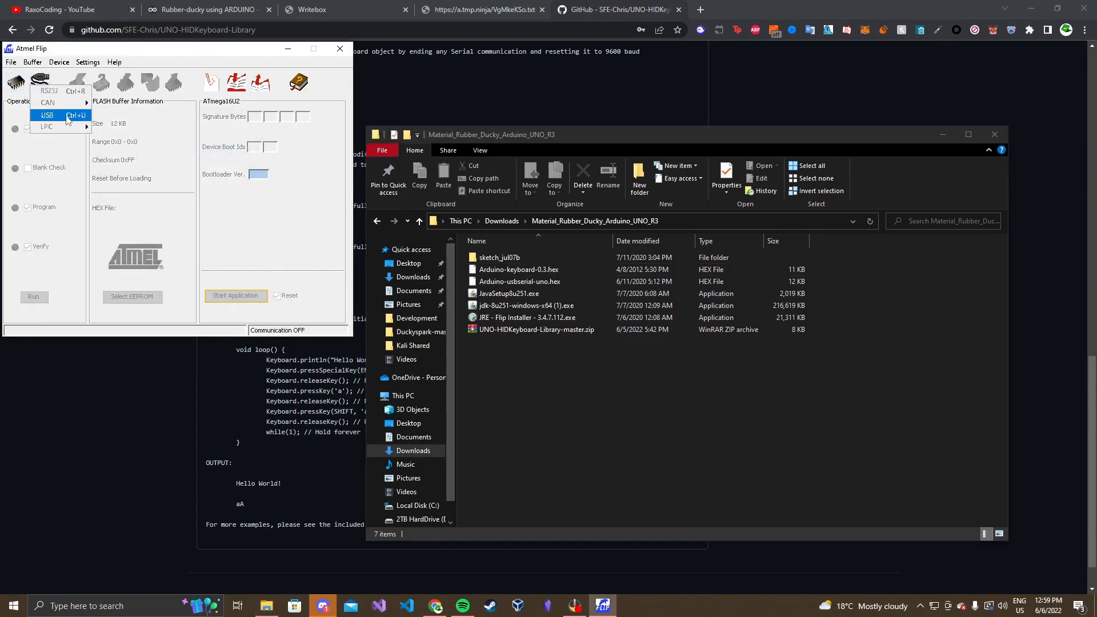
Connect over USB, load Arduino-usbserial-uno.hex and erase/program/verify it with PASS
{"action": "left_click", "coordinate": [46, 114]}
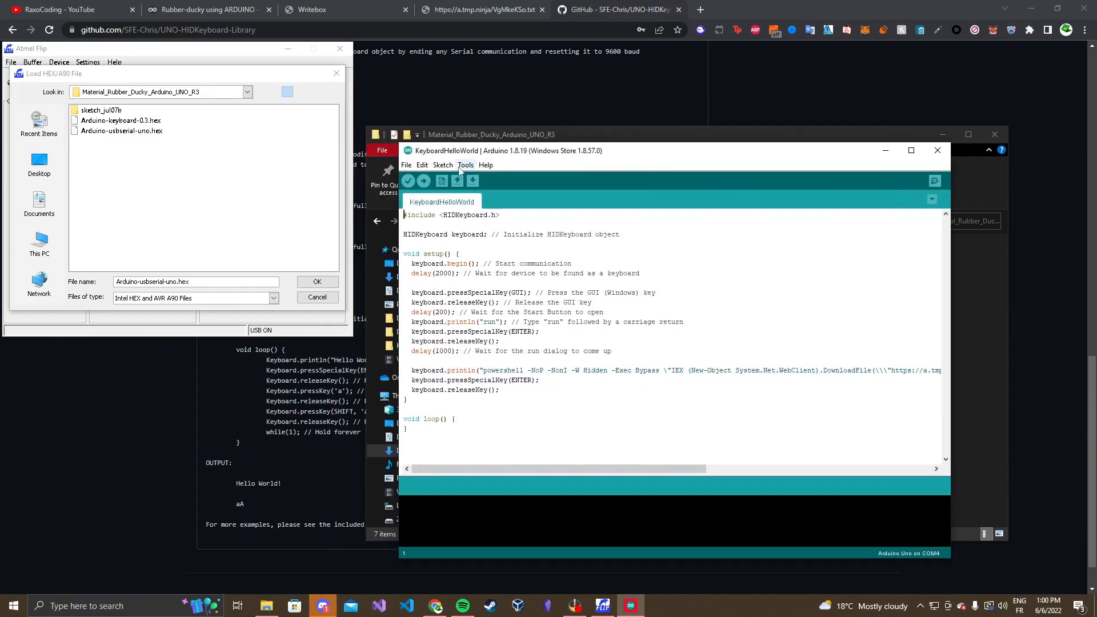
{"action": "left_click", "coordinate": [465, 165]}
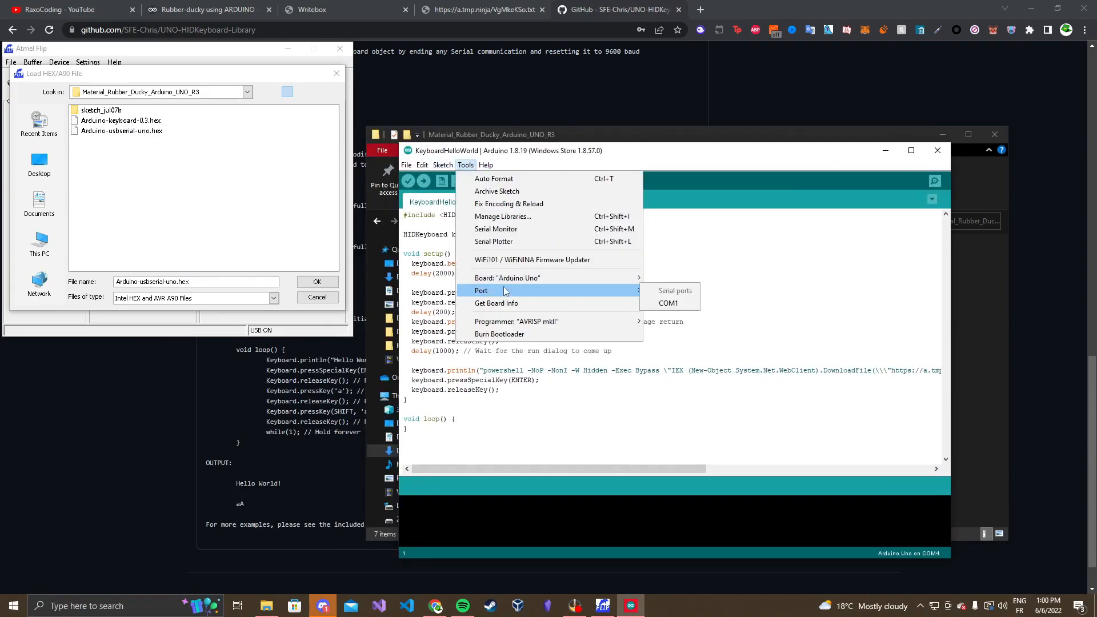
{"action": "mouse_move", "coordinate": [667, 303]}
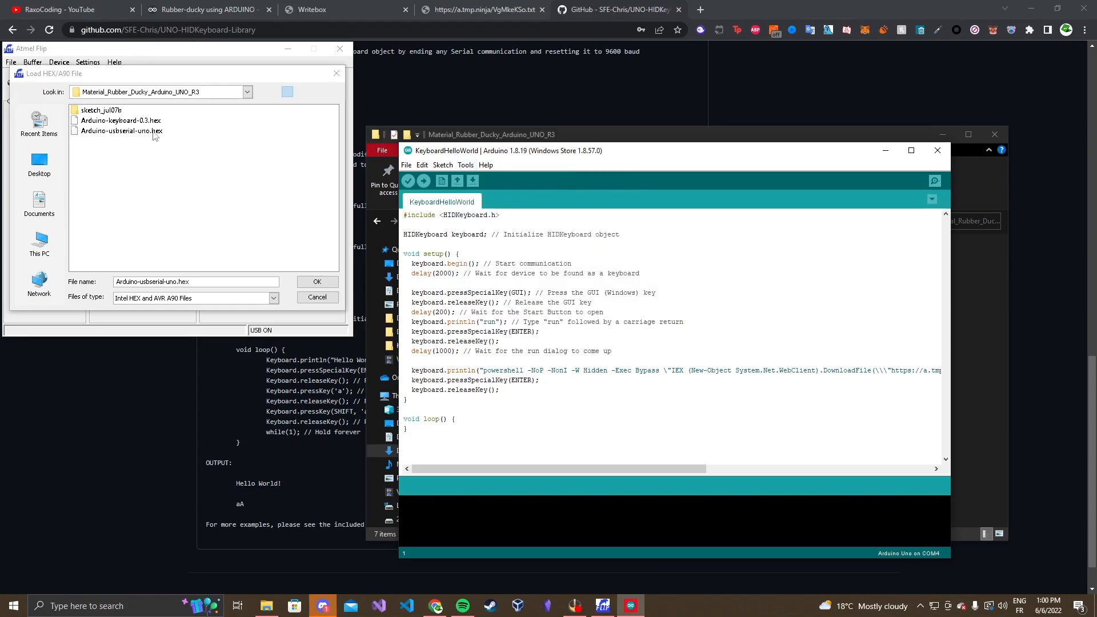
{"action": "left_click", "coordinate": [316, 281]}
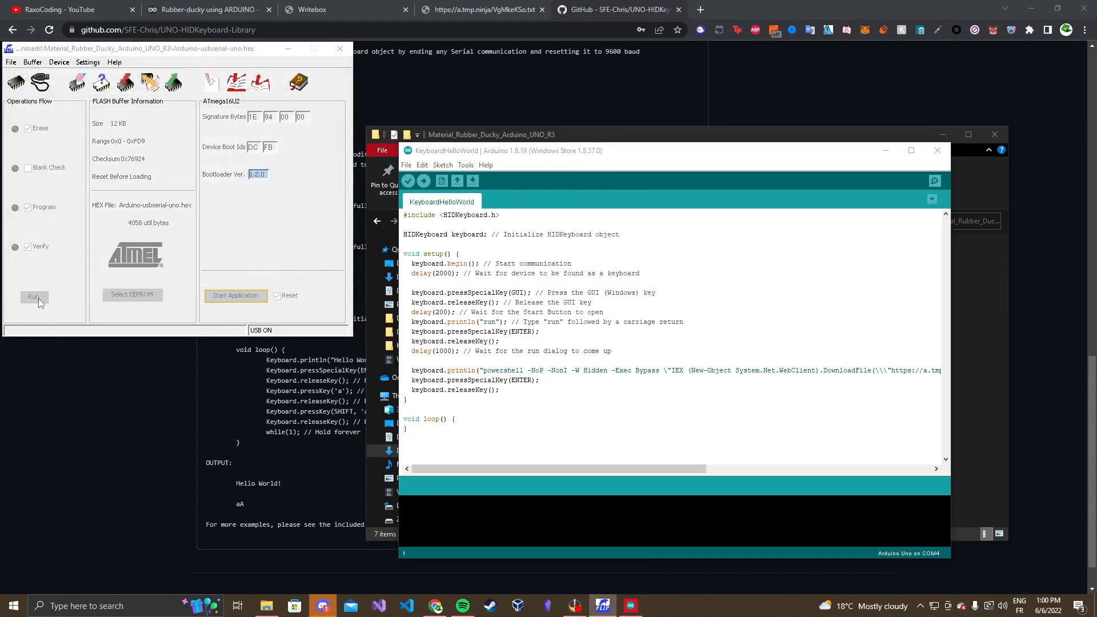
{"action": "left_click", "coordinate": [34, 297]}
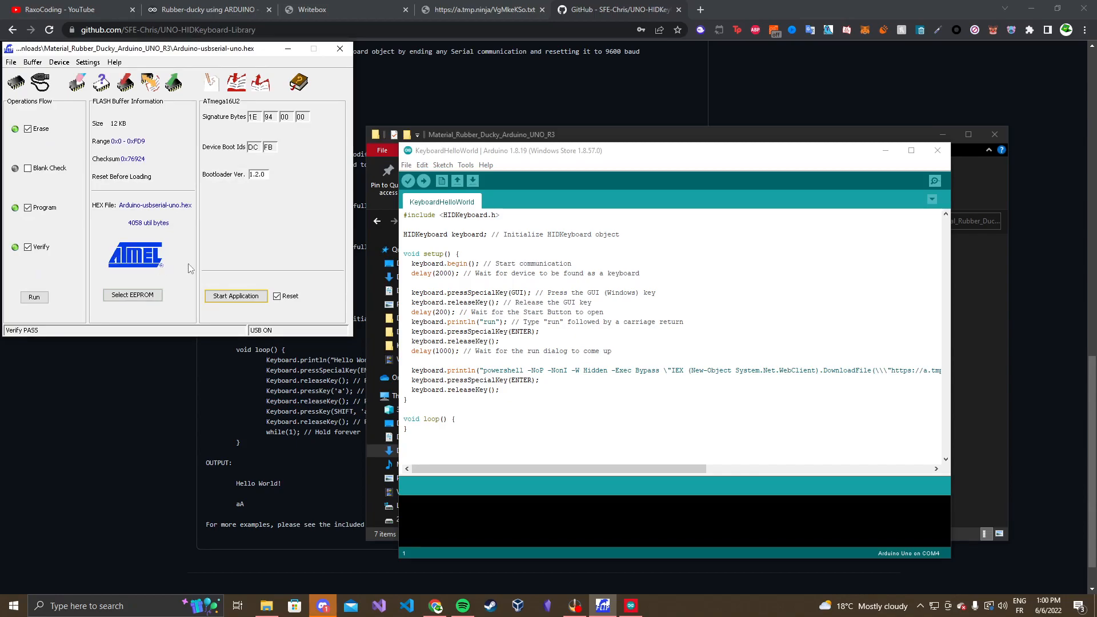
{"action": "left_click", "coordinate": [465, 164]}
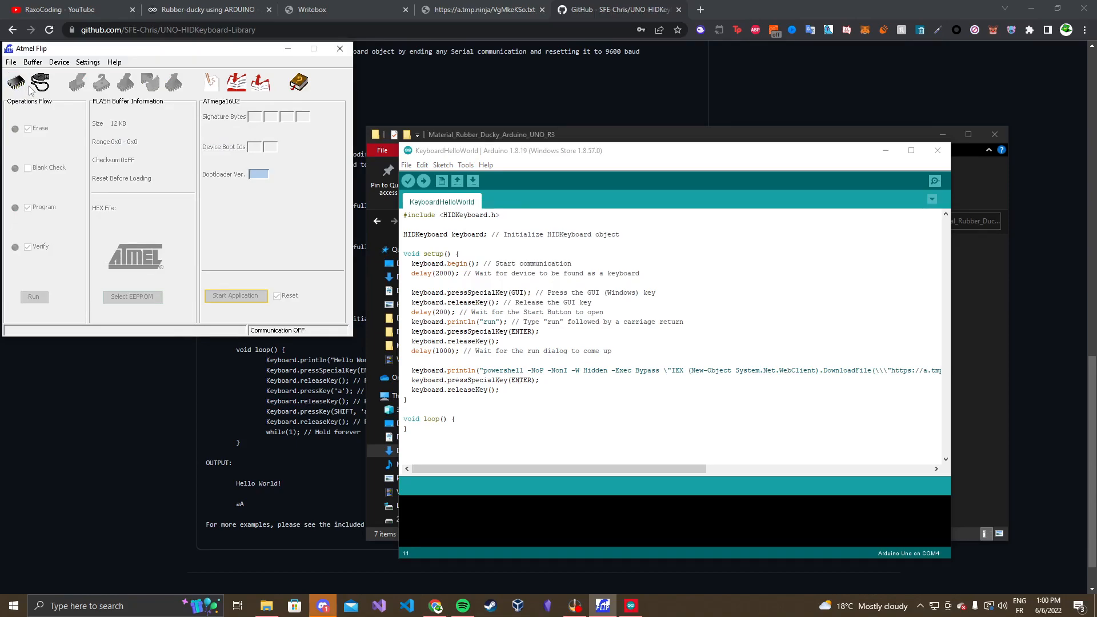
Reopen the USB connection and erase/program/verify the chip with Arduino-keyboard-0.3.hex
{"action": "left_click", "coordinate": [40, 82]}
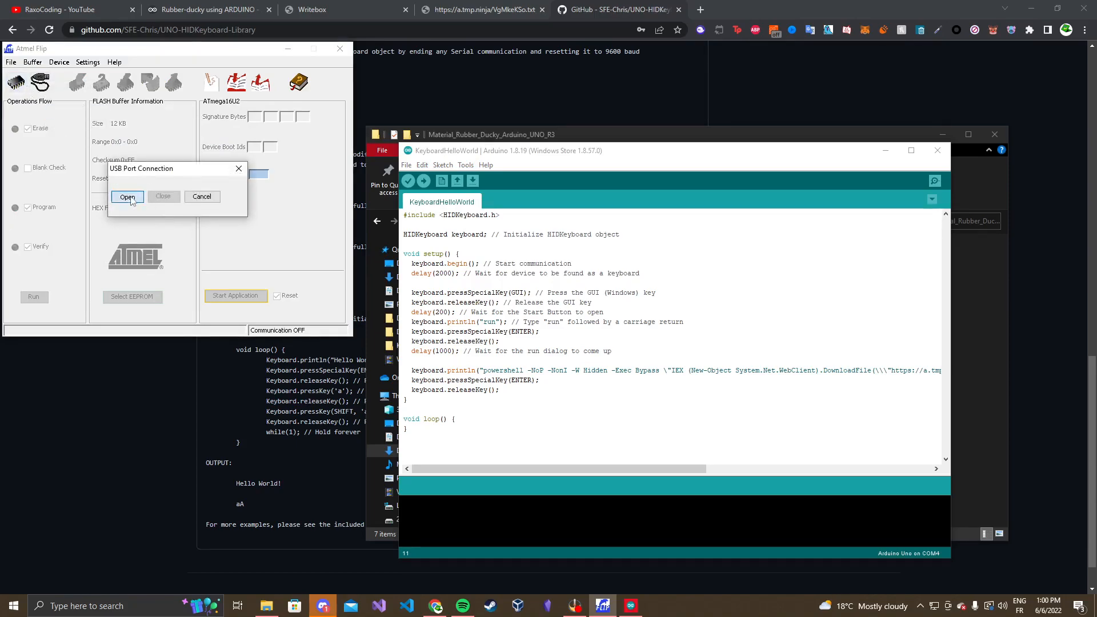
{"action": "left_click", "coordinate": [127, 196]}
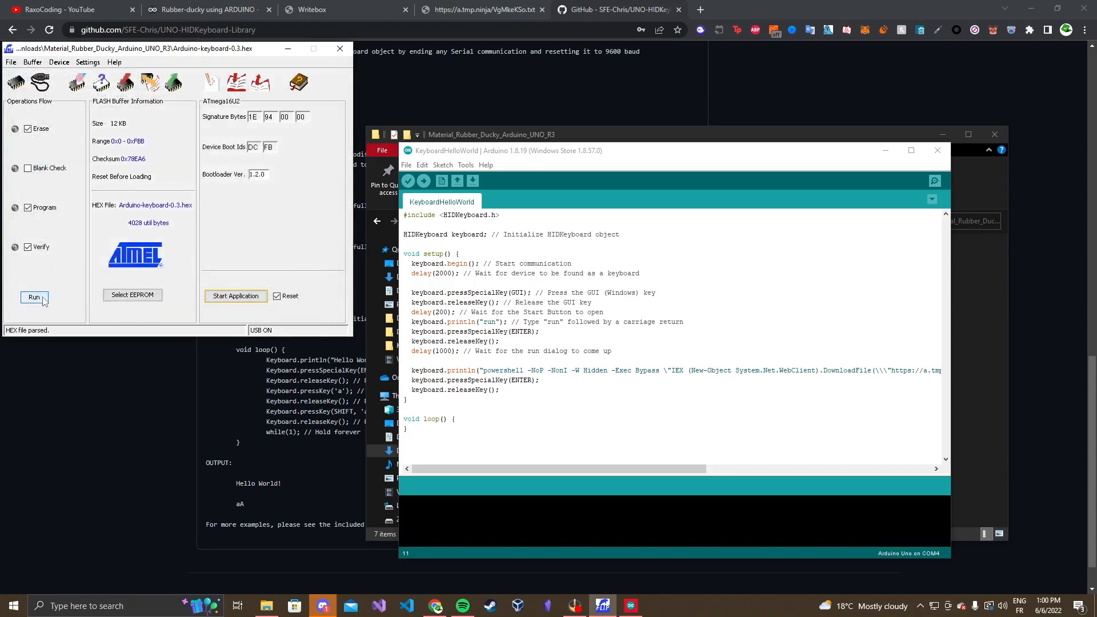
{"action": "left_click", "coordinate": [34, 297]}
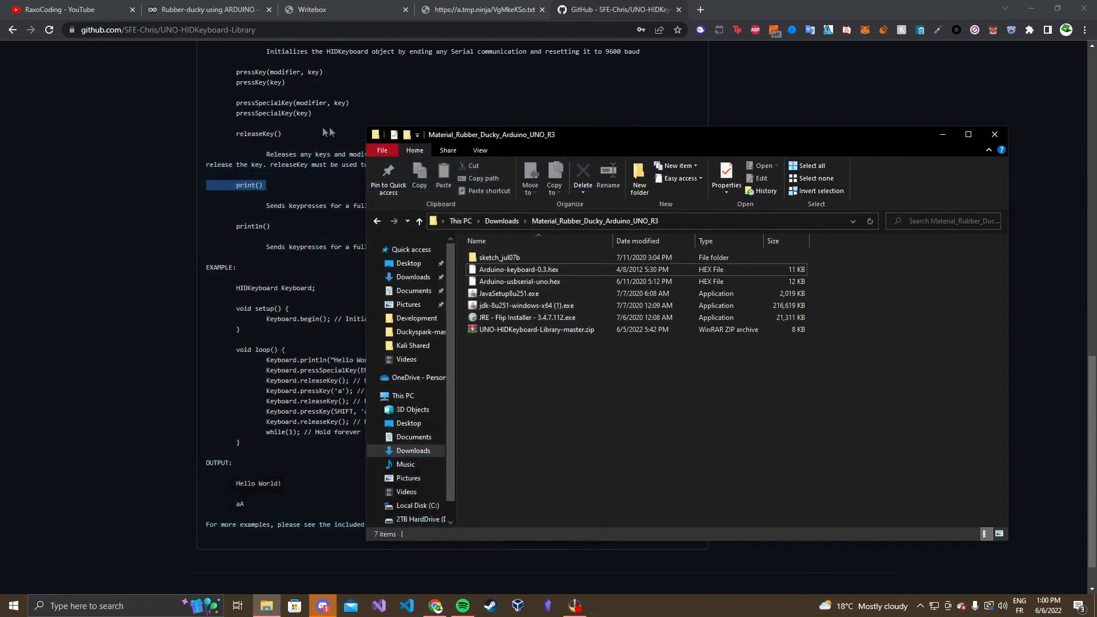
From the tutorial, open the Ducky Script payloads list and the Duckuino converter in new tabs
{"action": "left_click", "coordinate": [482, 9]}
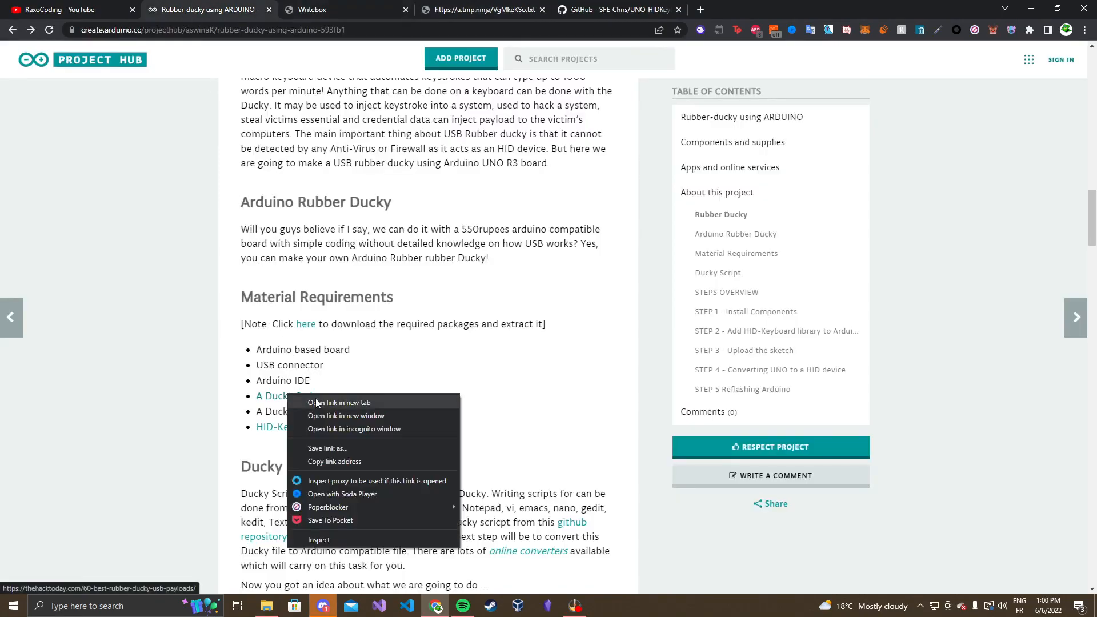
{"action": "left_click", "coordinate": [338, 402]}
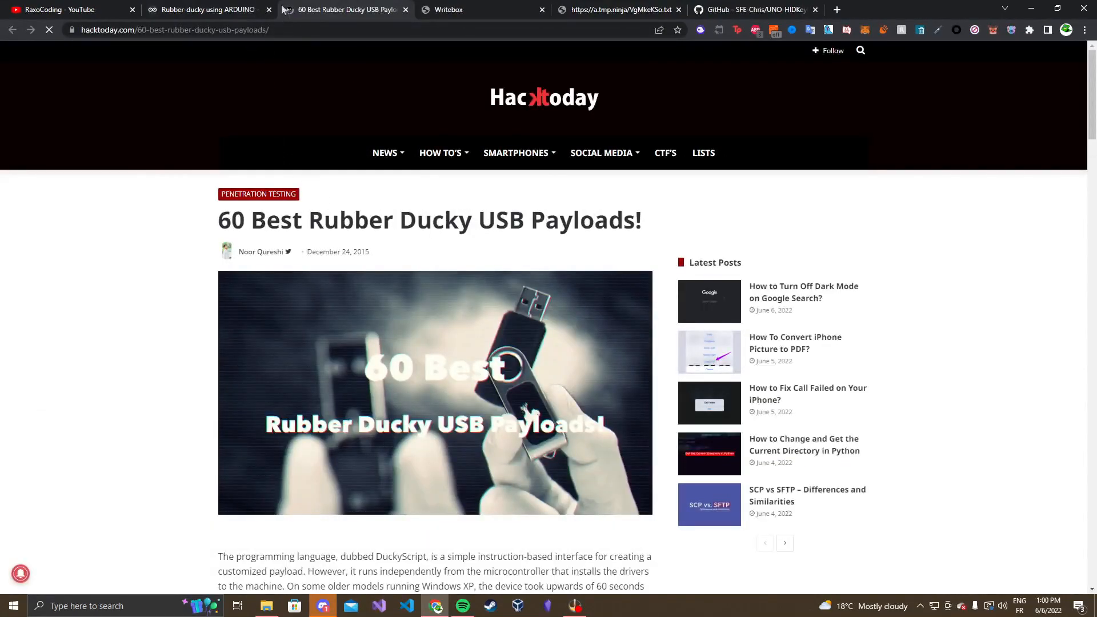
{"action": "left_click", "coordinate": [207, 10]}
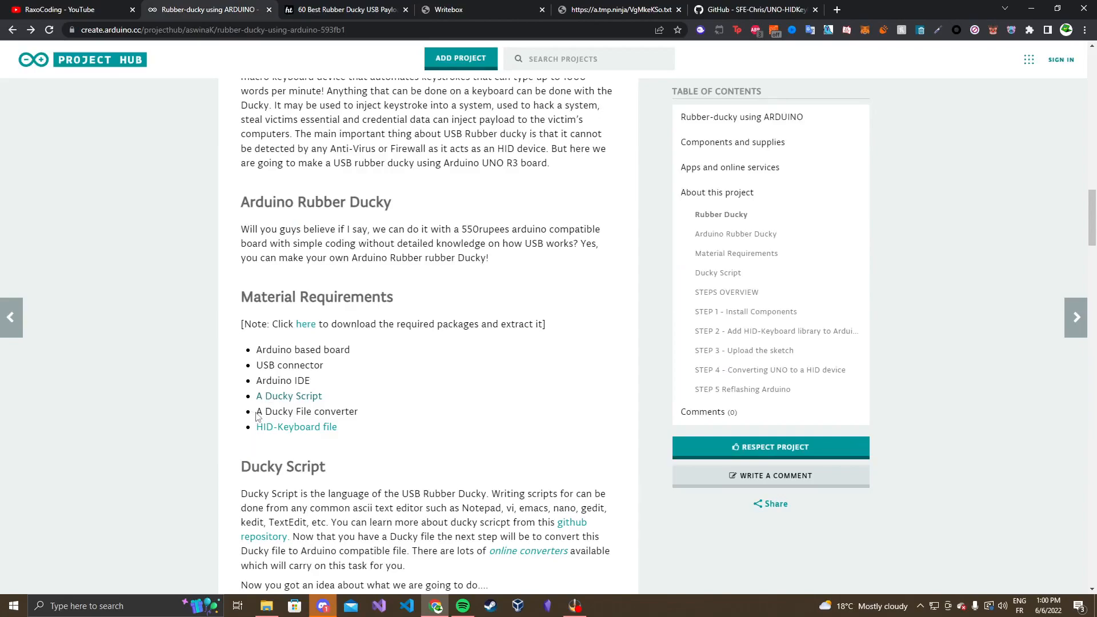
{"action": "scroll", "scroll_direction": "down", "scroll_amount": 3}
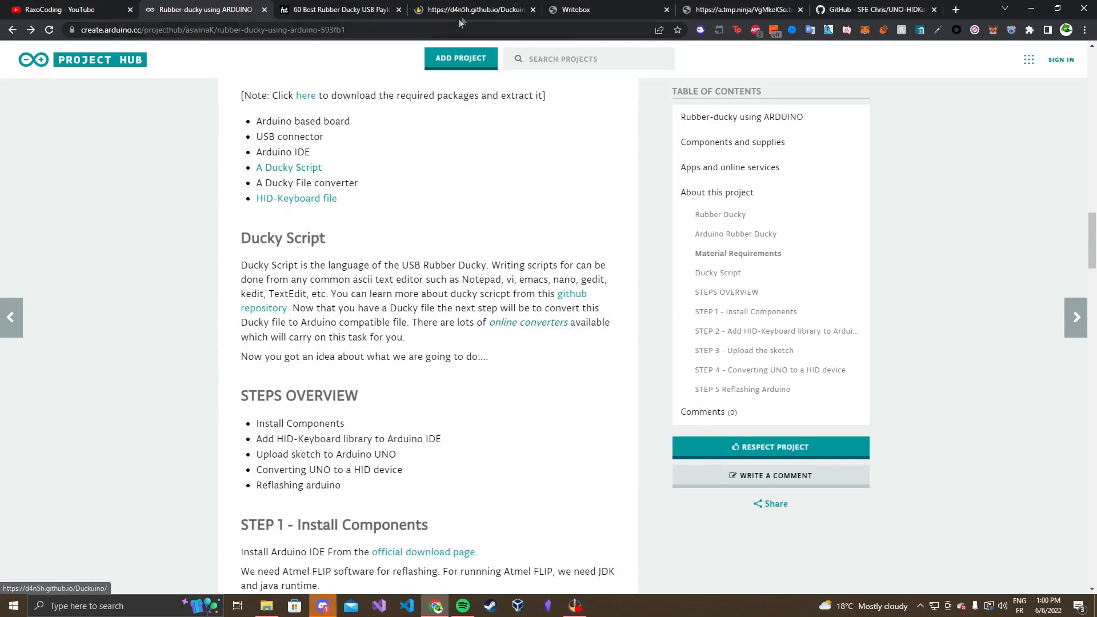
{"action": "left_click", "coordinate": [322, 9]}
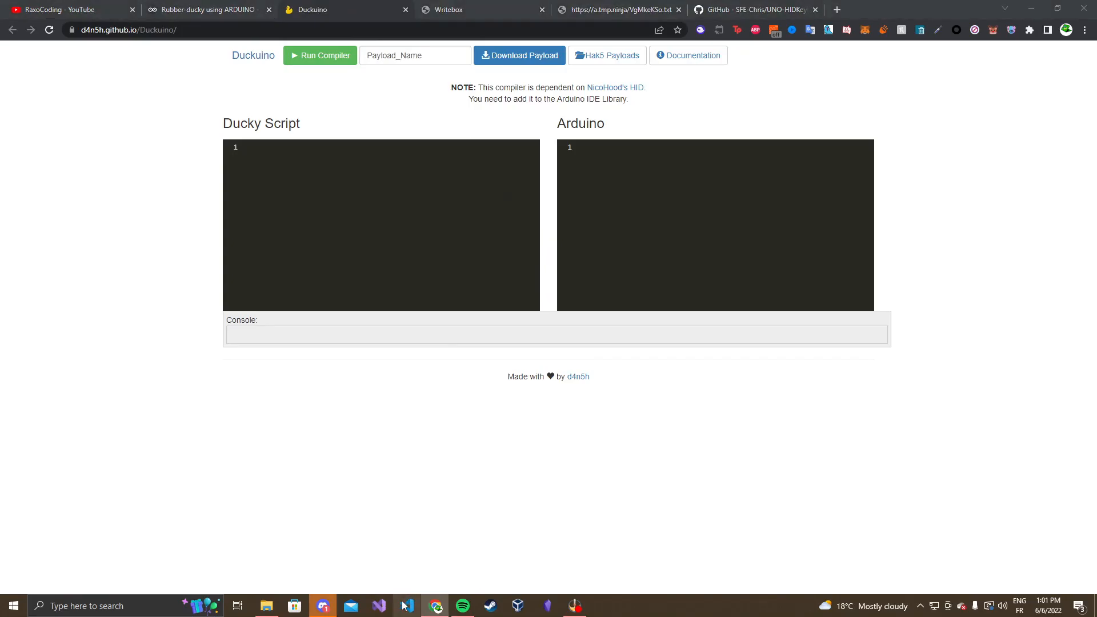
Copy payload.txt from VS Code into Duckuino and compile it into Arduino code
{"action": "left_click", "coordinate": [405, 606]}
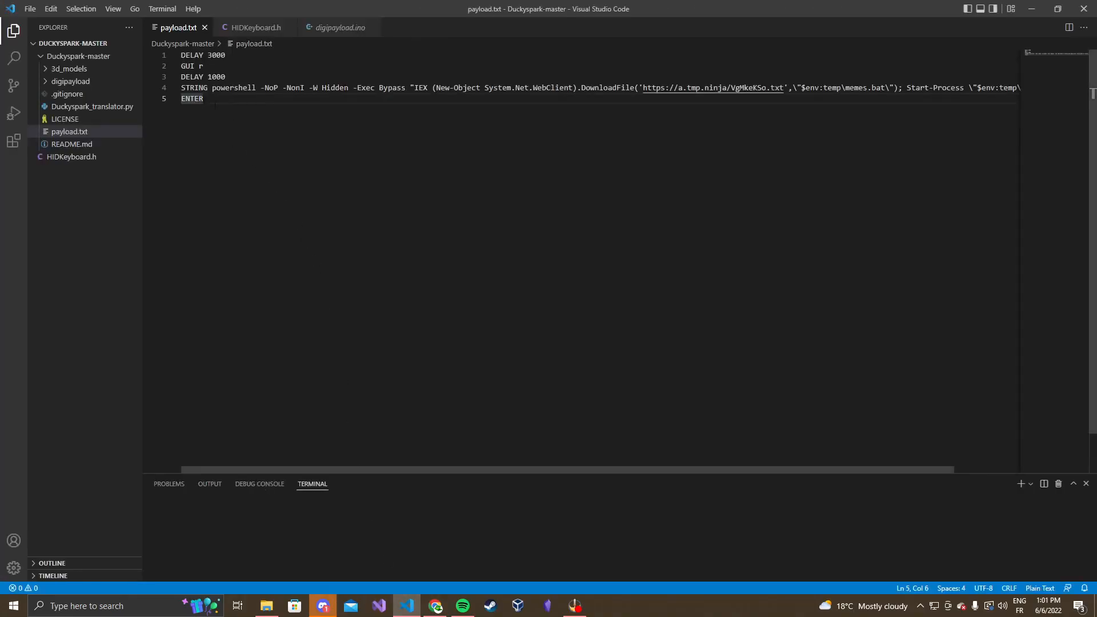
{"action": "left_click", "coordinate": [436, 606]}
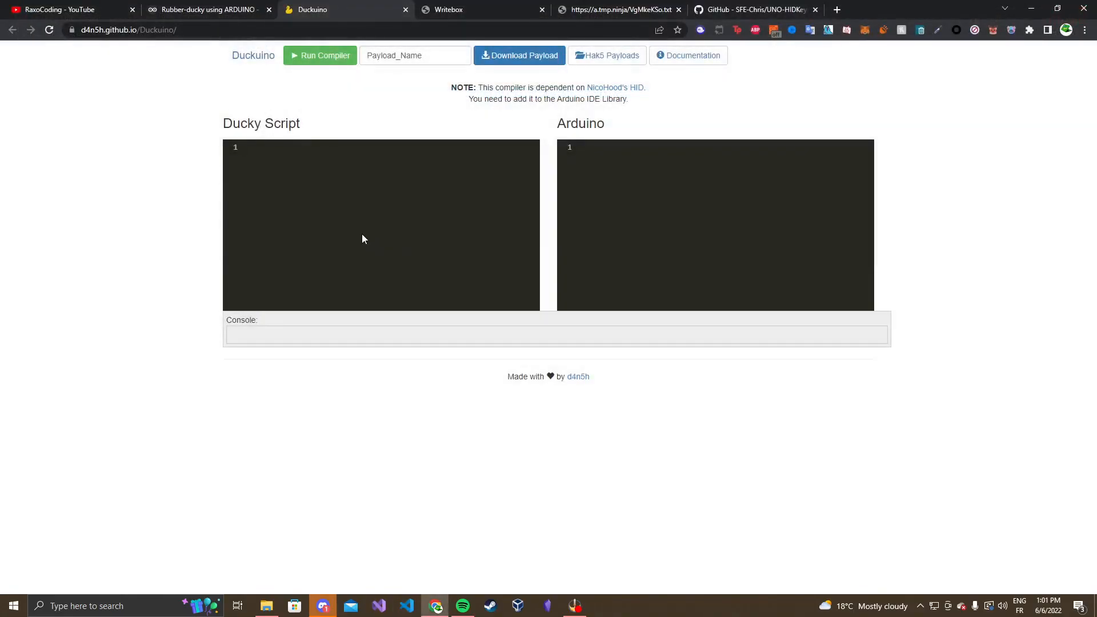
{"action": "left_click", "coordinate": [320, 55]}
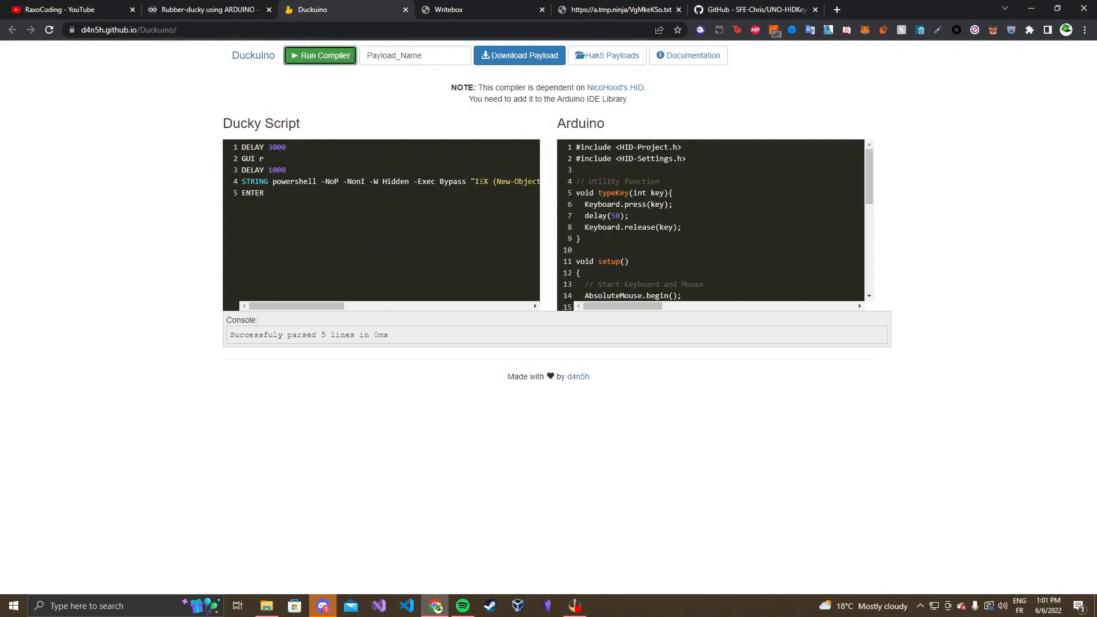
Review the generated Arduino HID output and bring the batch script tab to front
{"action": "scroll", "scroll_direction": "down", "scroll_amount": 3}
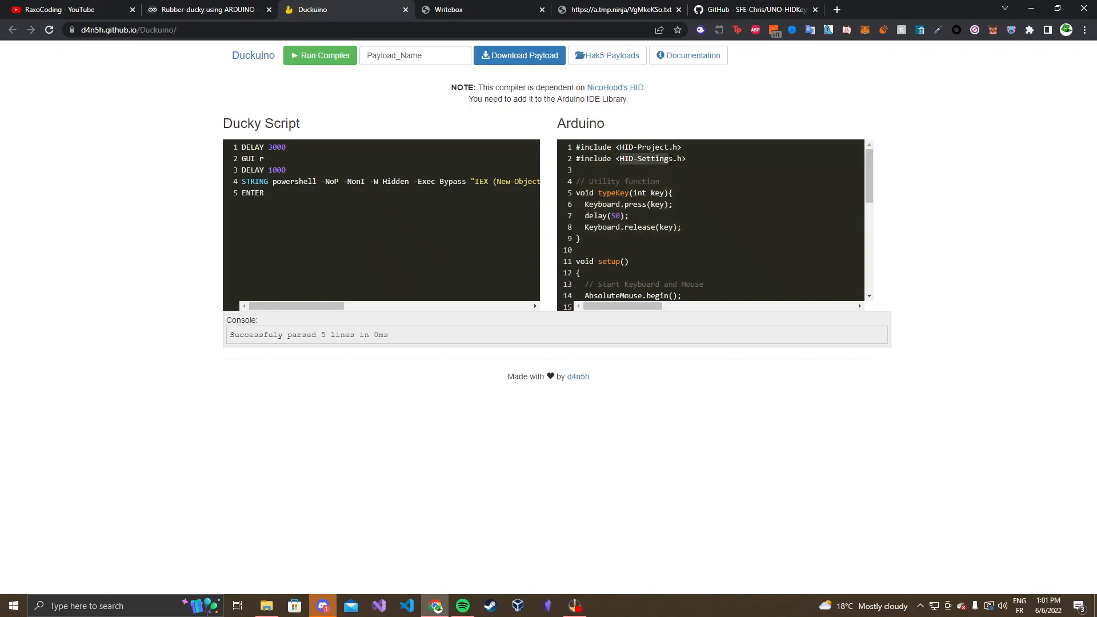
{"action": "scroll", "scroll_direction": "down", "scroll_amount": 3}
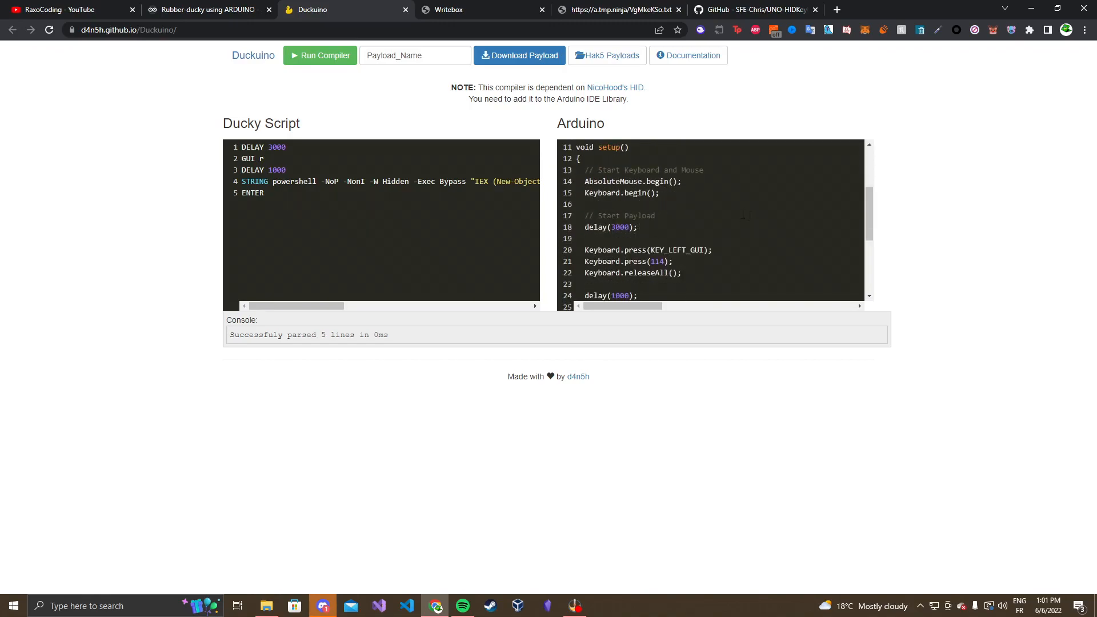
{"action": "scroll", "scroll_direction": "down", "scroll_amount": 3}
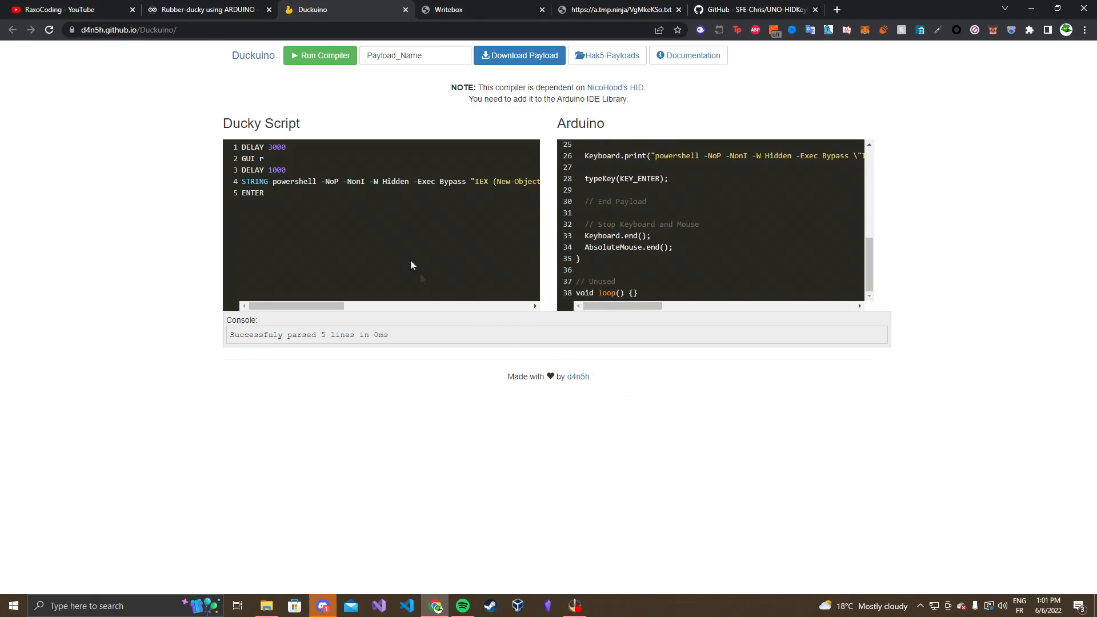
{"action": "left_click", "coordinate": [618, 9]}
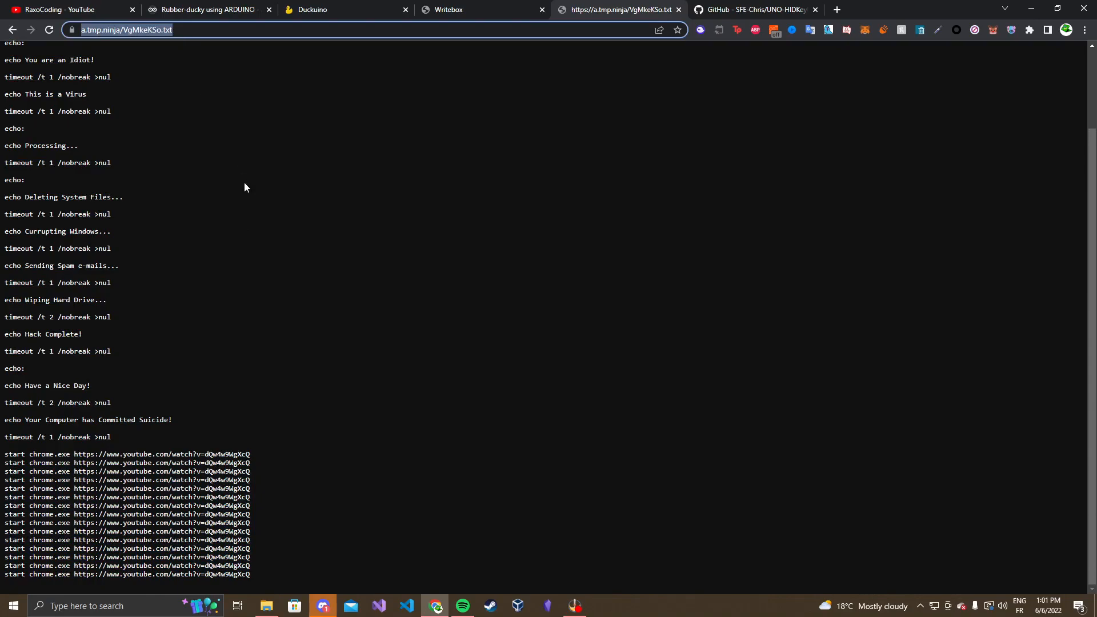
Review the batch script page, pass the Project Hub tutorial, and show the RaxoCoding YouTube channel
{"action": "scroll", "scroll_direction": "up", "scroll_amount": 3}
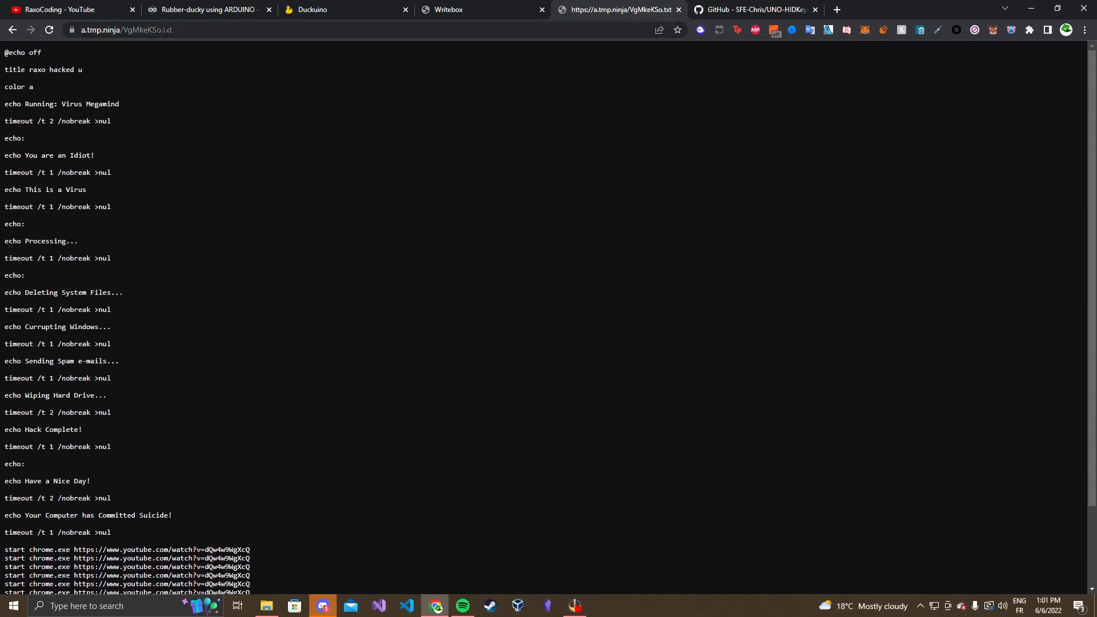
{"action": "left_click", "coordinate": [755, 9]}
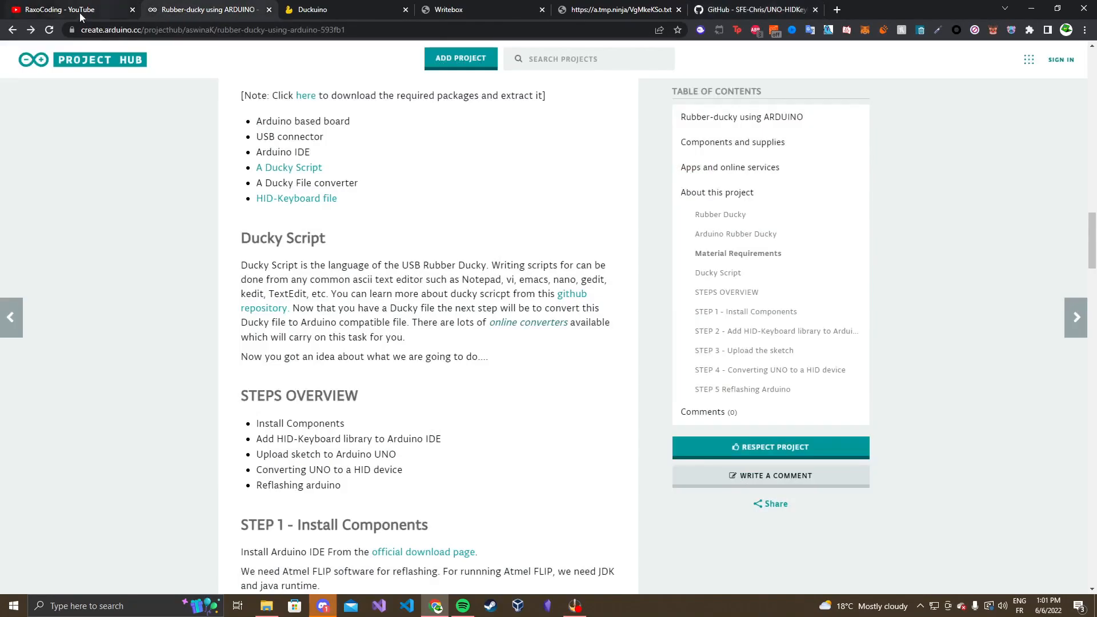
{"action": "left_click", "coordinate": [66, 9]}
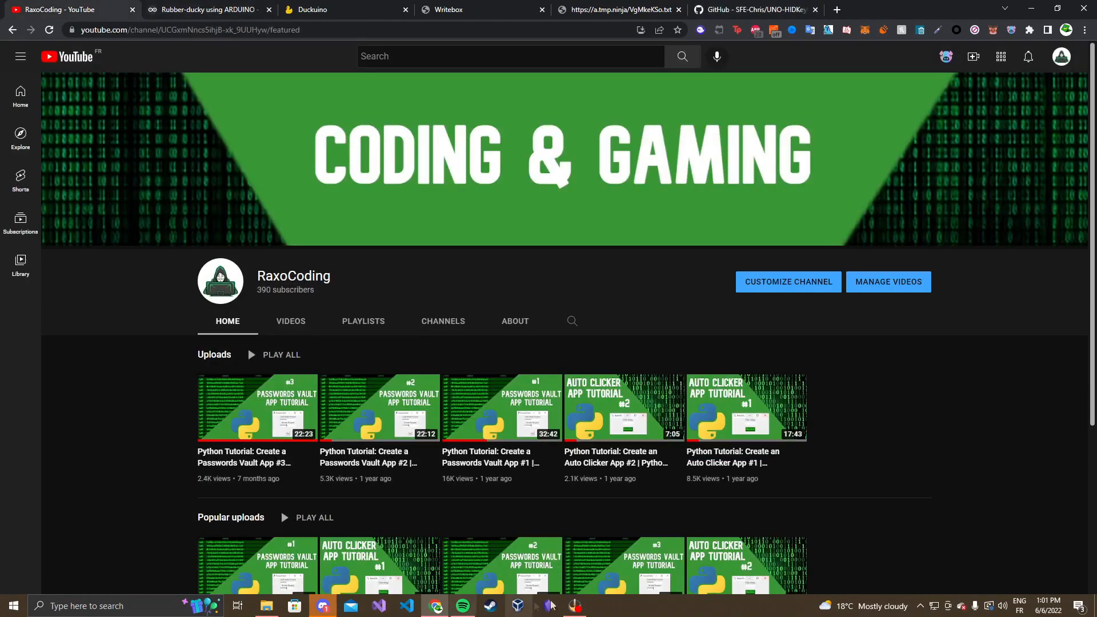
{"action": "mouse_move", "coordinate": [133, 483]}
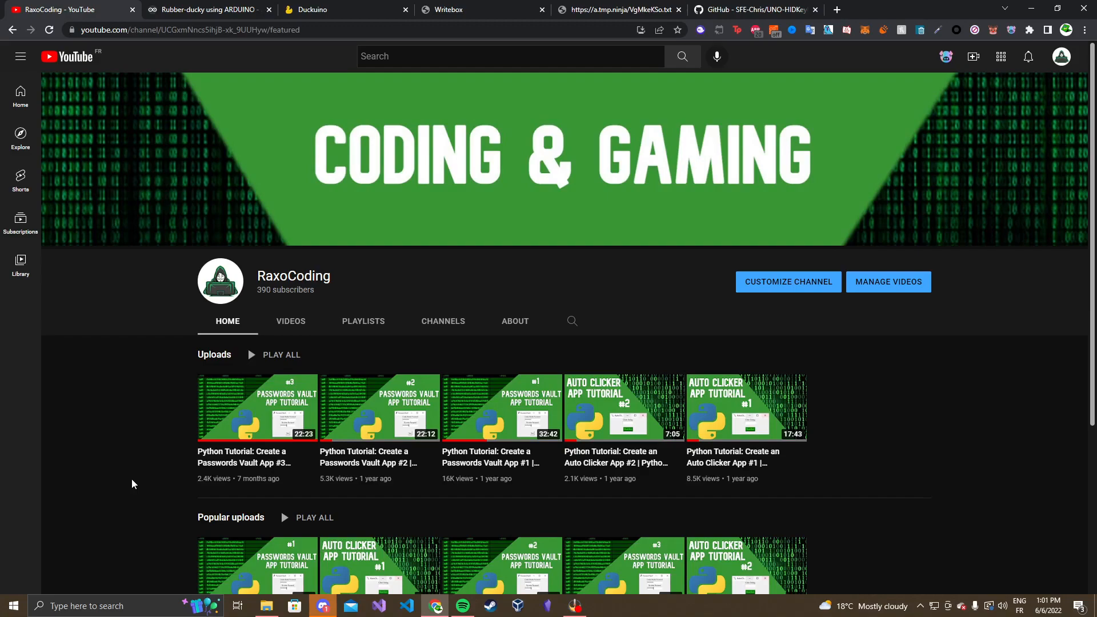